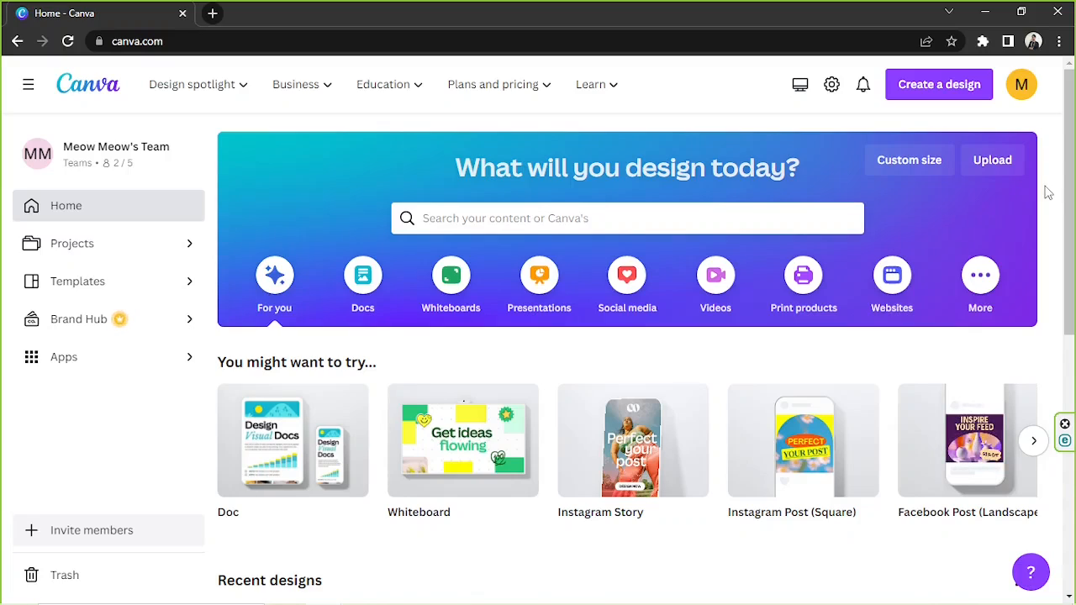
mouse_move(909, 205)
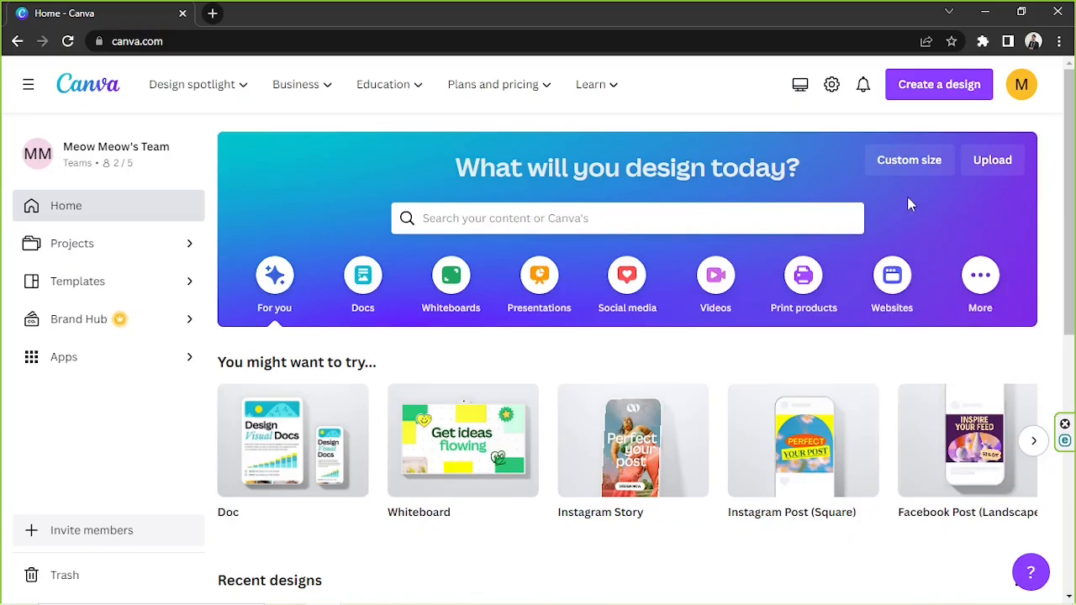
mouse_move(908, 159)
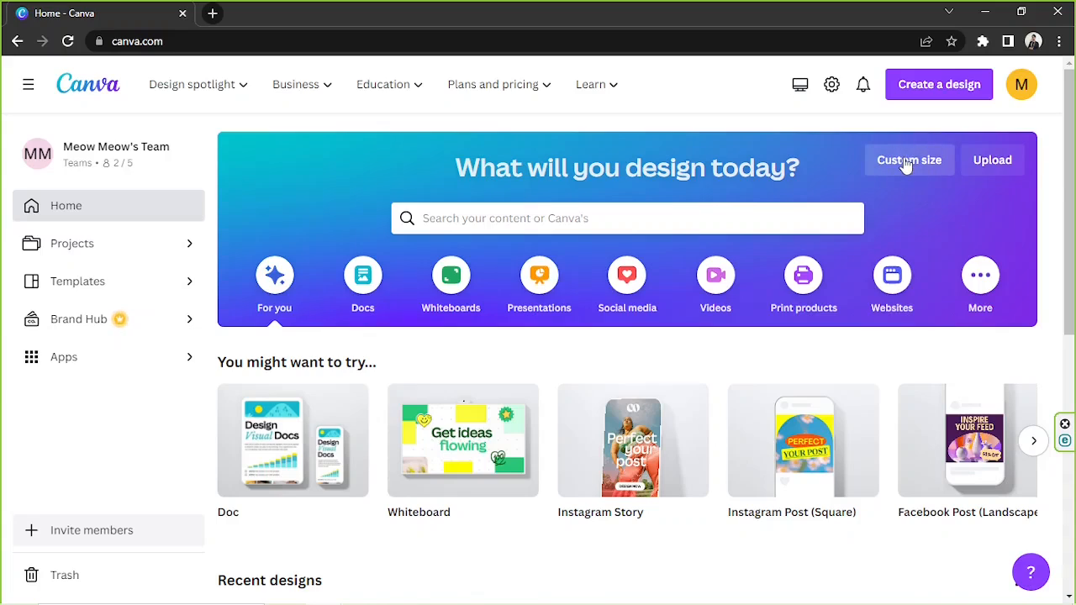
Look over the custom design size width/height options, then dismiss them unused.
left_click(908, 159)
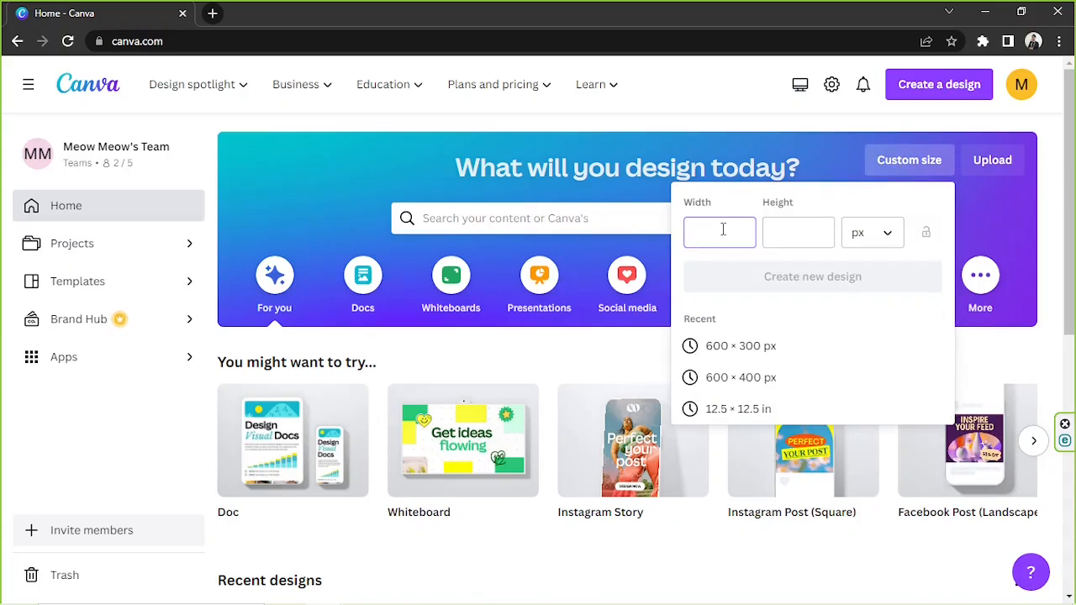
left_click(720, 232)
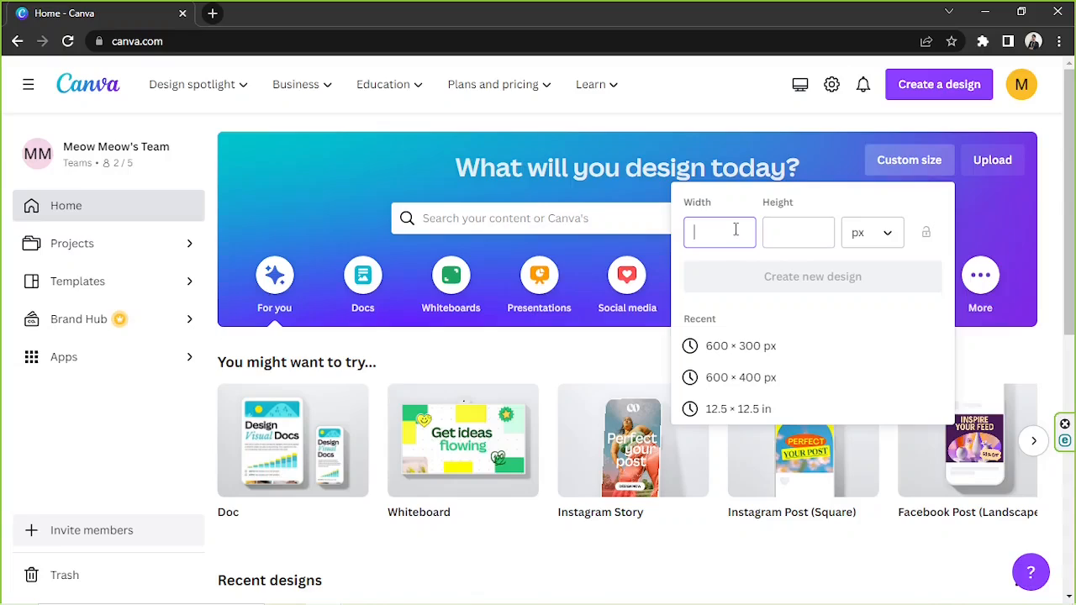
left_click(797, 232)
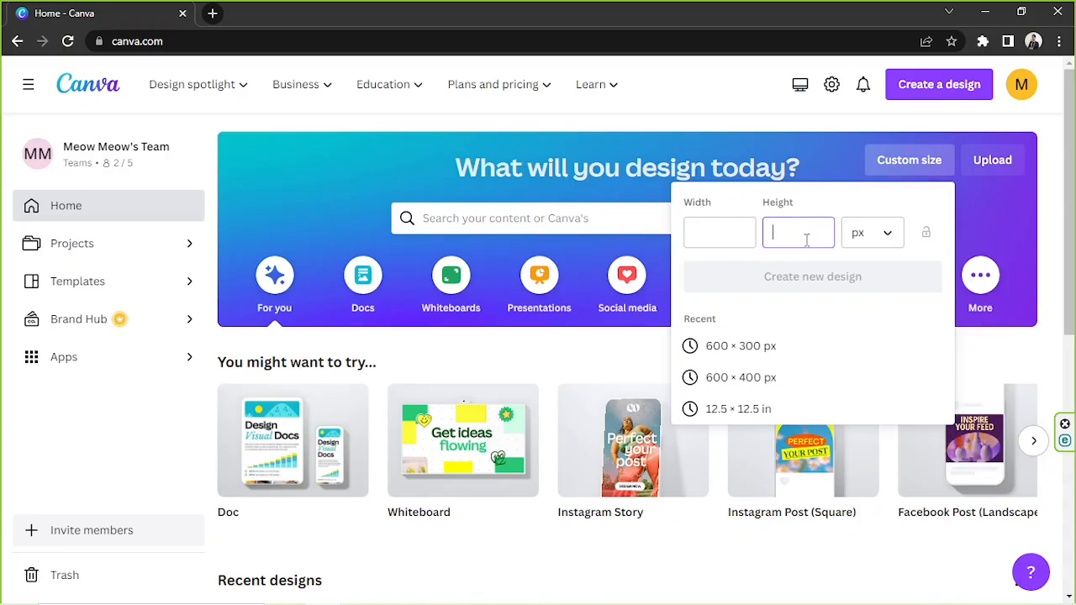
left_click(871, 232)
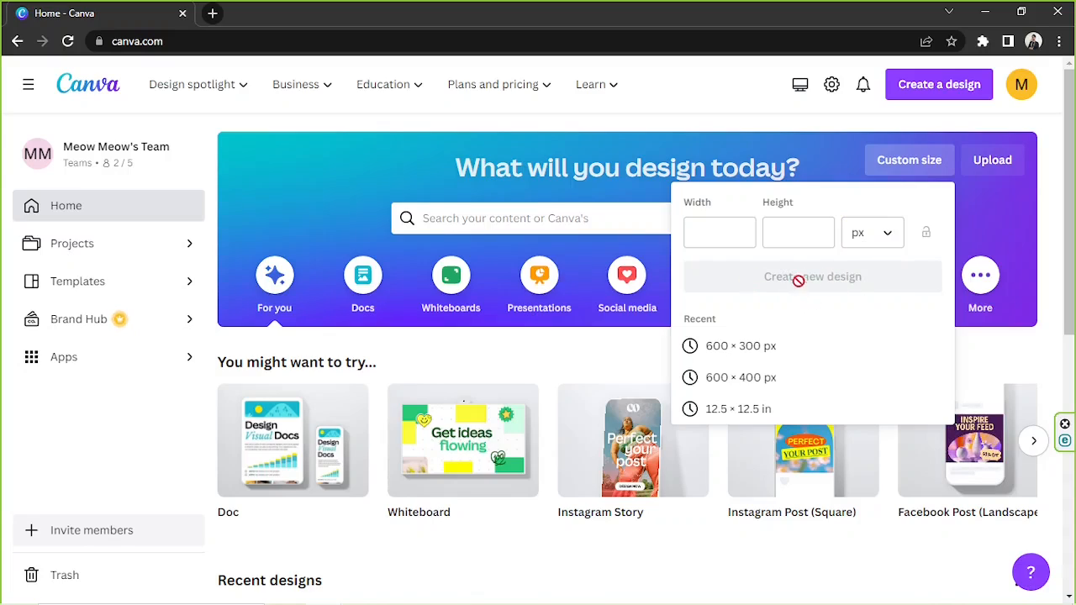
mouse_move(827, 279)
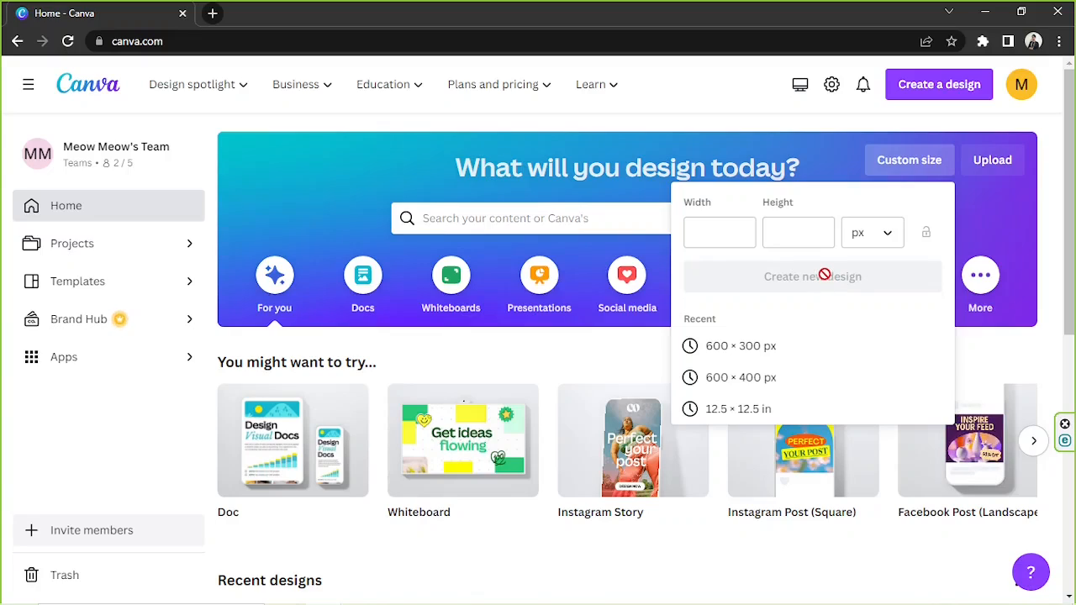
left_click(720, 232)
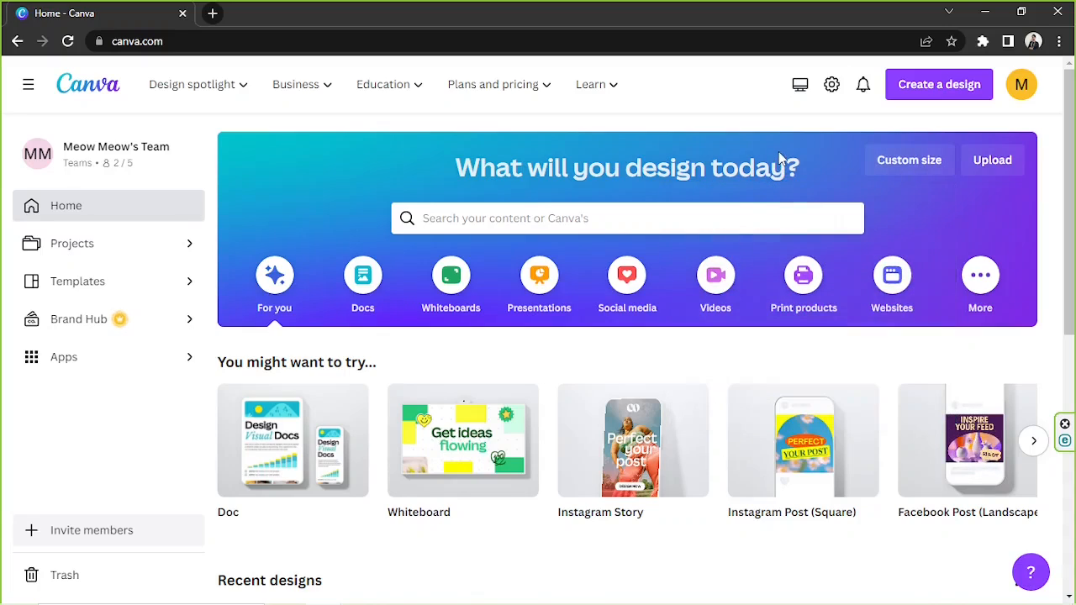
mouse_move(705, 209)
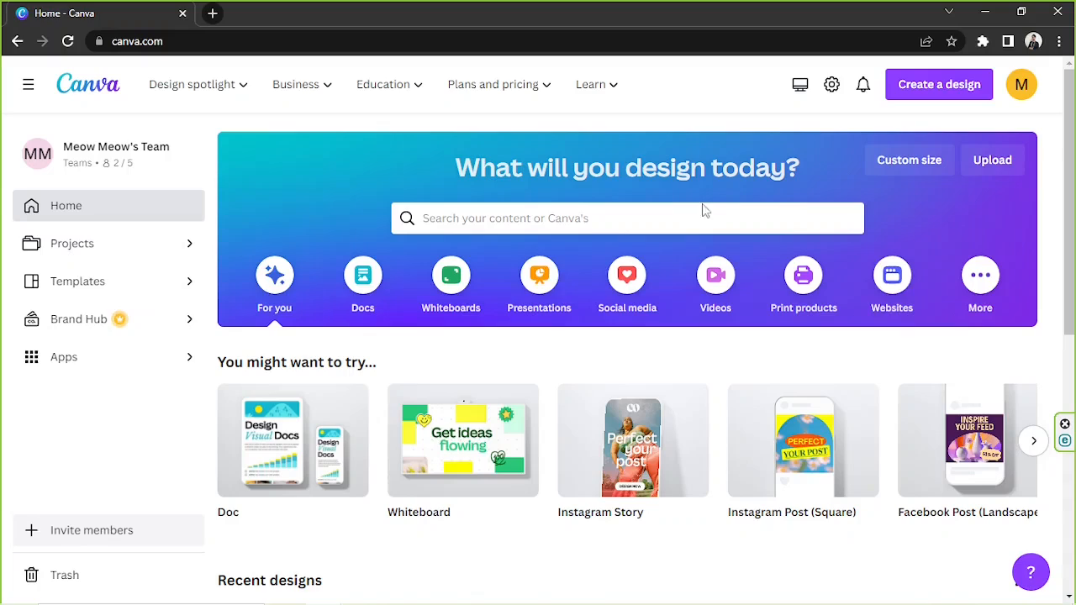
Search Canva templates for 'job ad' and browse the hiring post results.
left_click(625, 219)
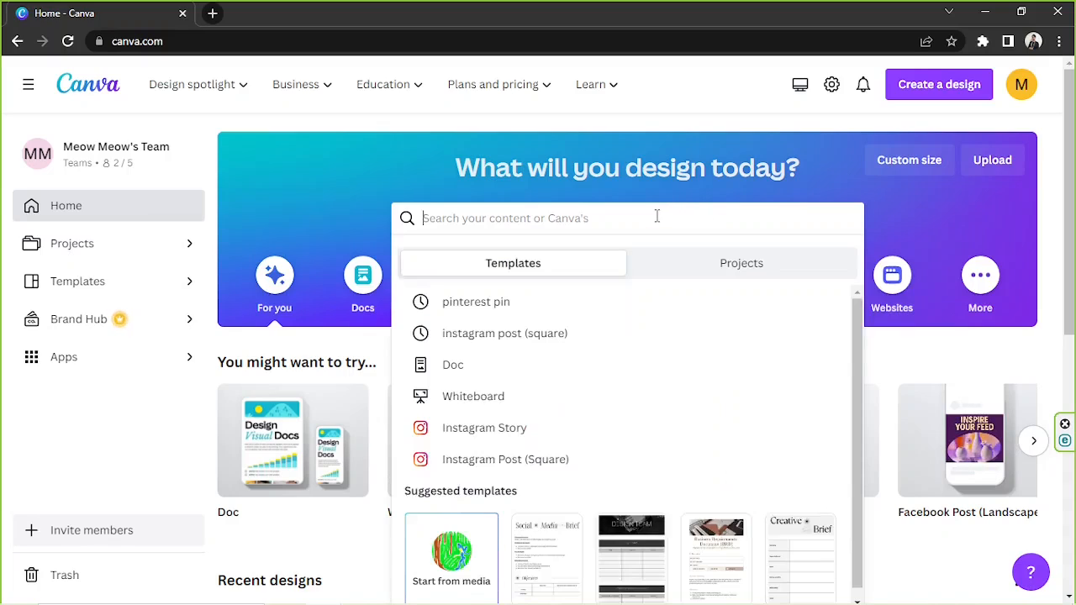
type("job ad")
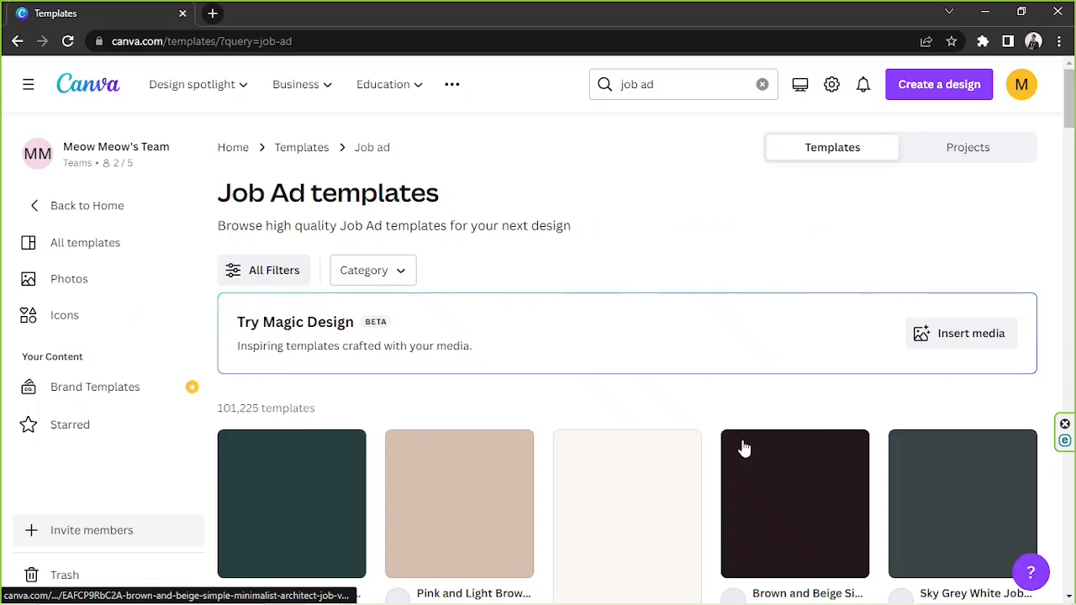
scroll("down", 3)
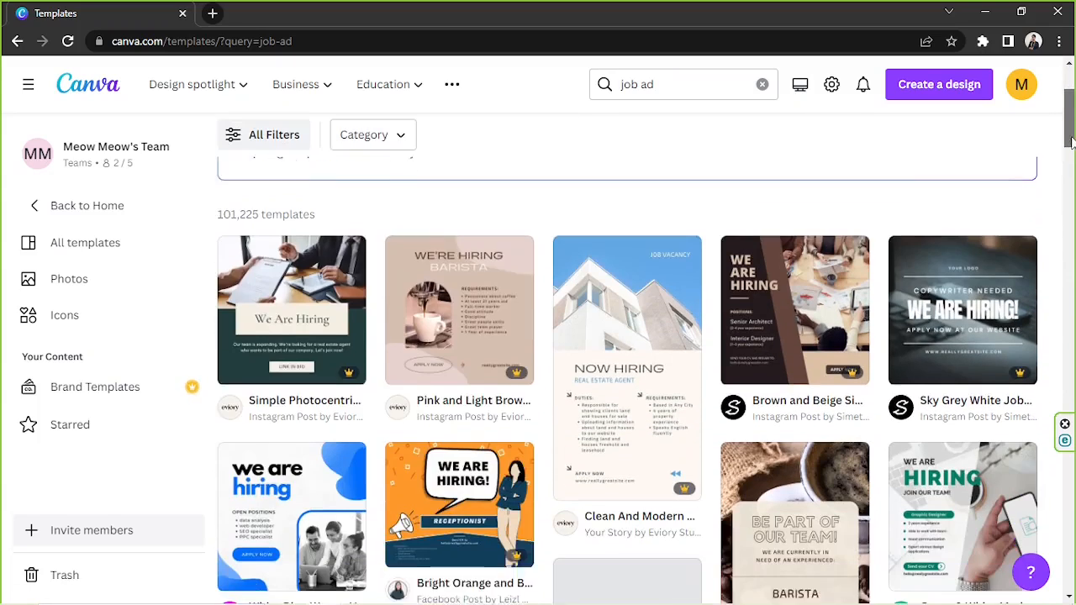
scroll("down", 3)
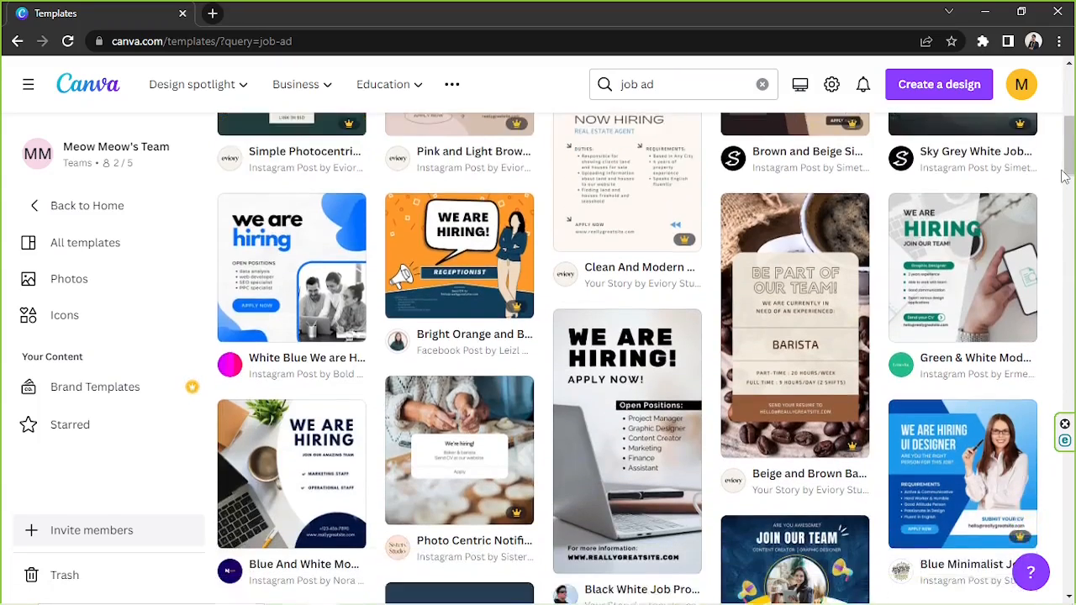
scroll("down", 3)
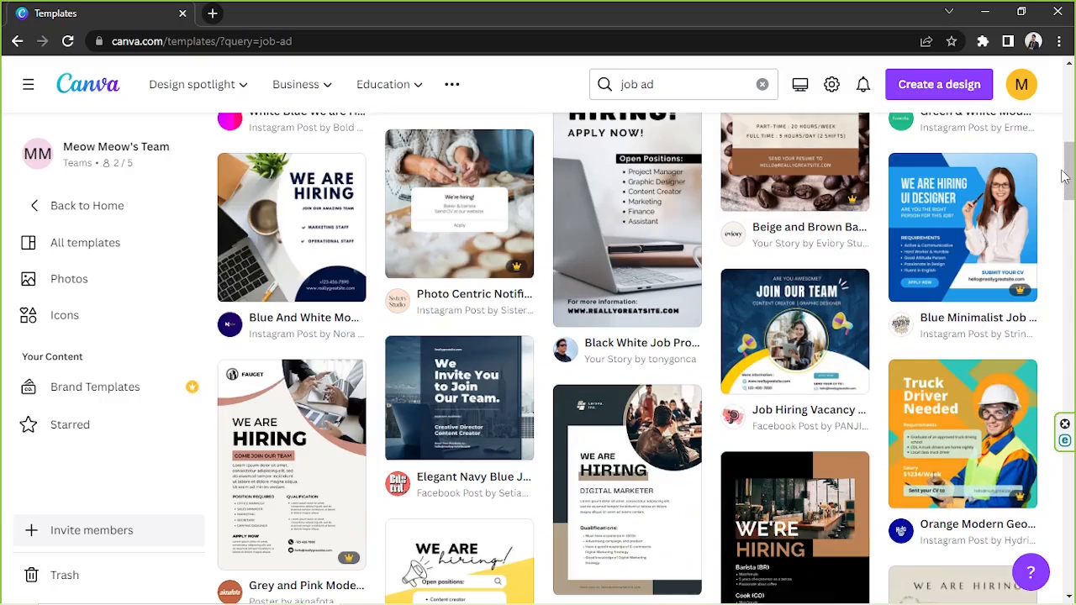
scroll("down", 3)
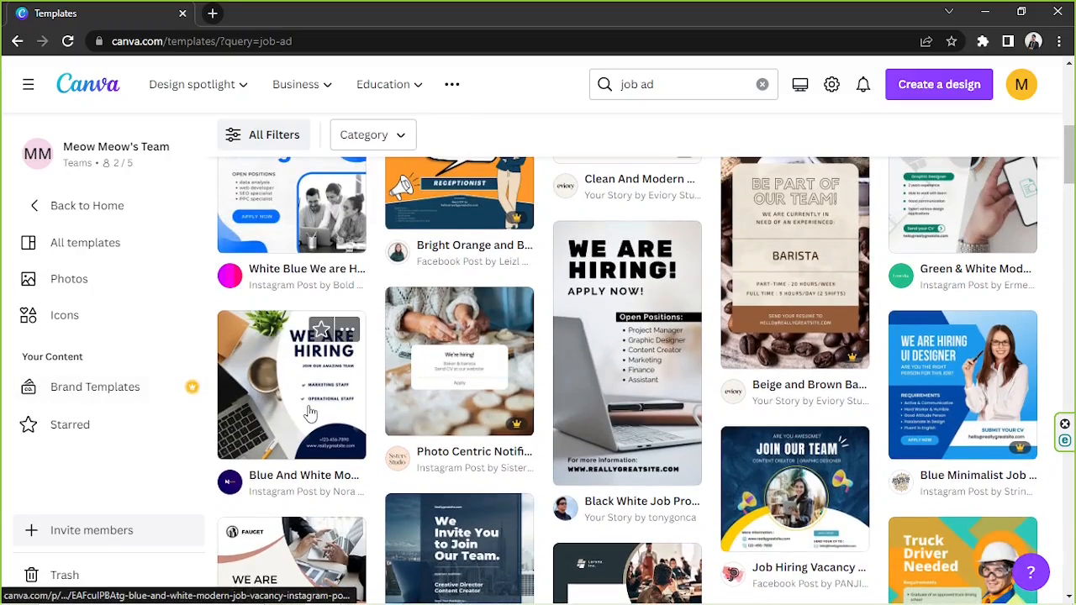
Customize the Blue And White Modern Job Vacancy Instagram Post template in the editor.
left_click(292, 383)
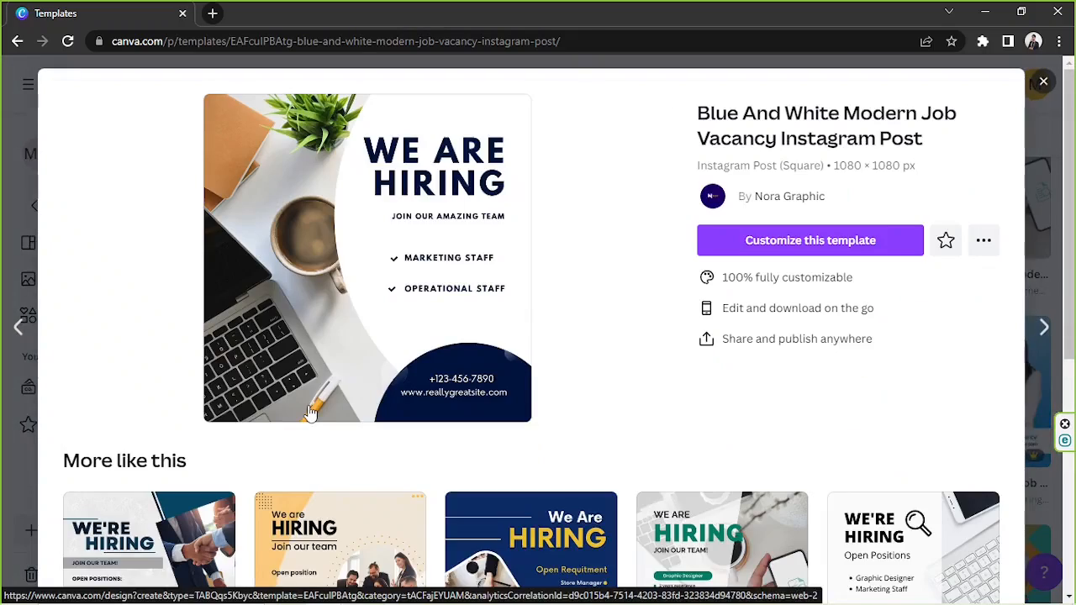
left_click(811, 239)
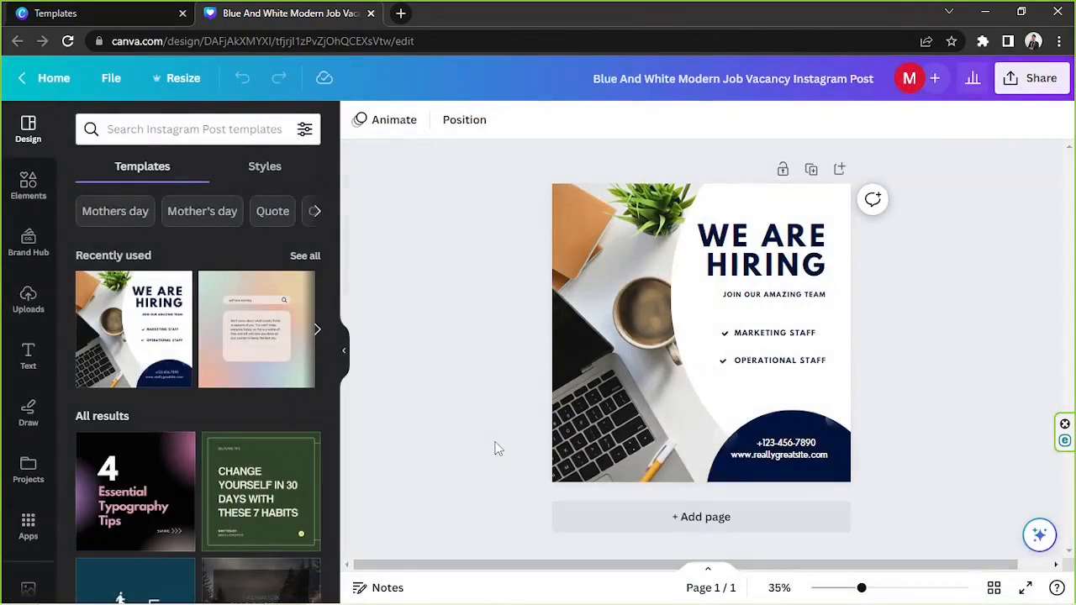
left_click(807, 487)
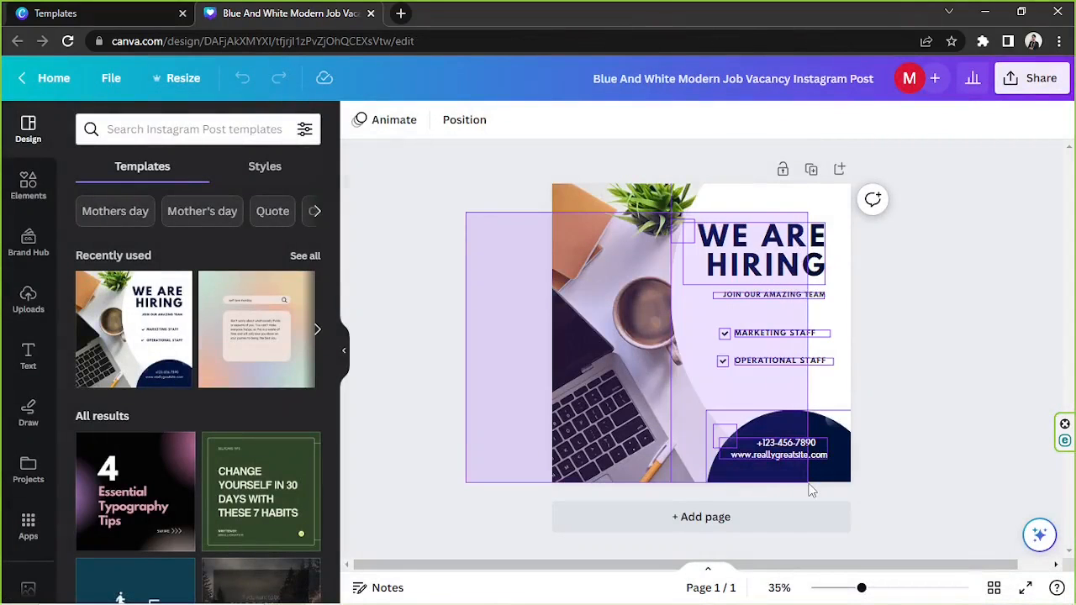
left_click(636, 400)
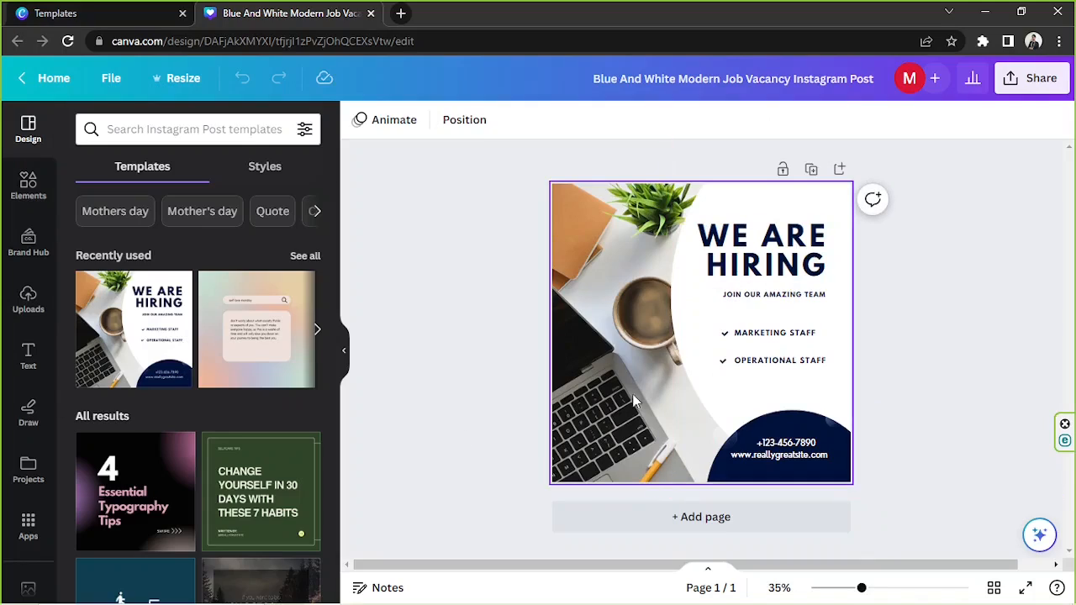
left_click(501, 408)
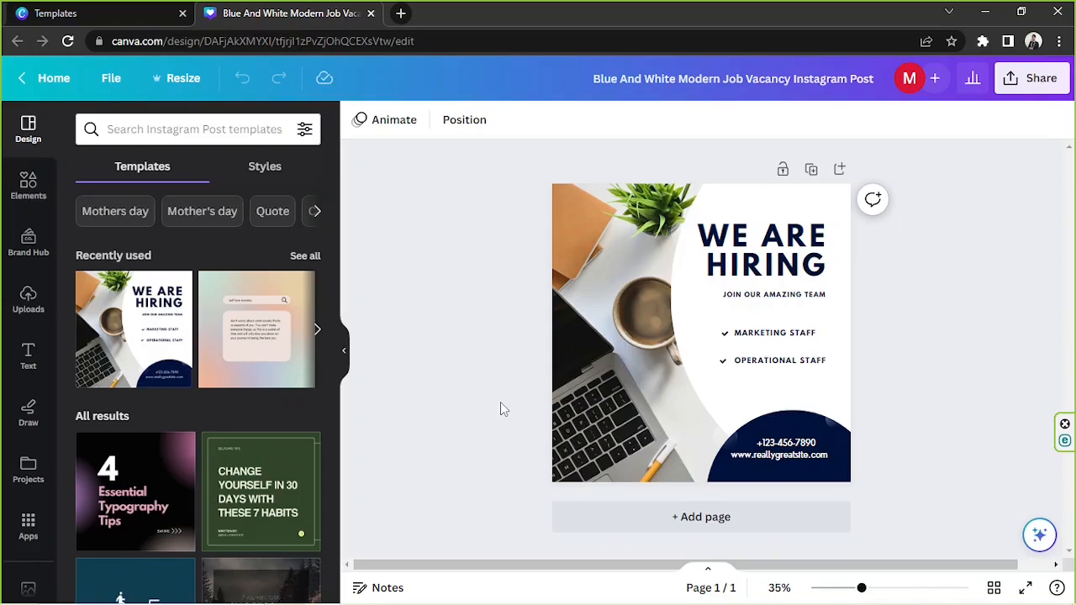
left_click(701, 333)
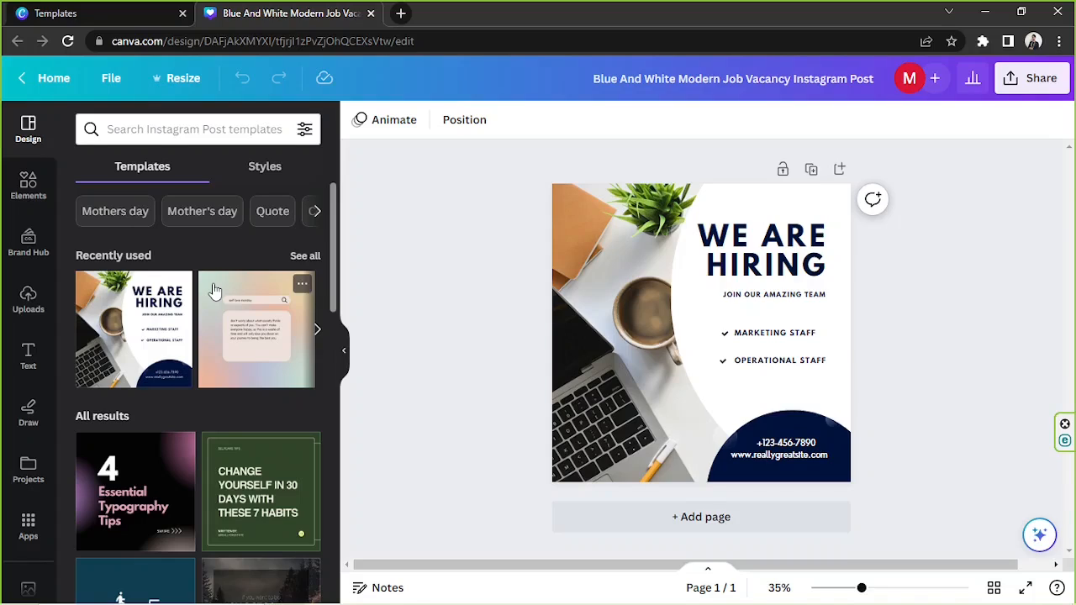
scroll("down", 3)
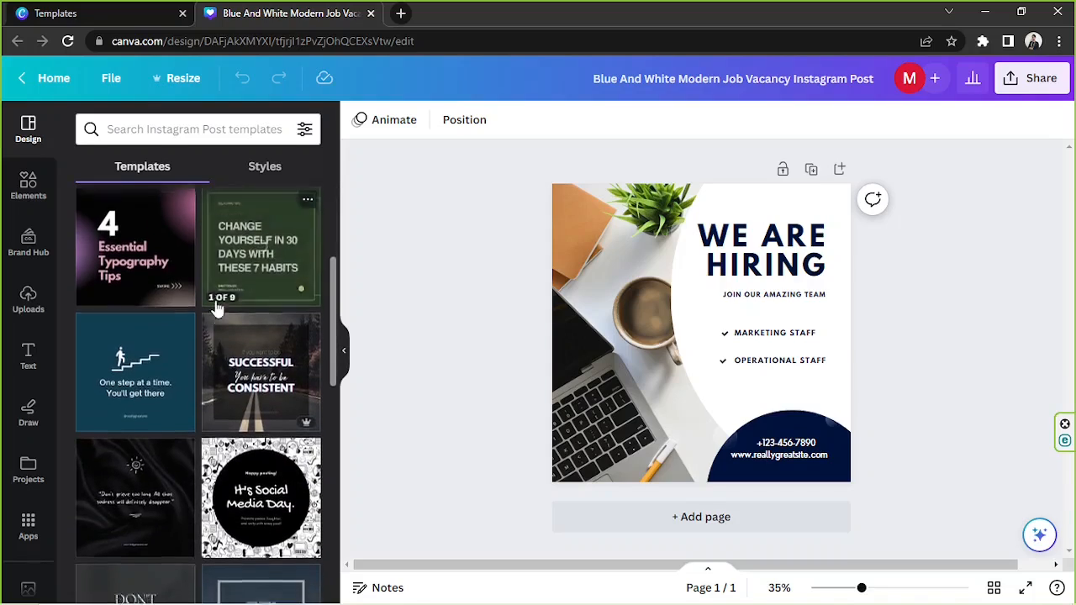
Search 'job ad' templates inside the editor's Design panel and browse results.
left_click(194, 127)
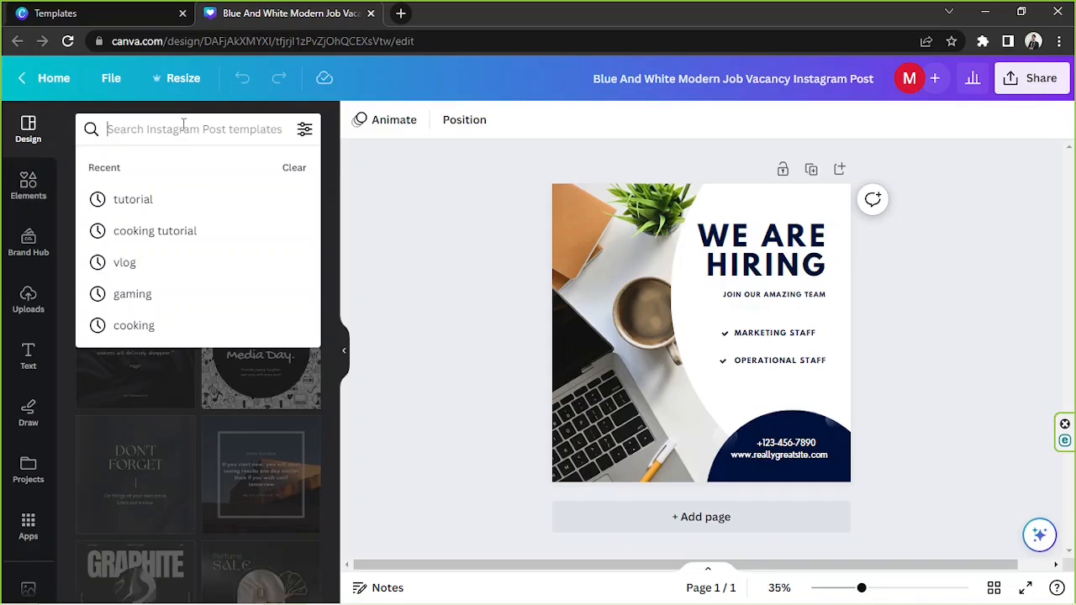
type("job ad")
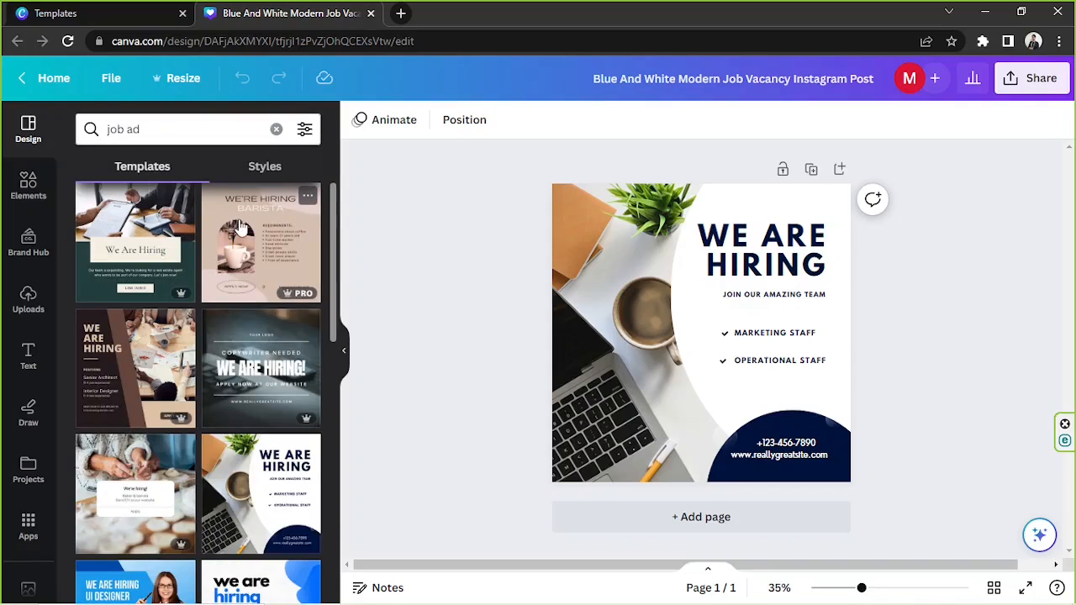
scroll("down", 3)
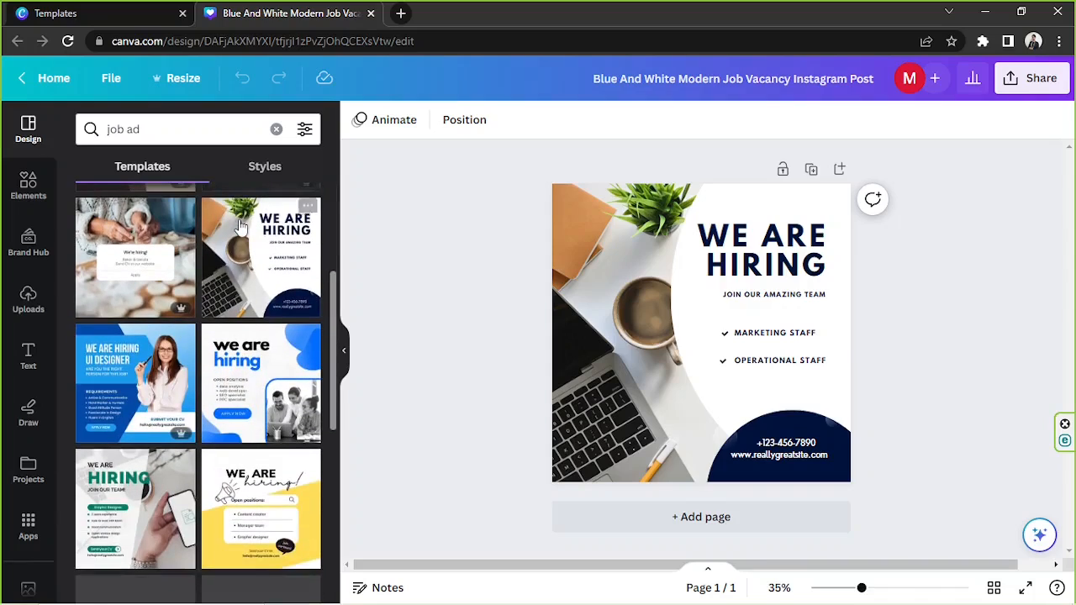
scroll("down", 3)
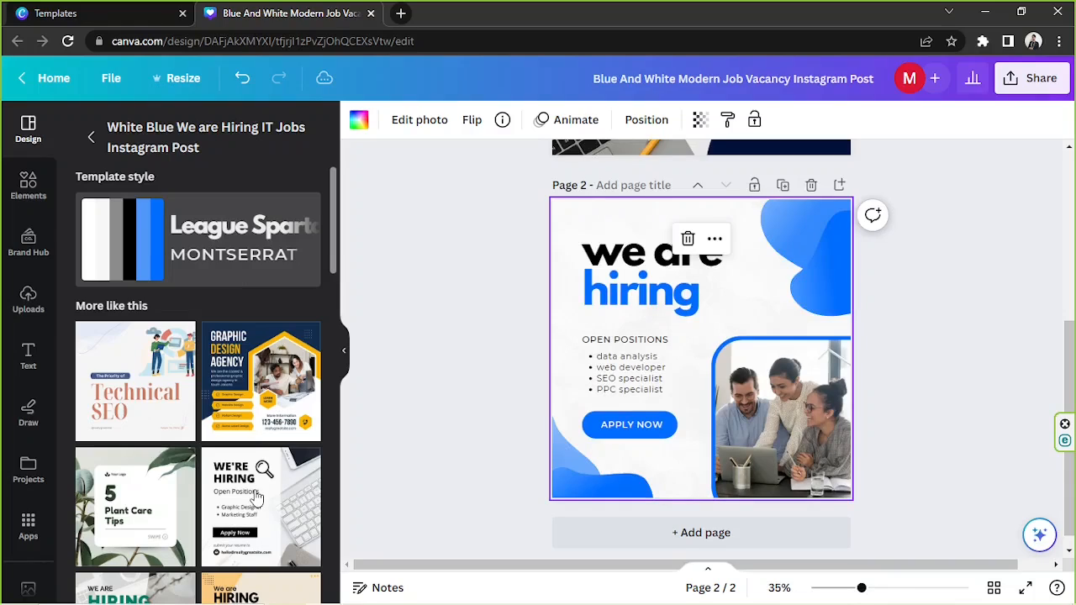
Add the black-white, green-white and blue-yellow hiring templates as pages, then collapse the side panel.
left_click(260, 504)
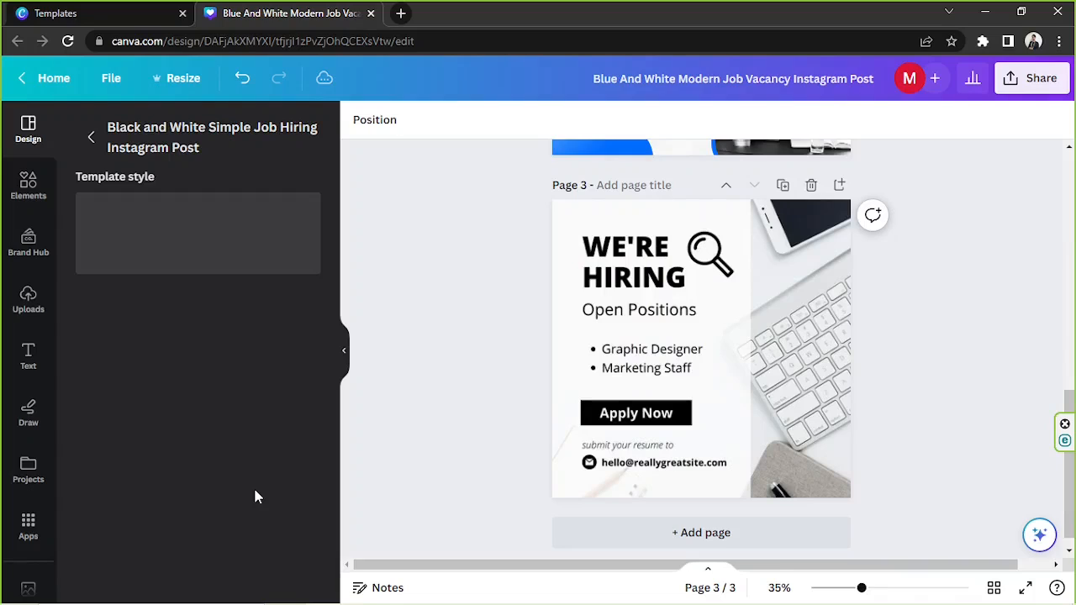
left_click(700, 348)
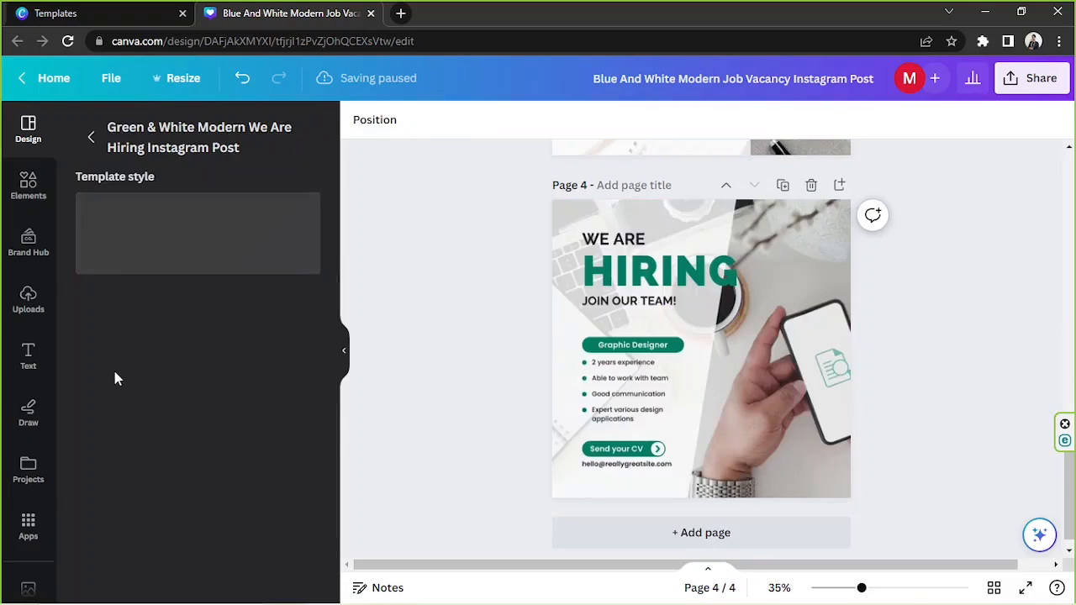
left_click(701, 348)
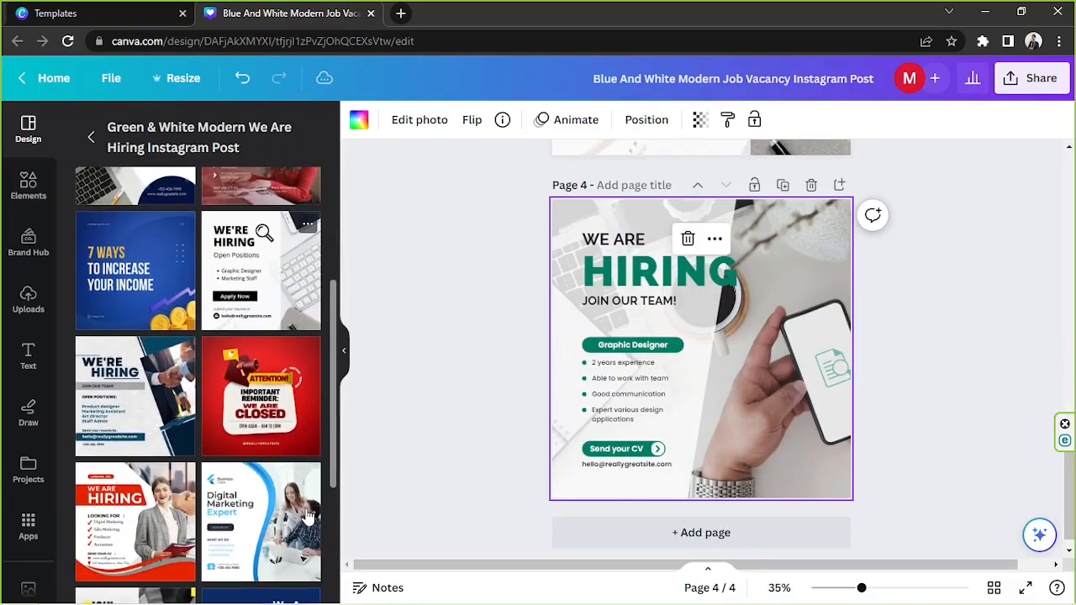
scroll("down", 3)
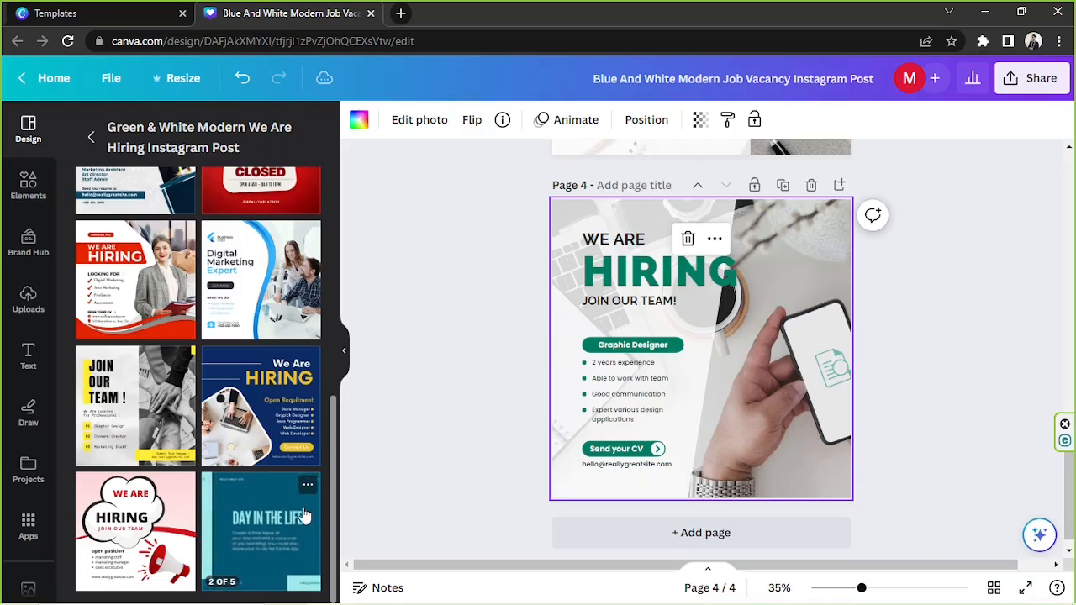
left_click(91, 138)
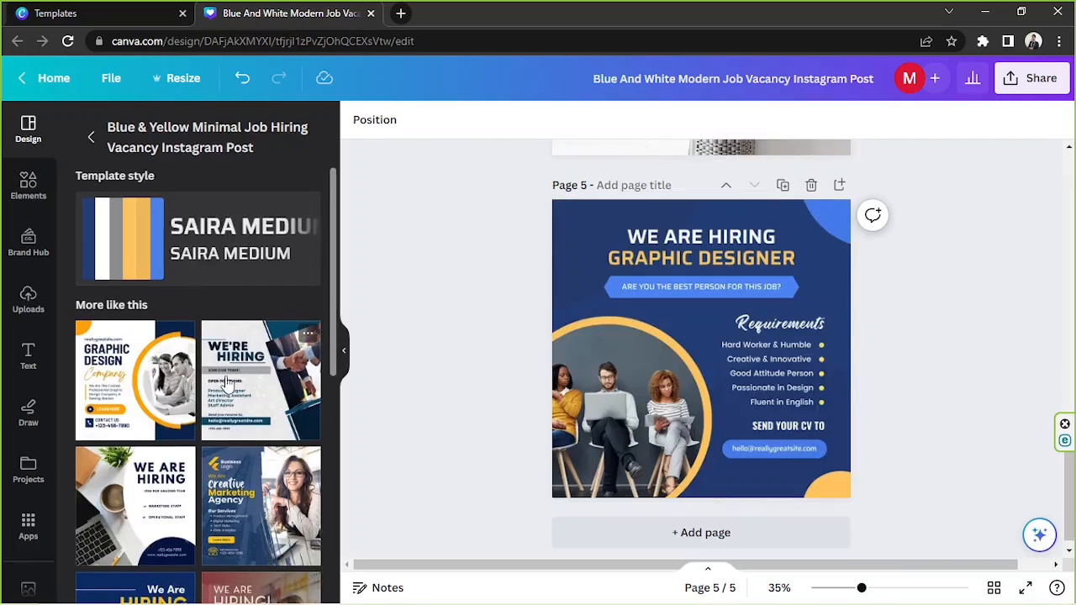
left_click(699, 348)
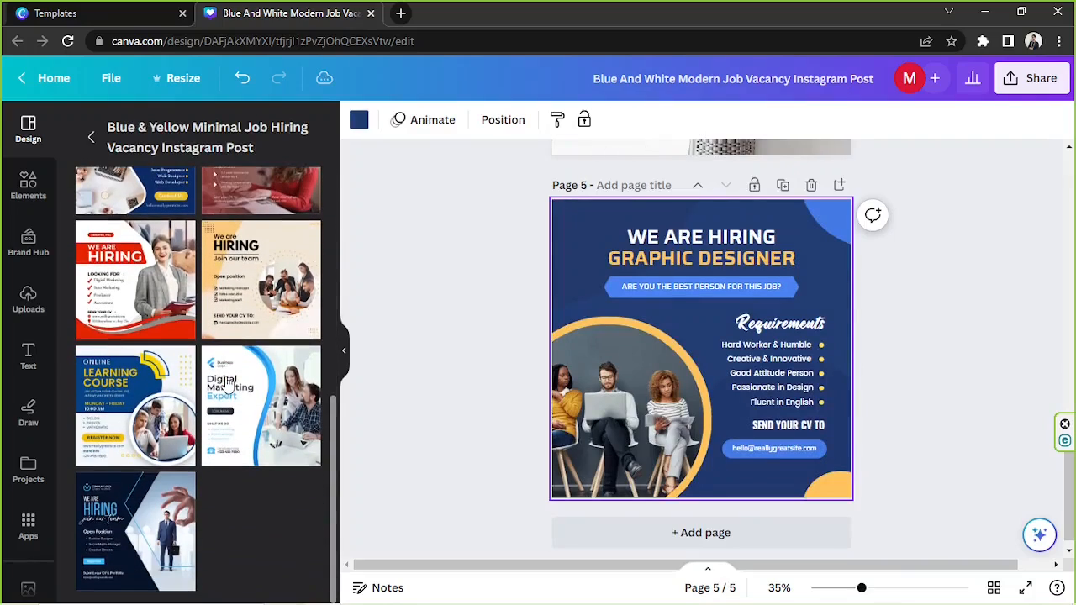
left_click(701, 286)
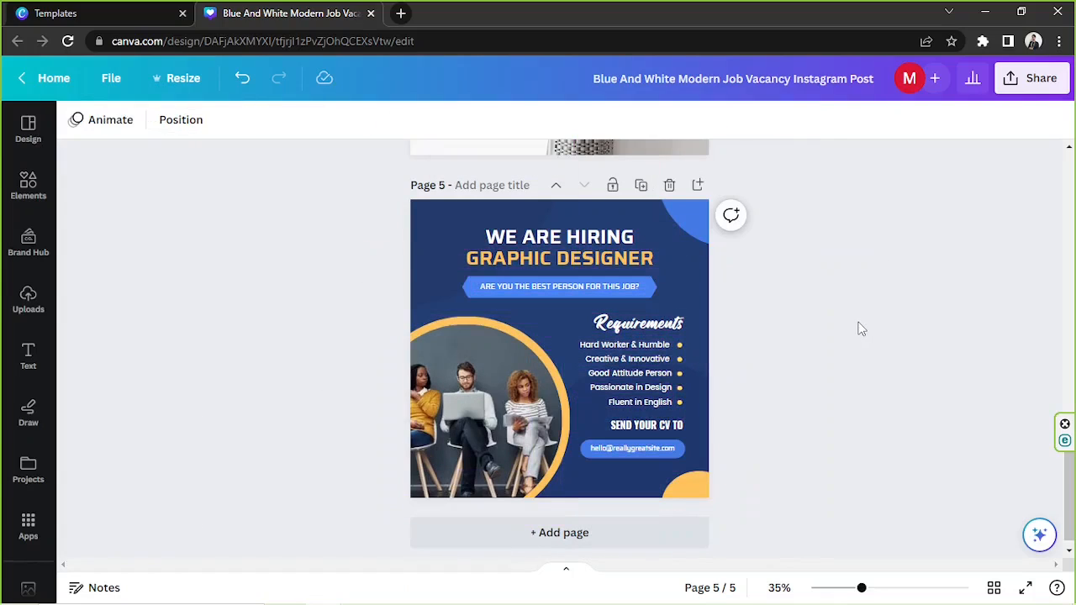
mouse_move(814, 284)
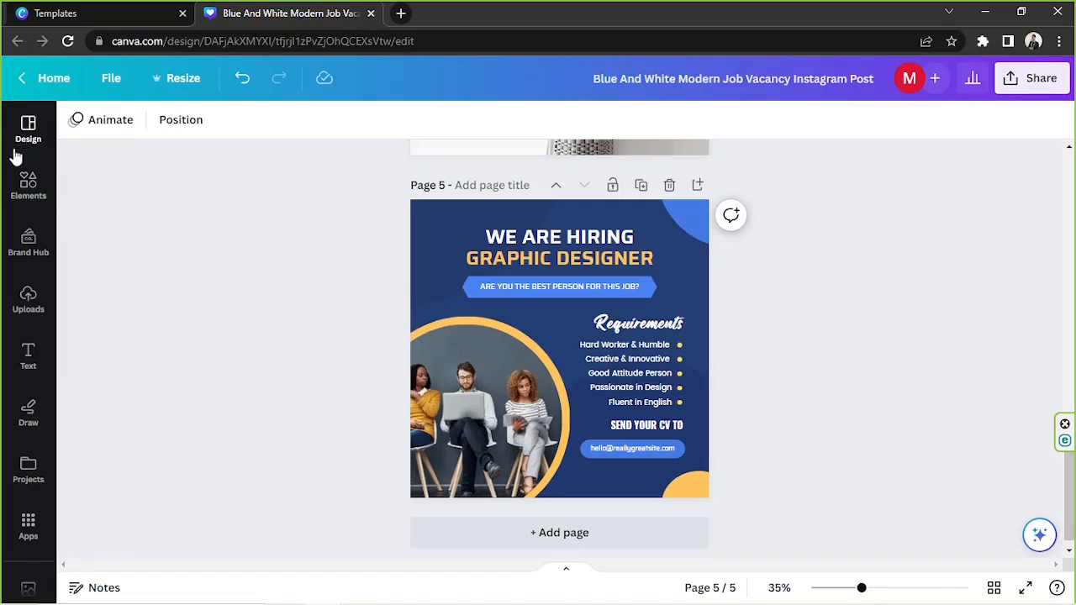
mouse_move(27, 126)
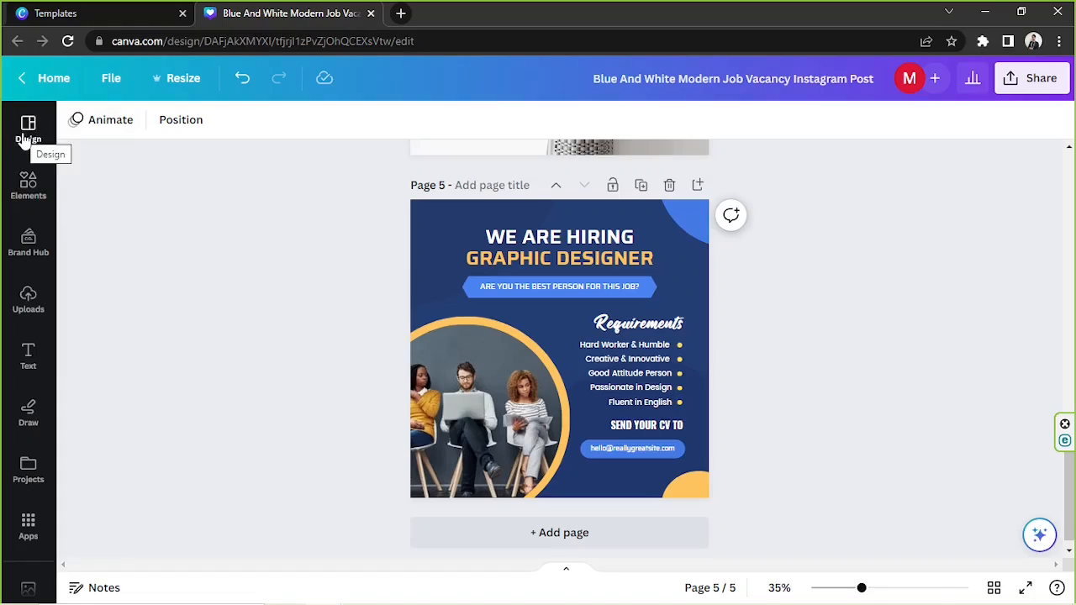
mouse_move(877, 592)
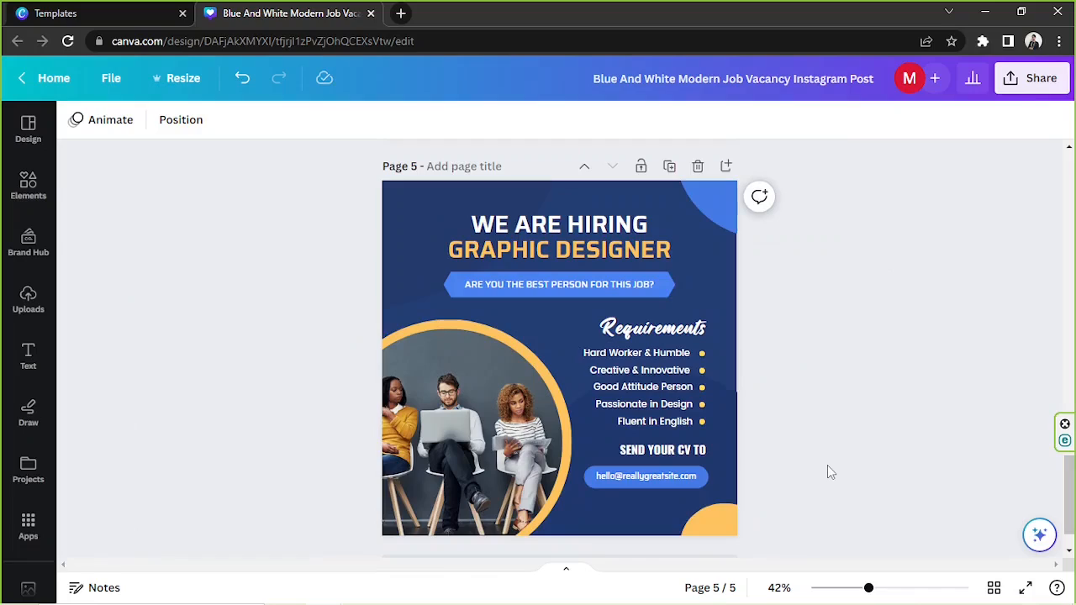
mouse_move(385, 328)
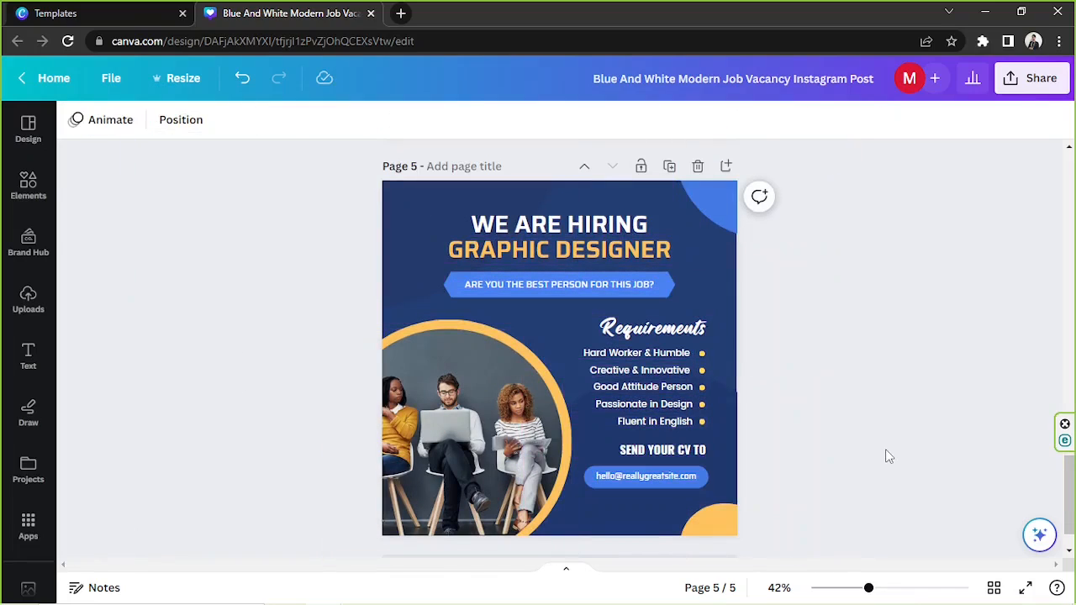
mouse_move(836, 360)
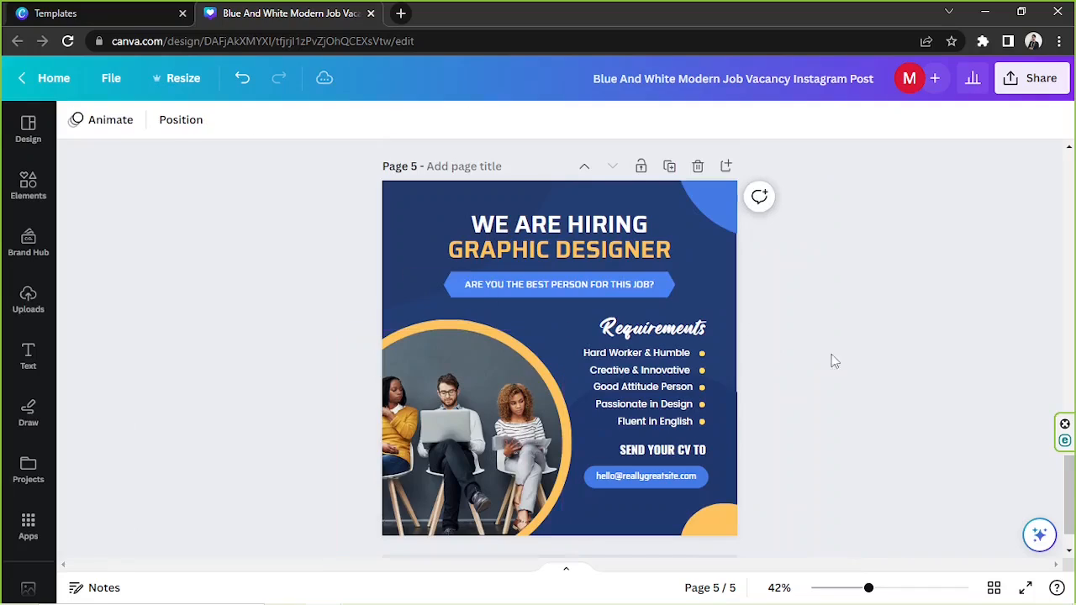
left_click(558, 249)
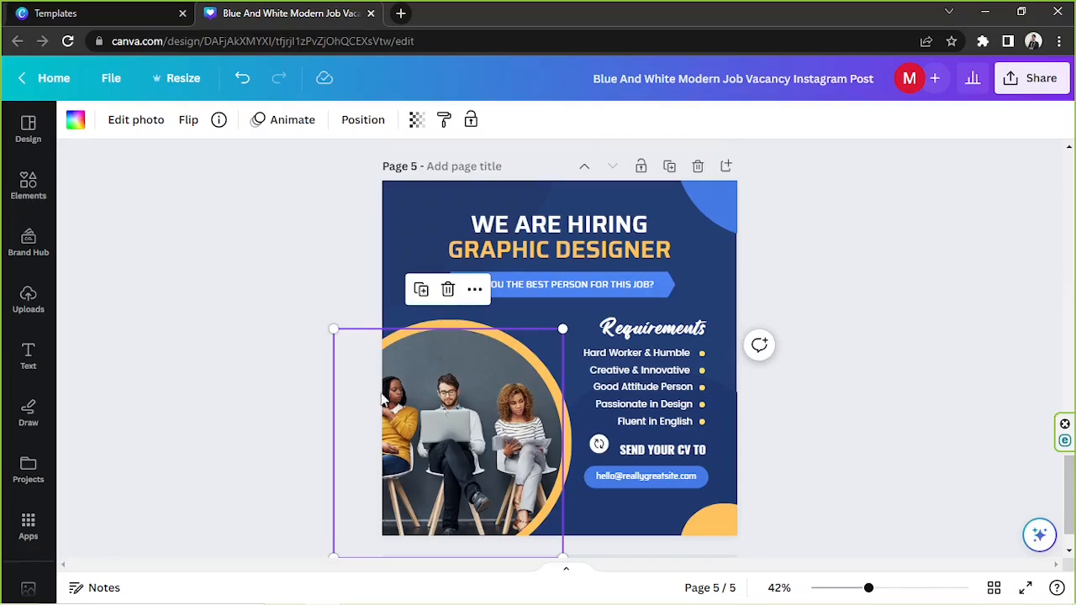
mouse_move(27, 299)
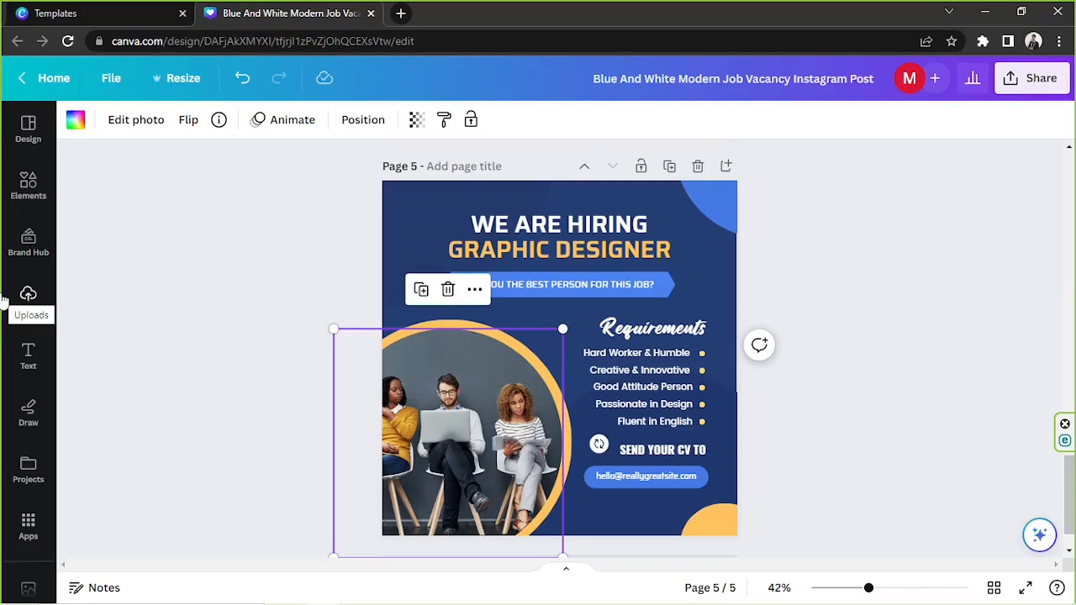
mouse_move(7, 333)
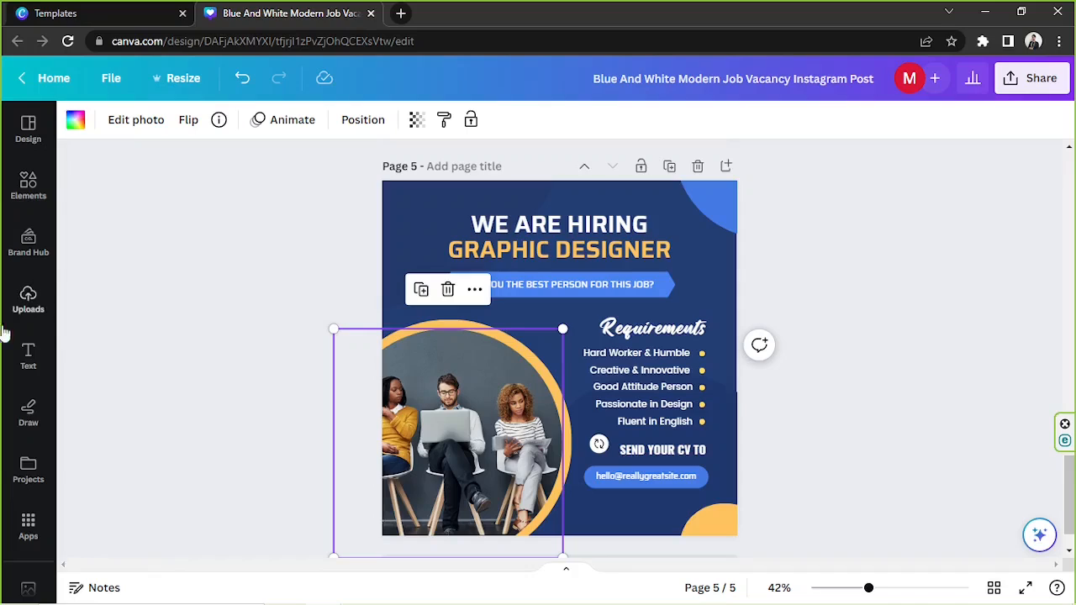
Show the Uploads panel and browse through the uploaded images list.
left_click(27, 300)
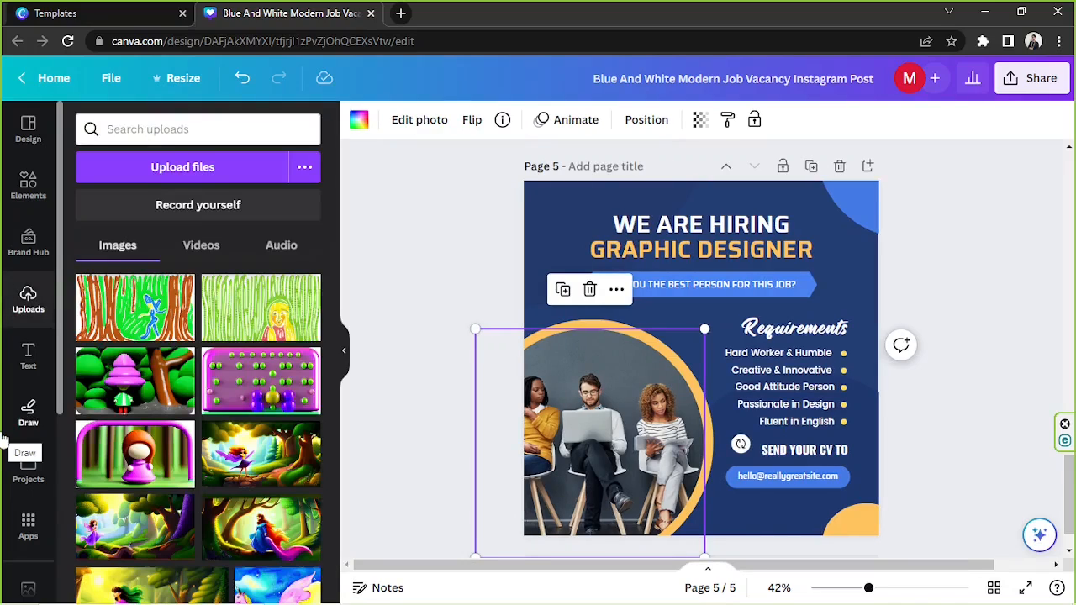
mouse_move(199, 205)
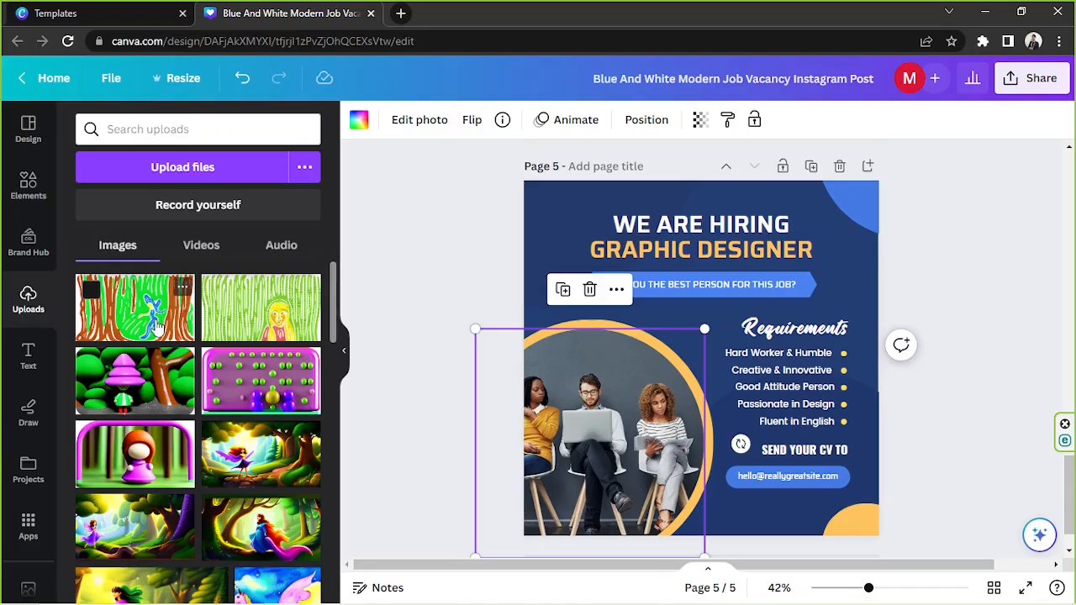
mouse_move(245, 430)
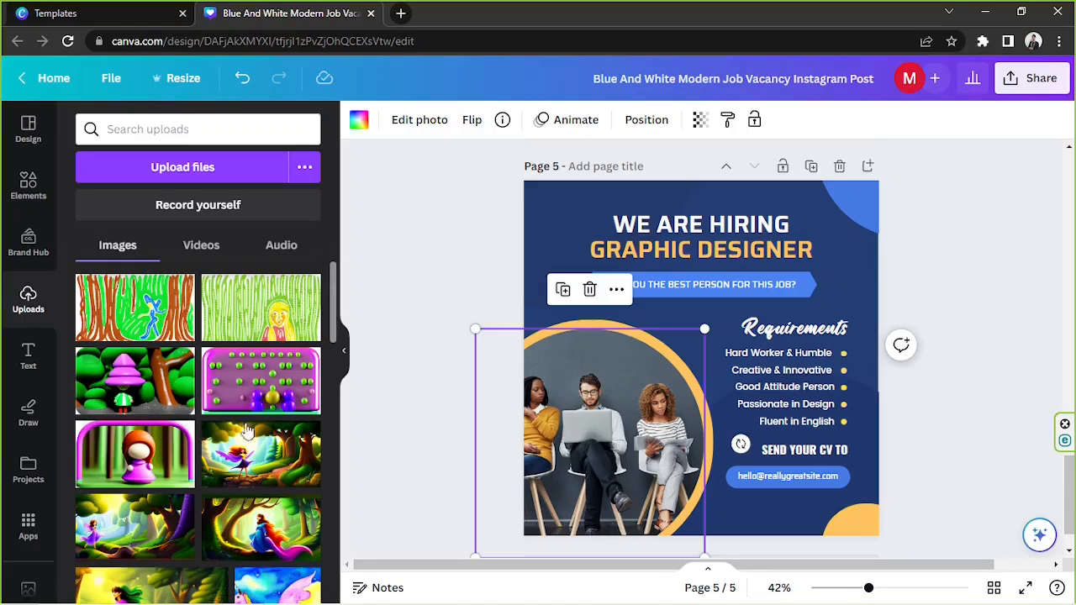
mouse_move(185, 421)
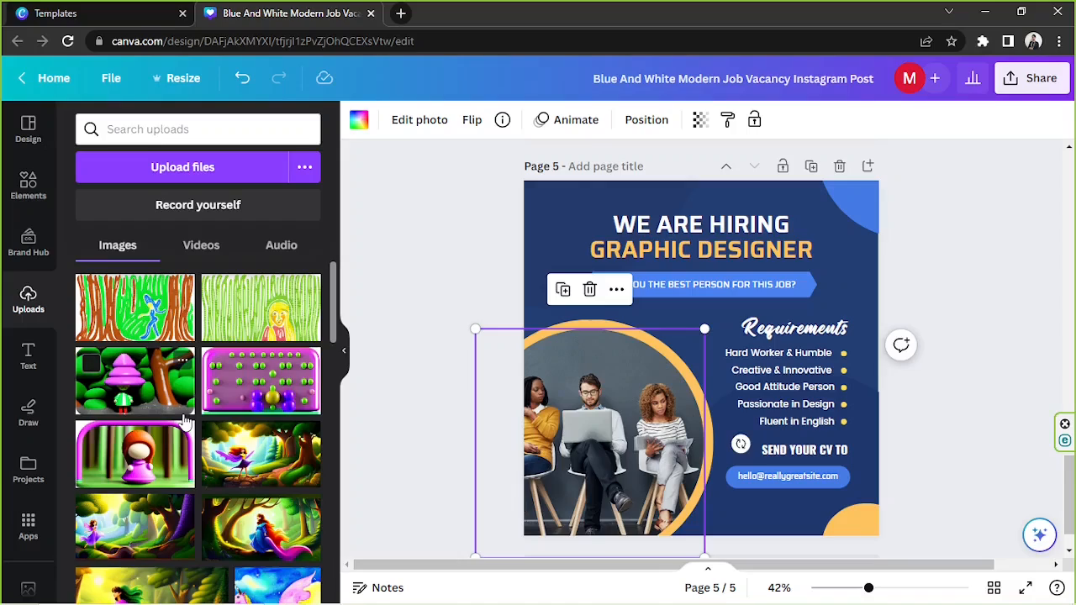
mouse_move(183, 424)
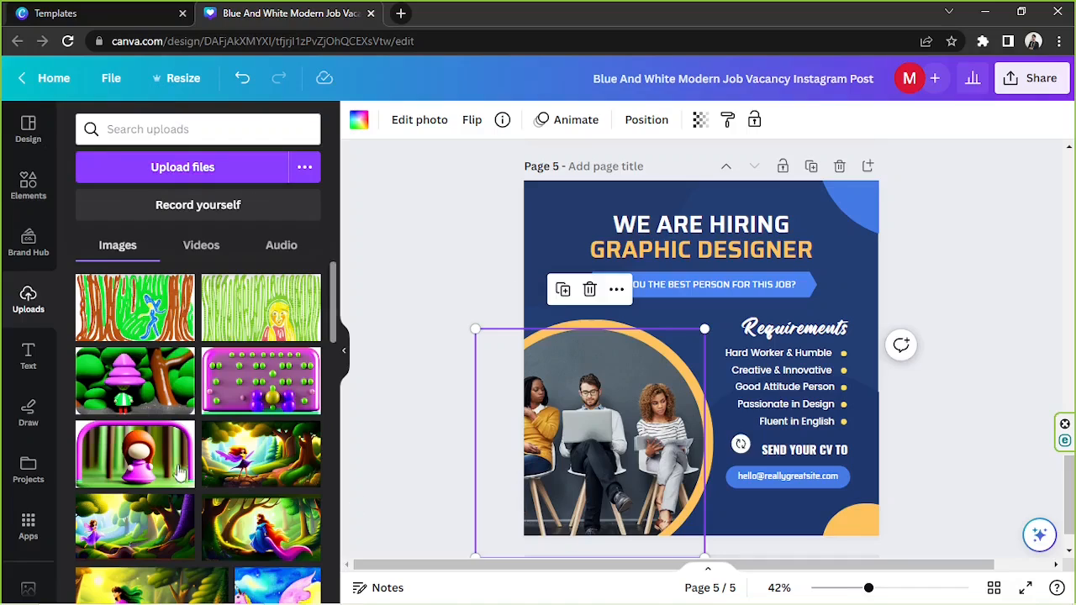
scroll("down", 3)
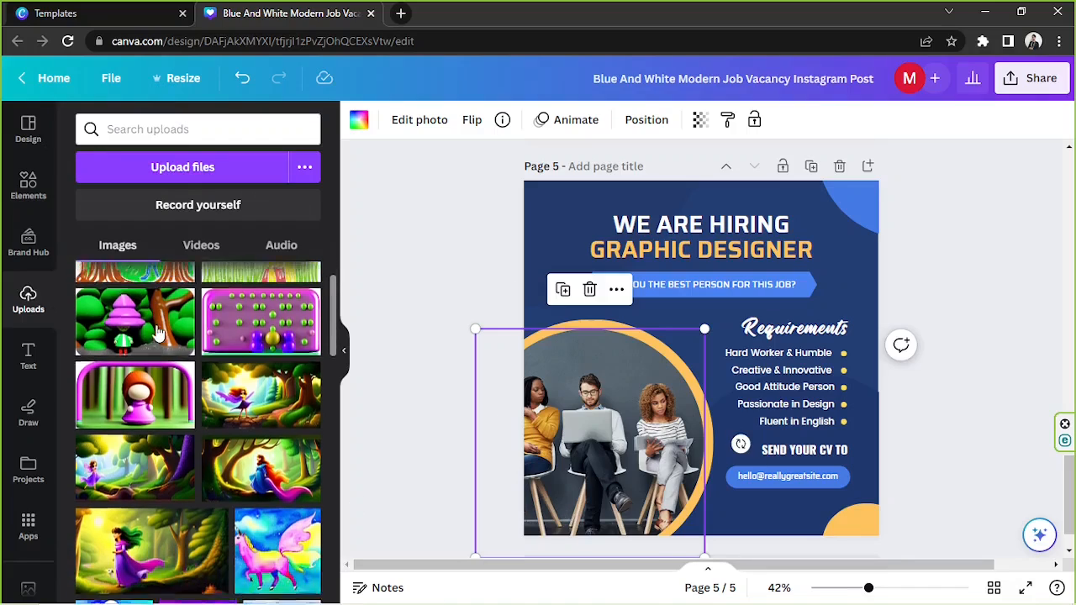
scroll("down", 3)
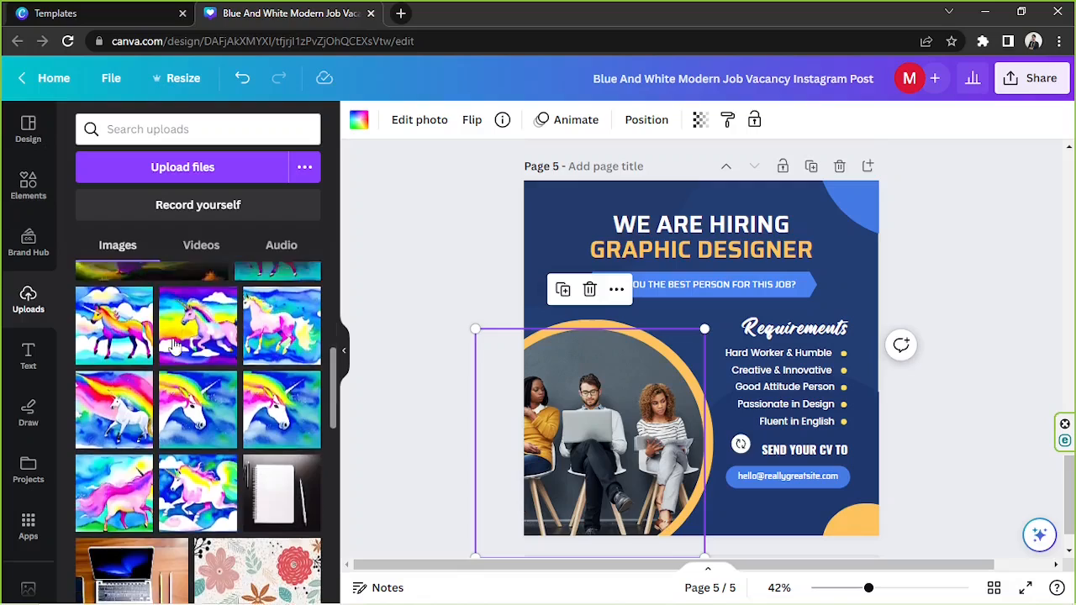
scroll("down", 3)
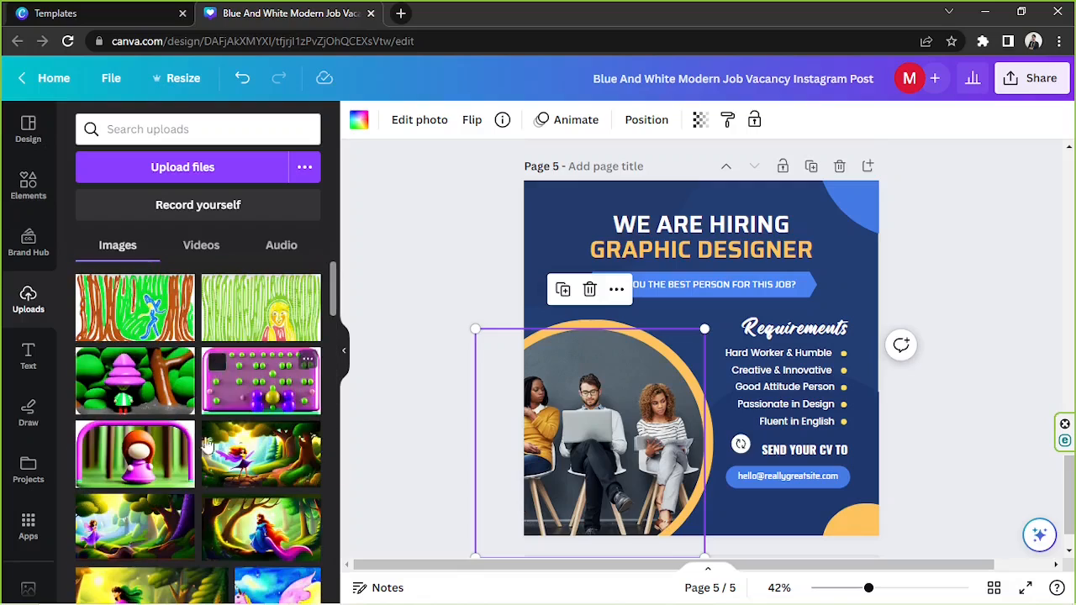
scroll("down", 3)
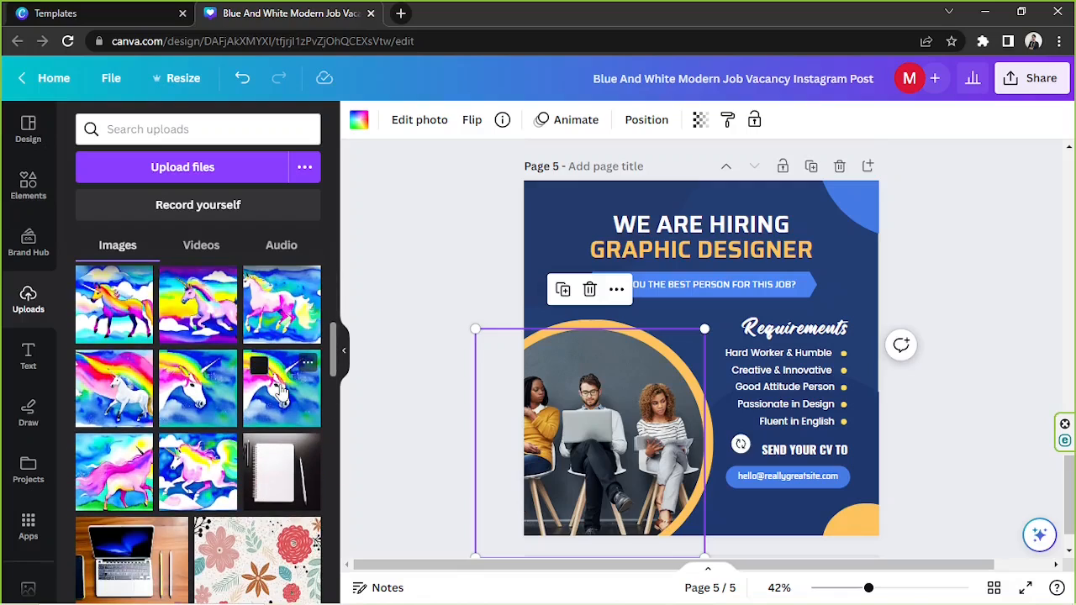
scroll("down", 3)
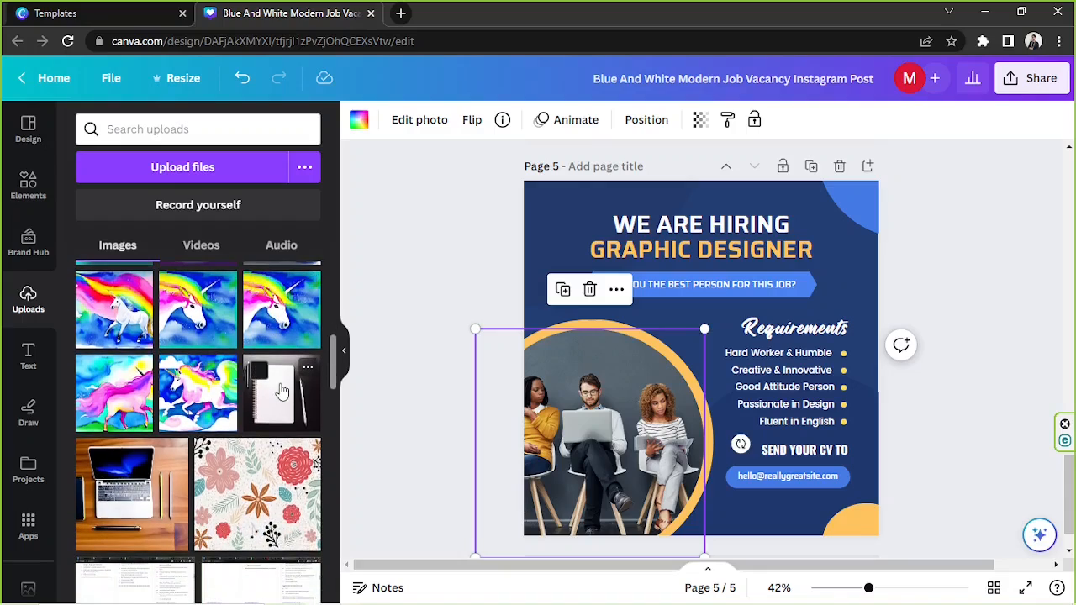
scroll("down", 3)
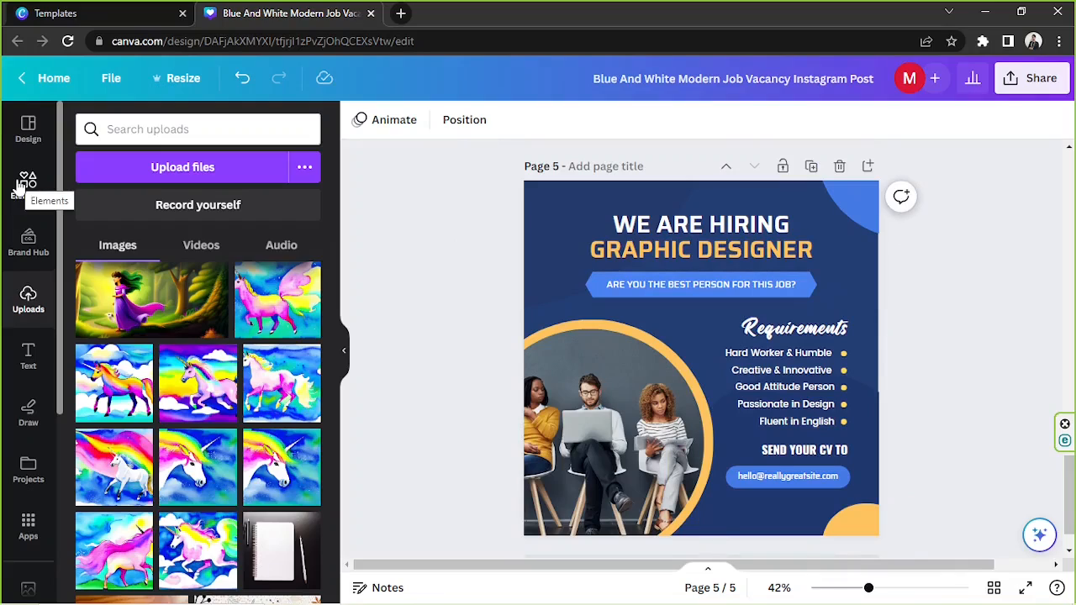
left_click(27, 187)
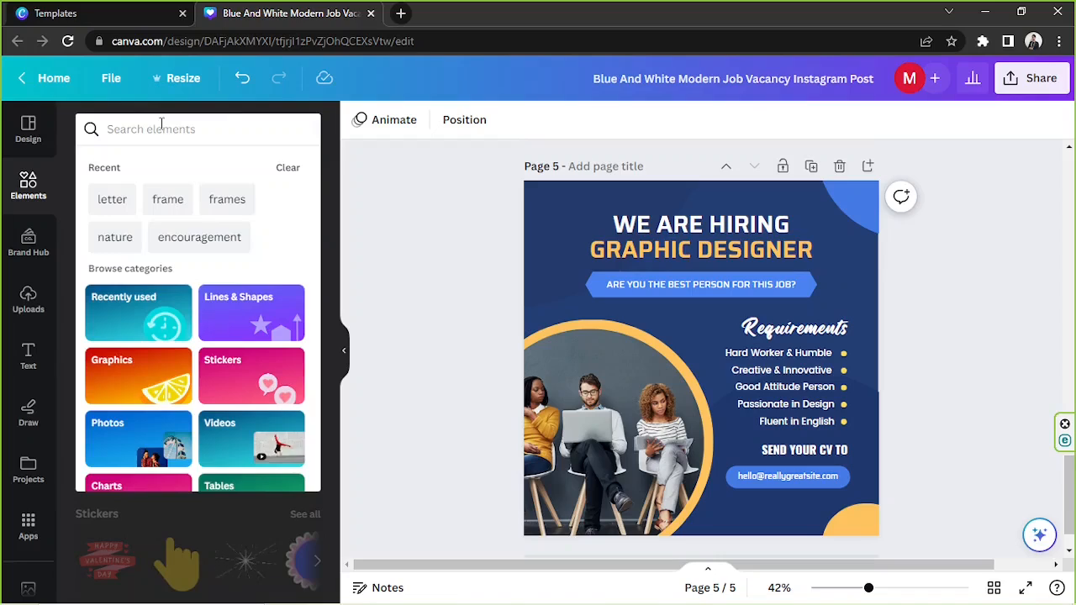
type("job")
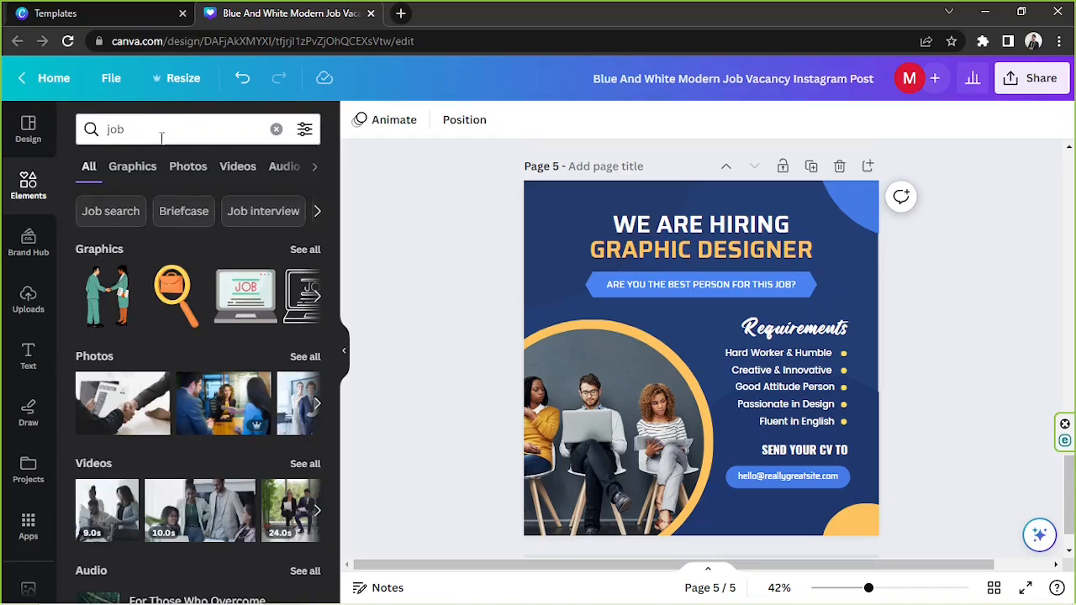
left_click(189, 167)
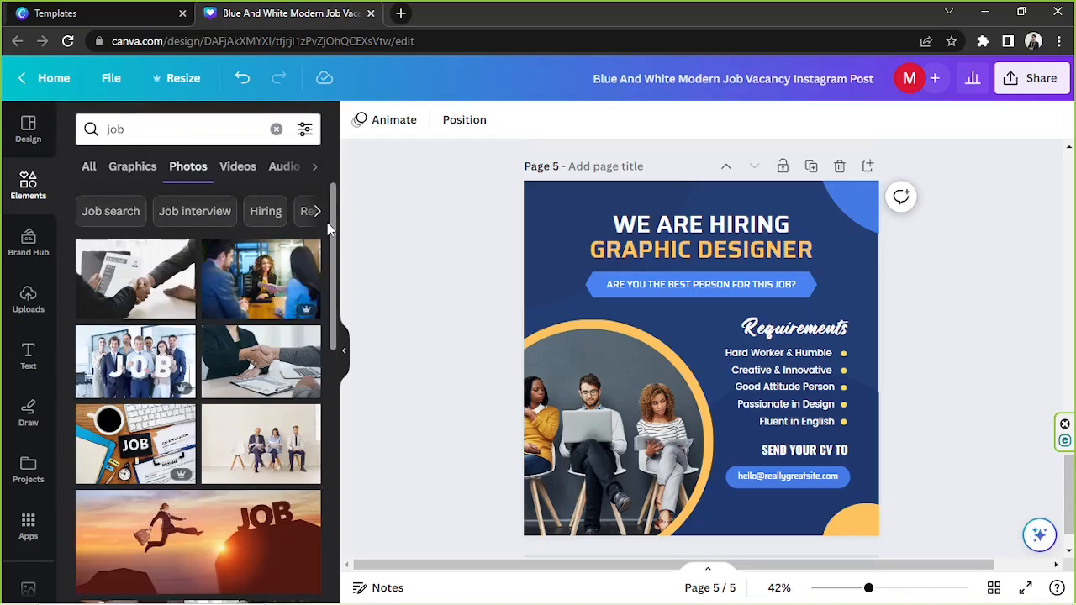
scroll("down", 3)
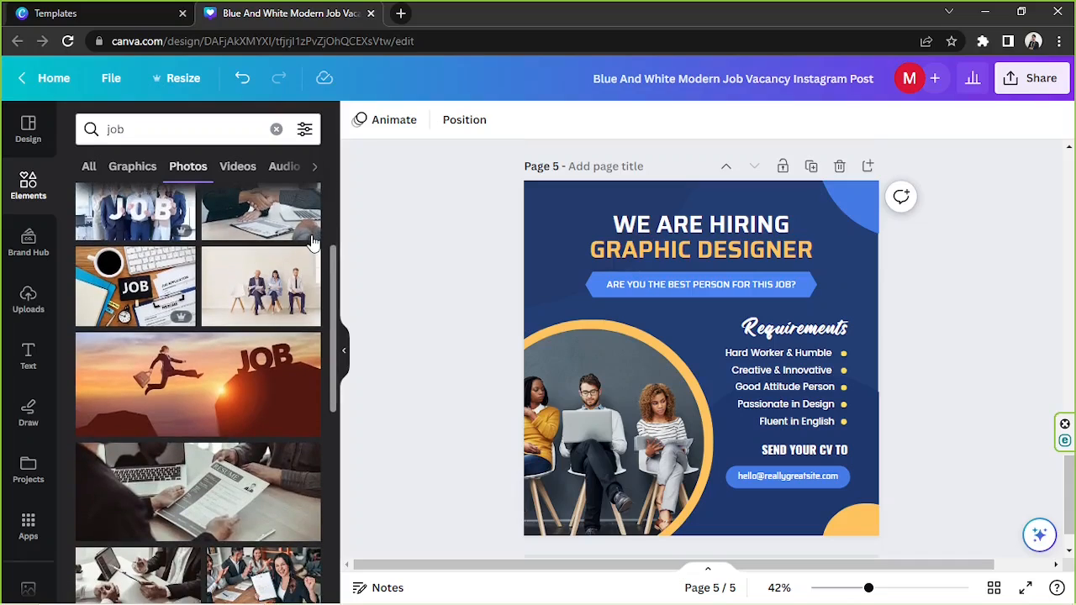
scroll("down", 3)
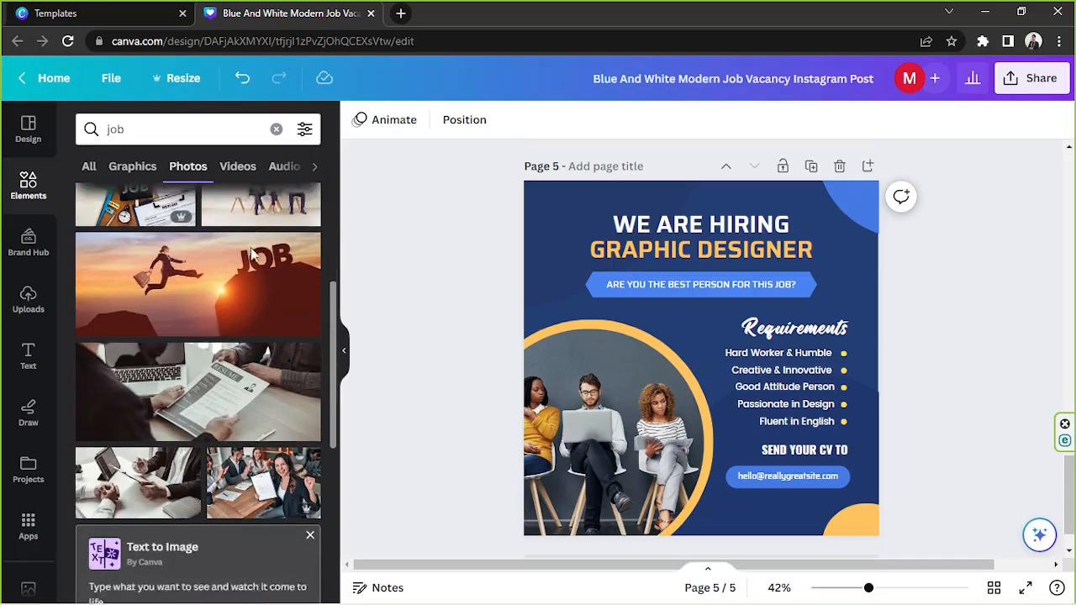
scroll("down", 3)
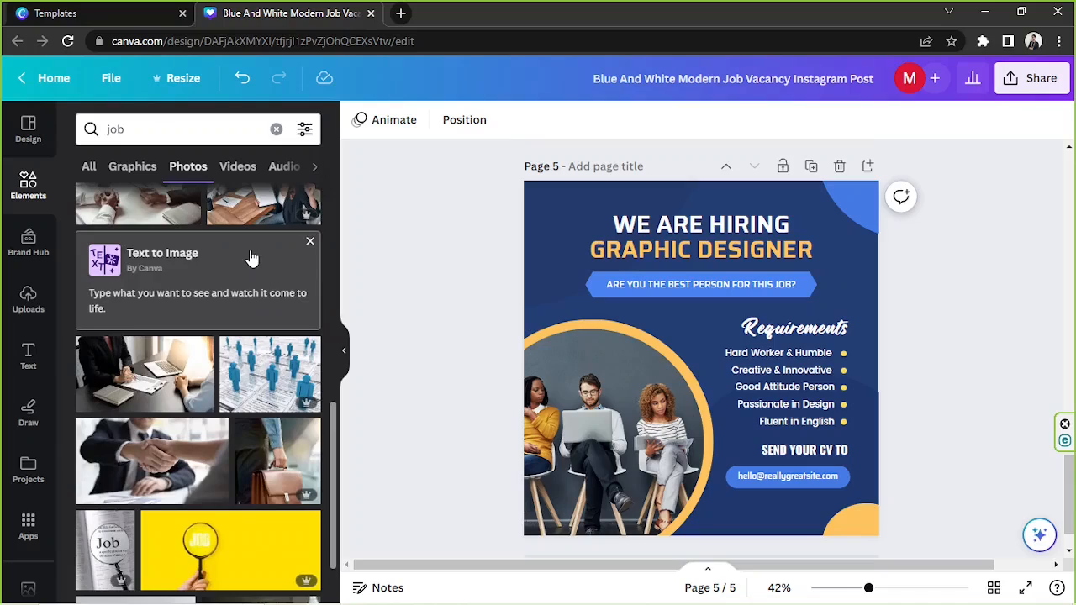
scroll("down", 3)
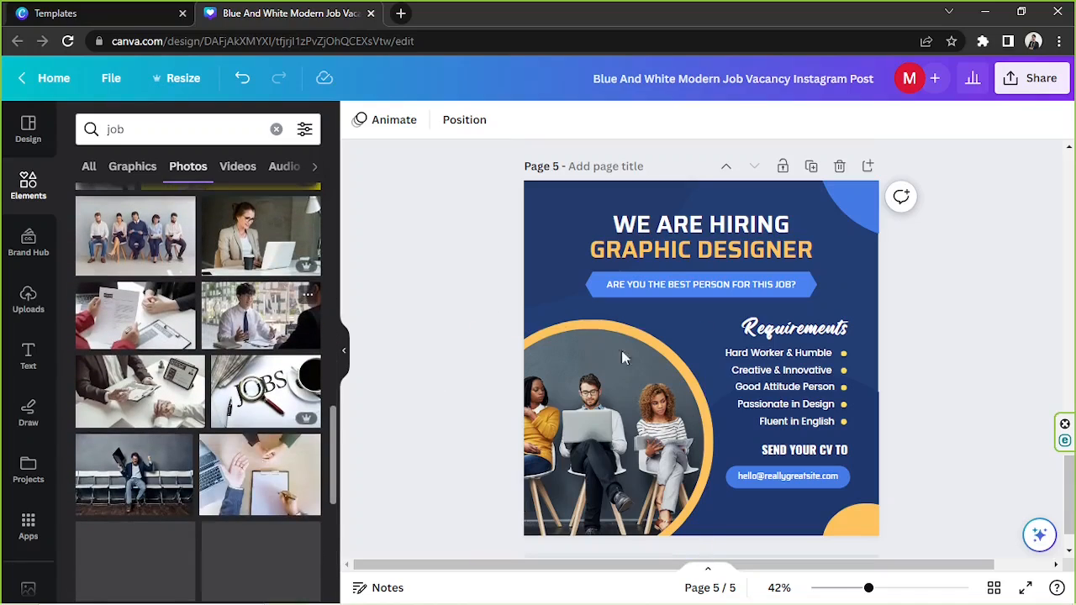
scroll("down", 3)
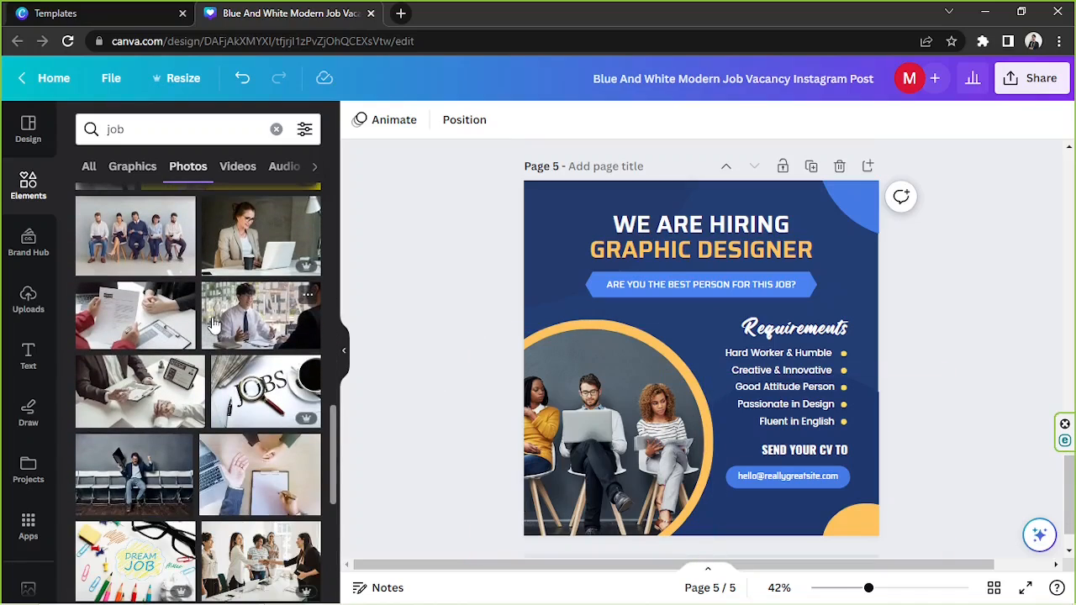
scroll("down", 3)
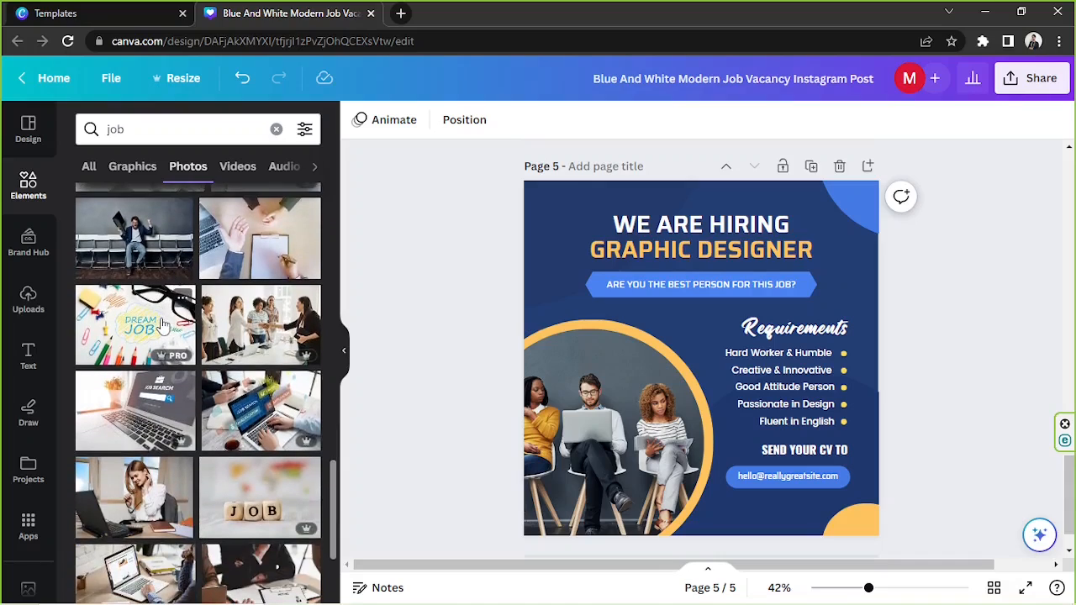
left_click(185, 127)
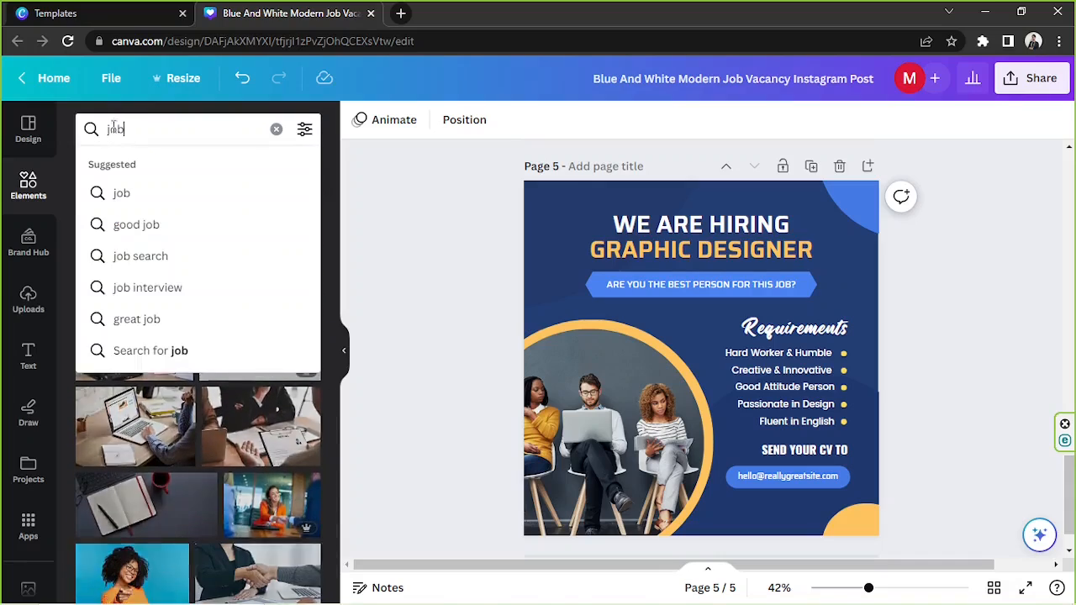
Search Elements photos for 'desk' and fill the circular frame with a top-down wooden desk photo.
type("desk")
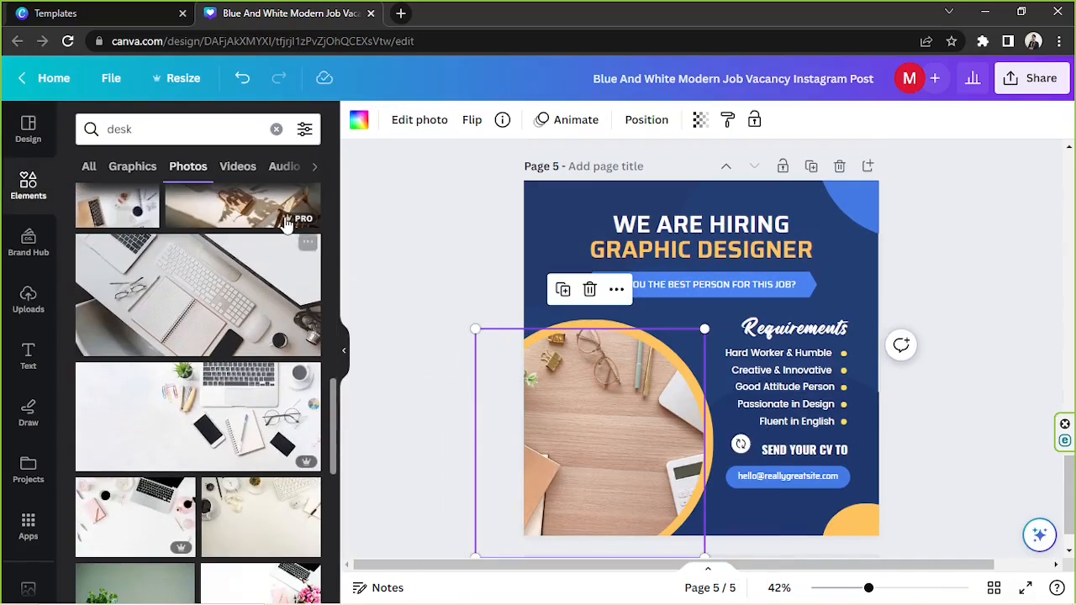
scroll("down", 3)
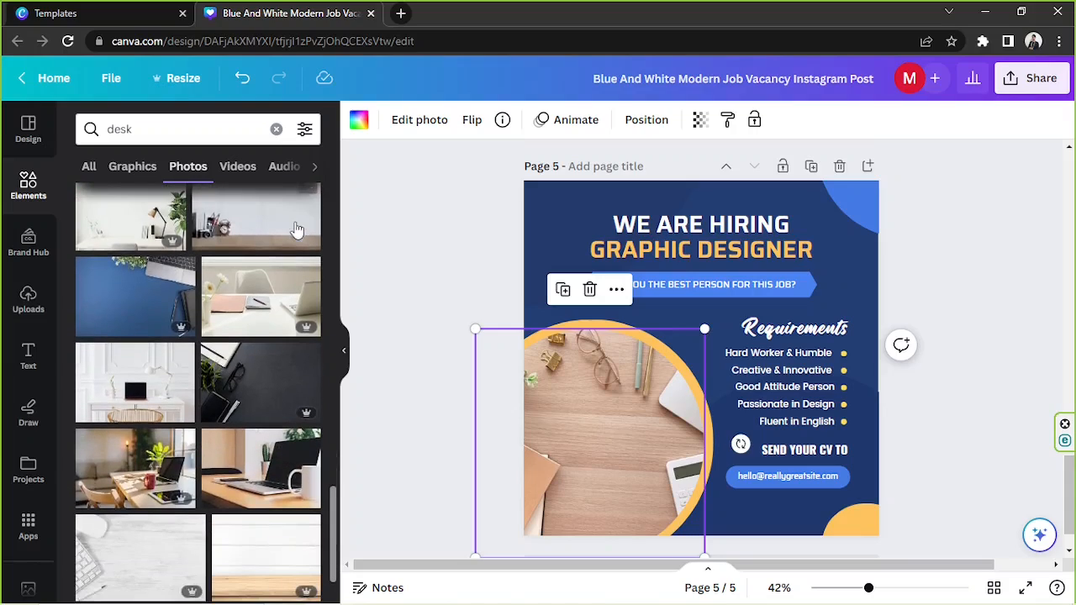
scroll("down", 3)
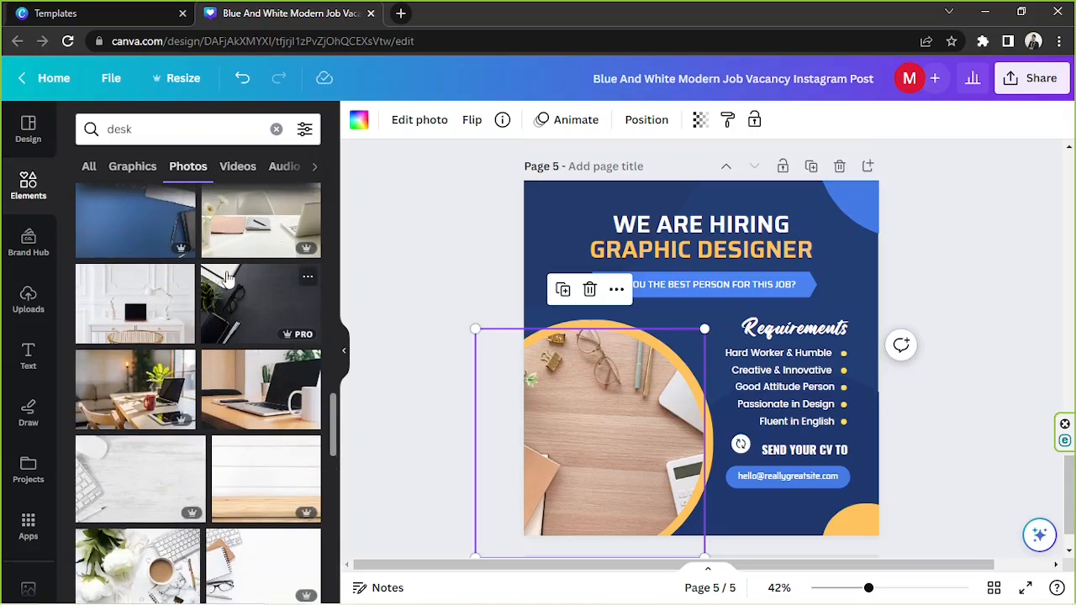
scroll("down", 3)
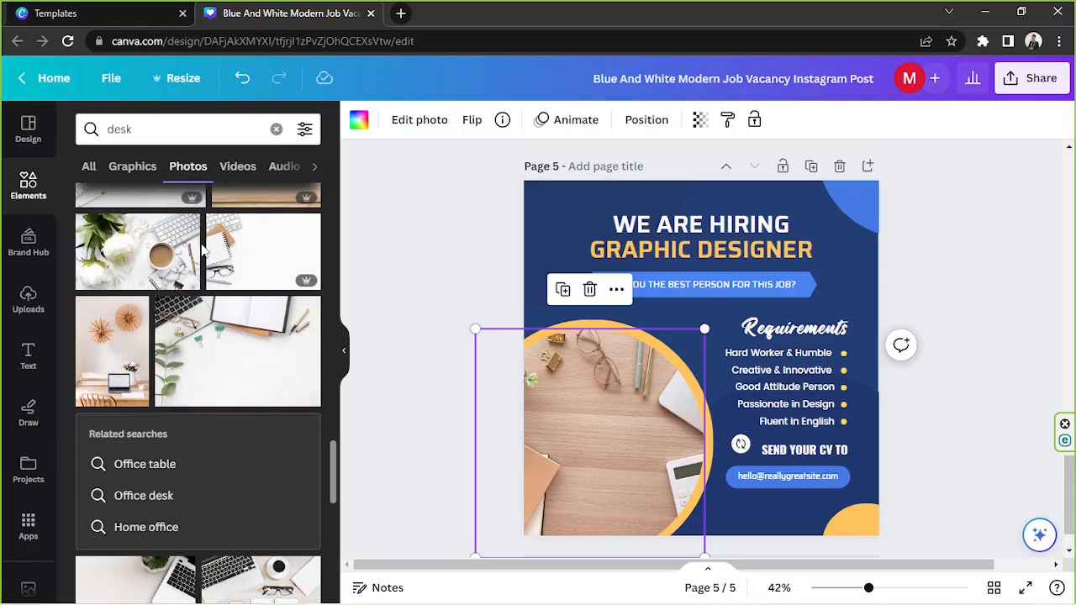
scroll("down", 3)
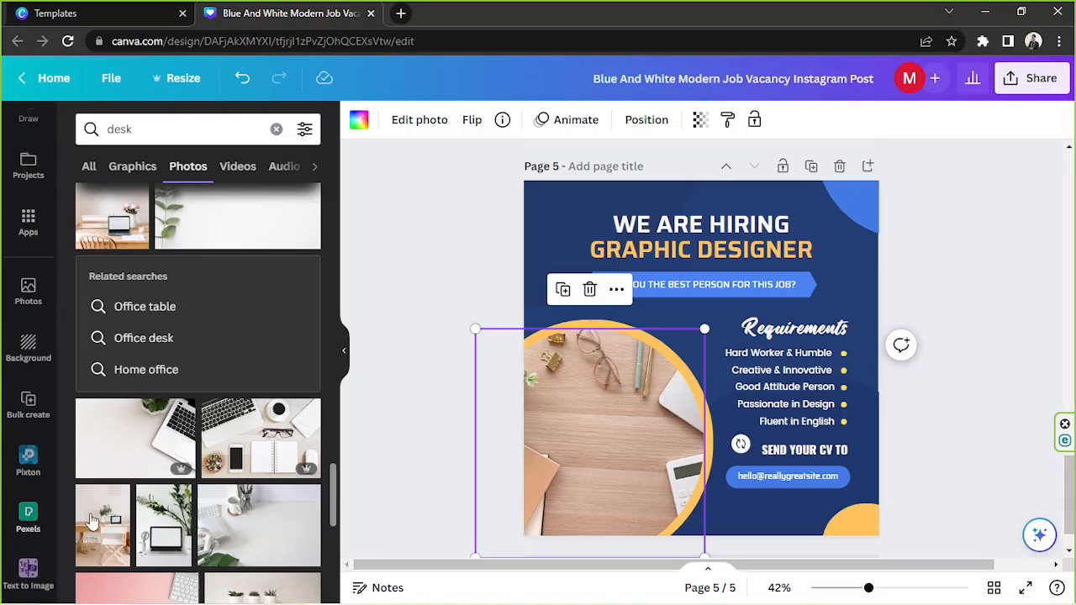
mouse_move(27, 289)
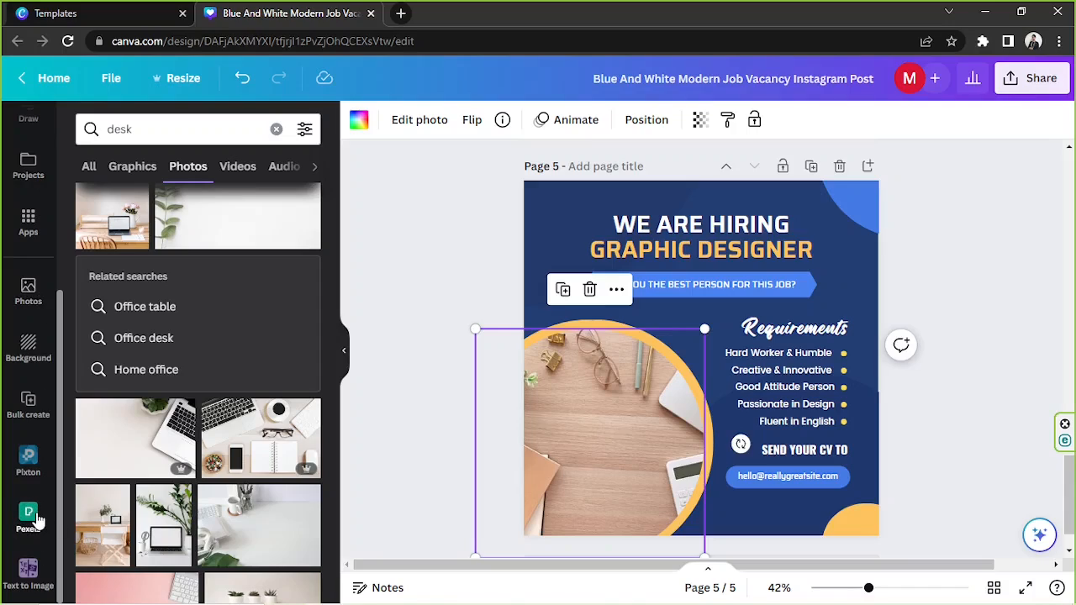
mouse_move(27, 512)
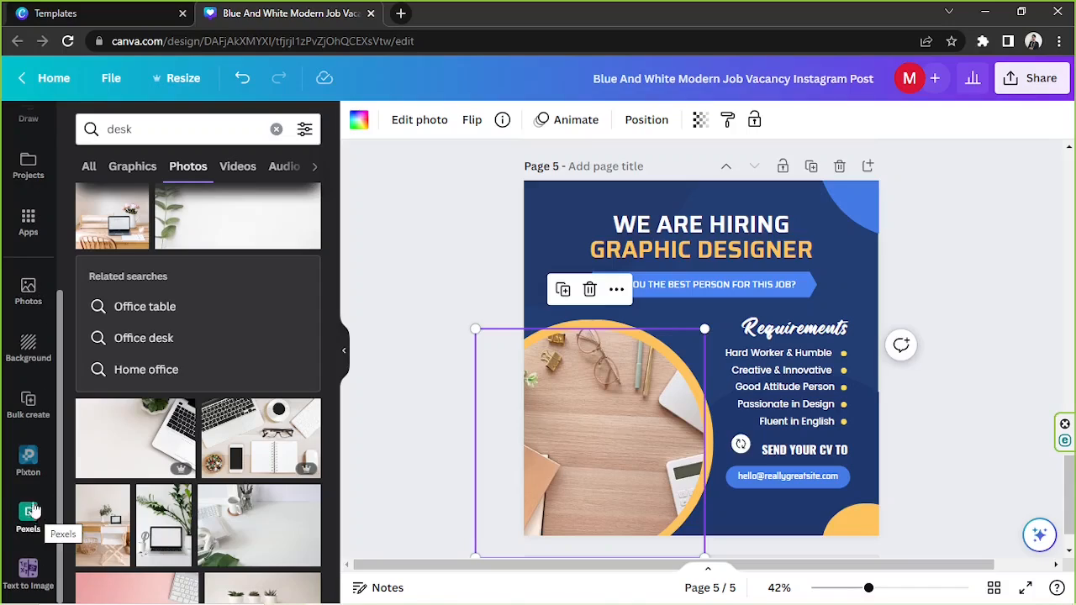
From the Apps panel's Discover content section, show the Pixabay free-photo app page.
left_click(27, 220)
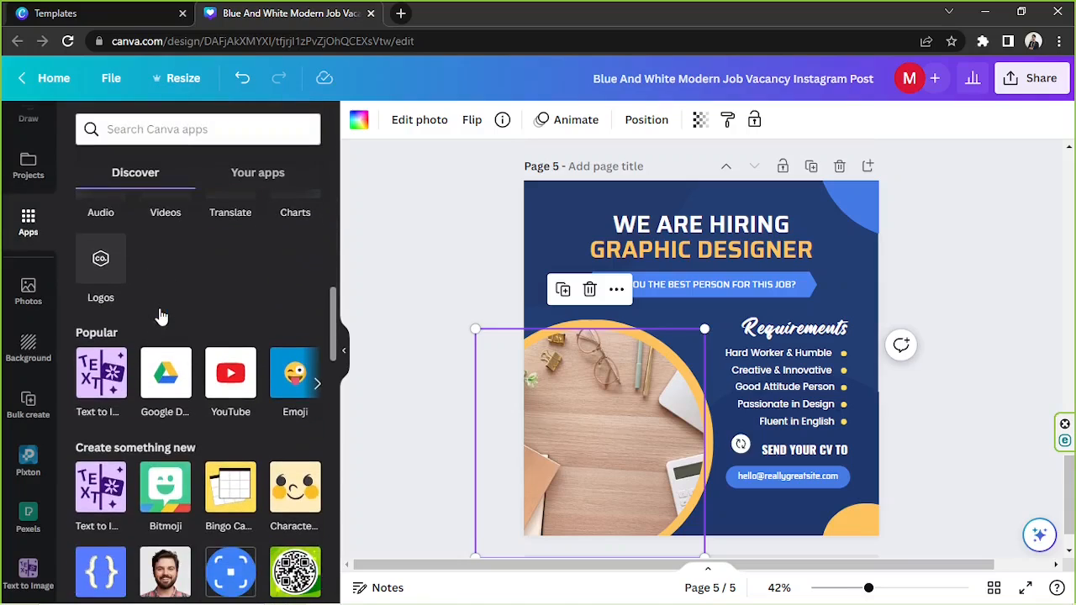
scroll("down", 3)
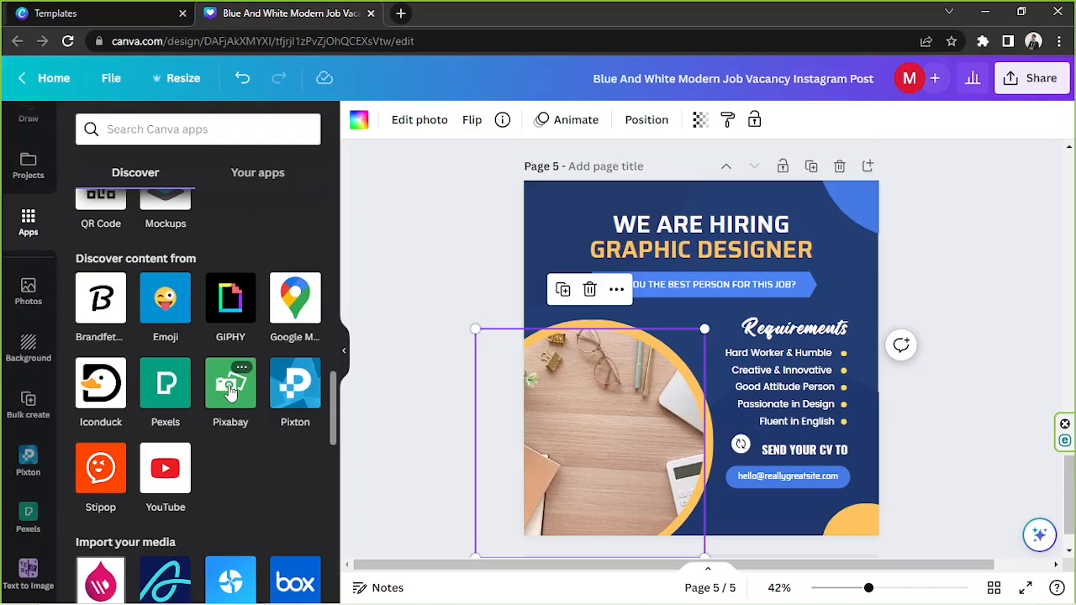
left_click(230, 383)
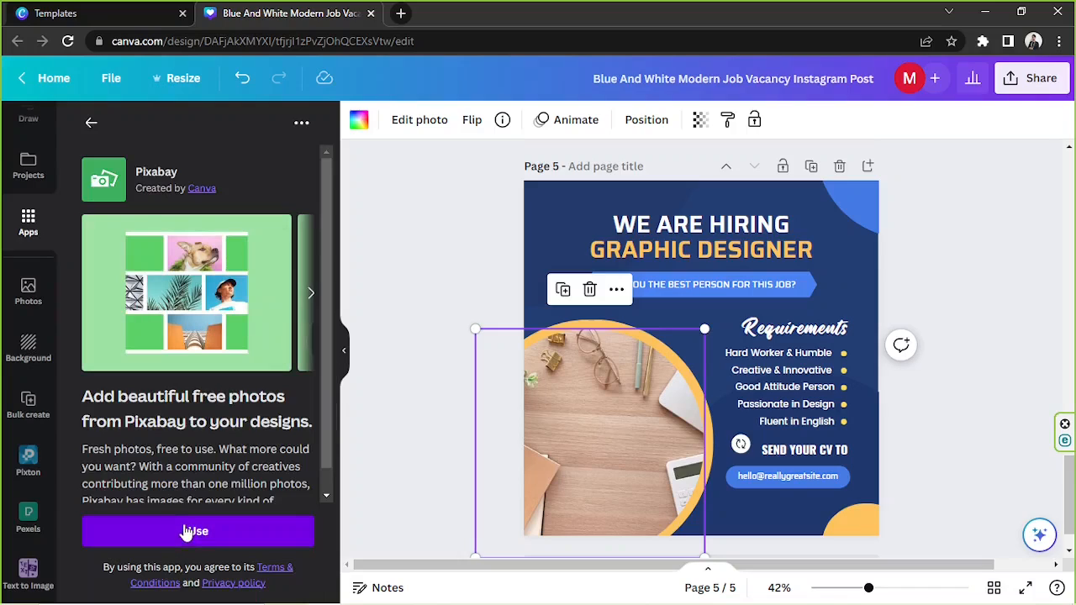
Use the Pixabay app and browse its free photo grid.
left_click(199, 531)
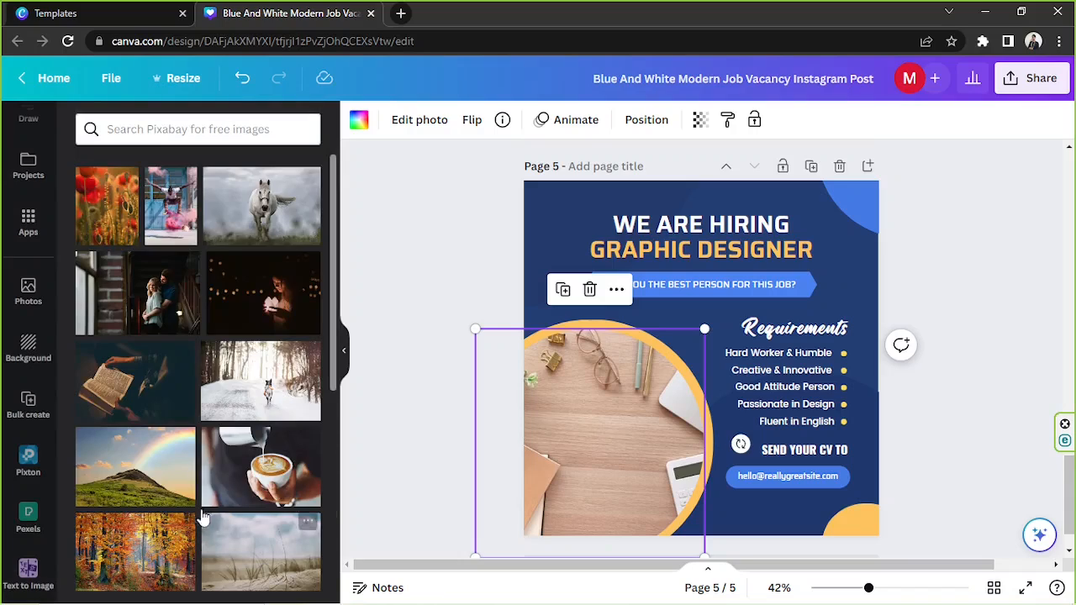
scroll("down", 3)
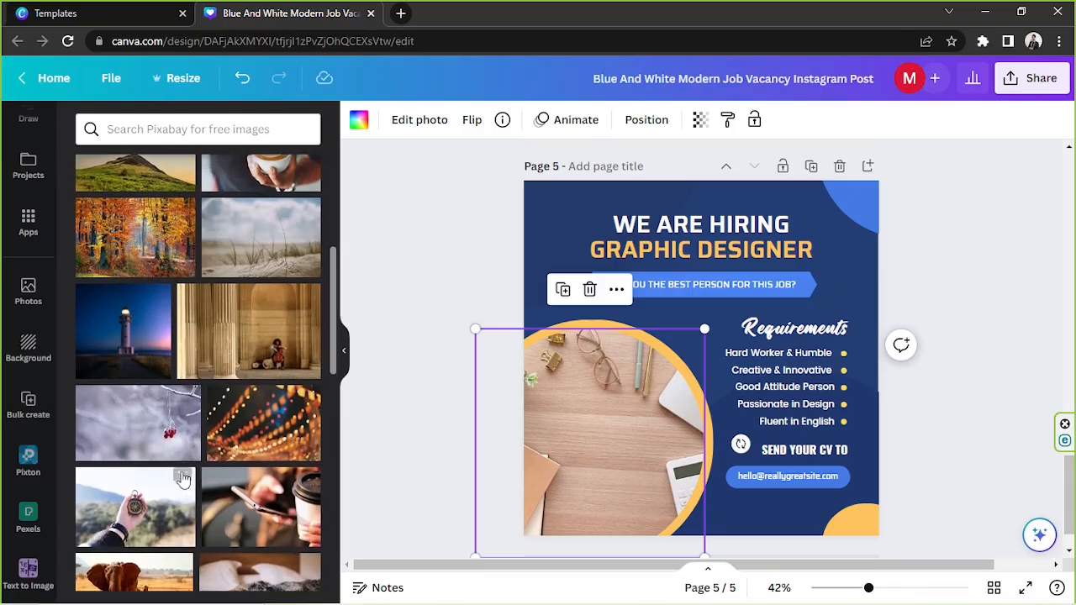
scroll("down", 3)
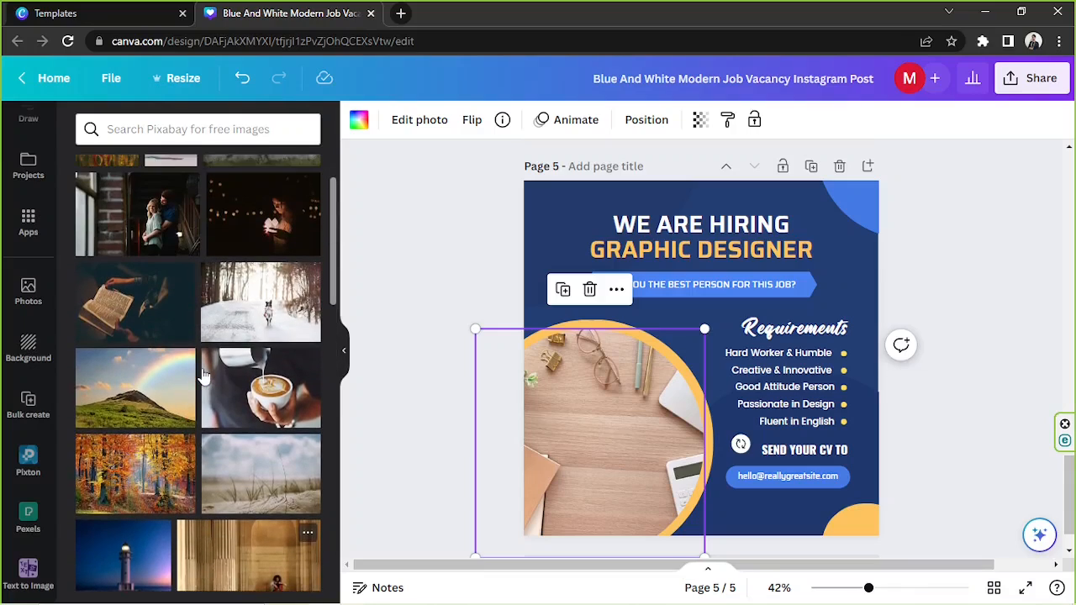
scroll("down", 3)
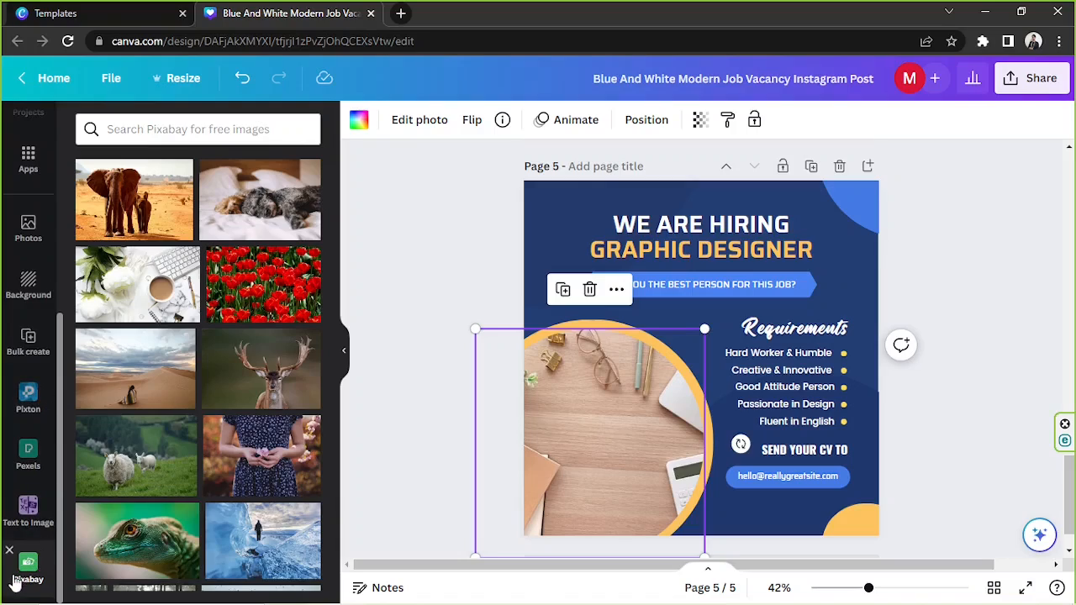
mouse_move(27, 572)
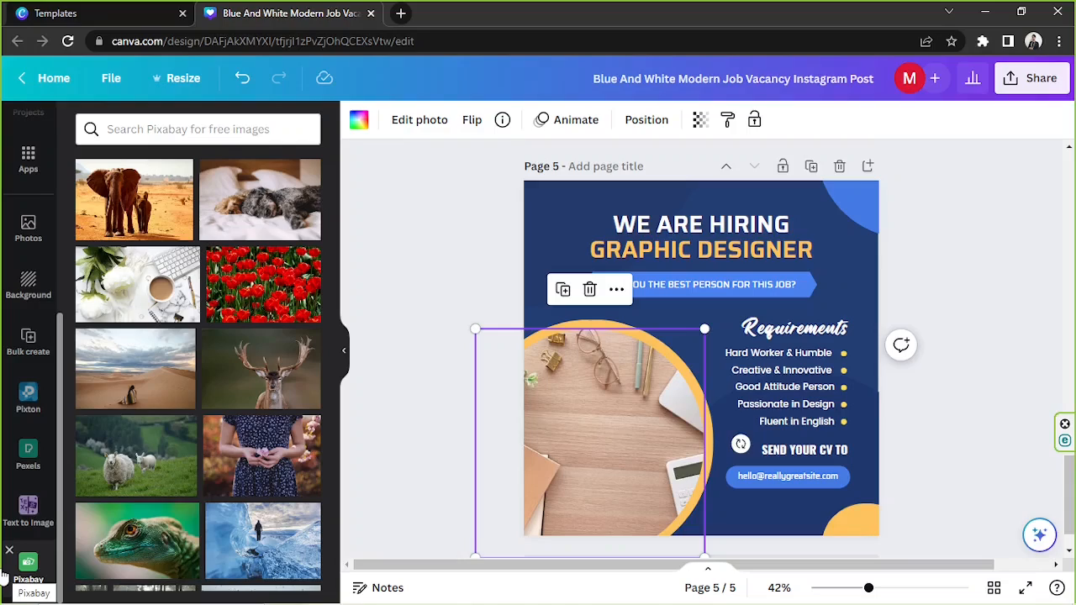
mouse_move(33, 568)
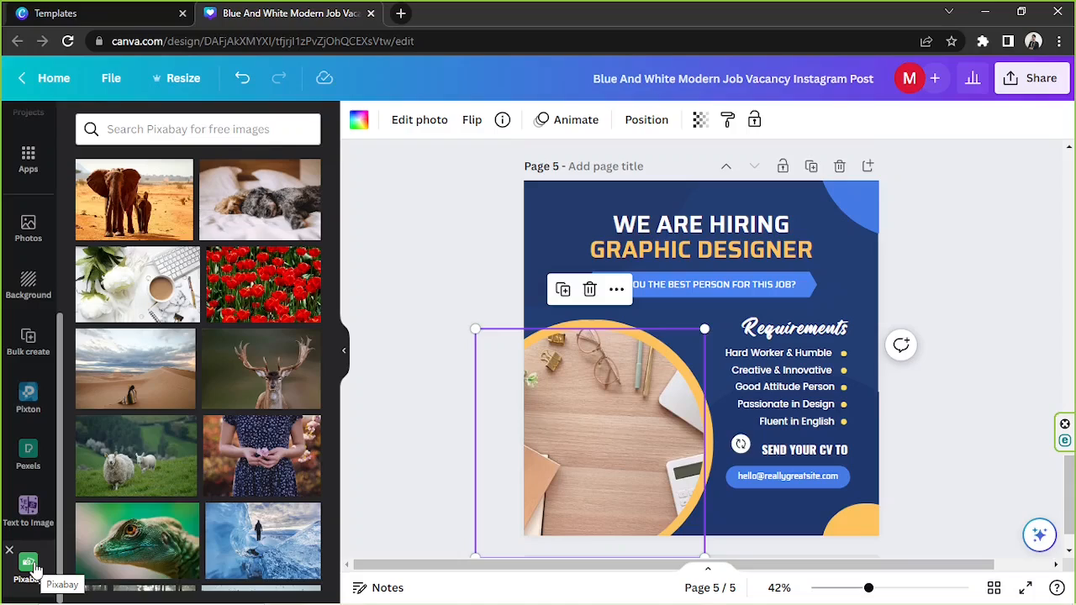
mouse_move(54, 549)
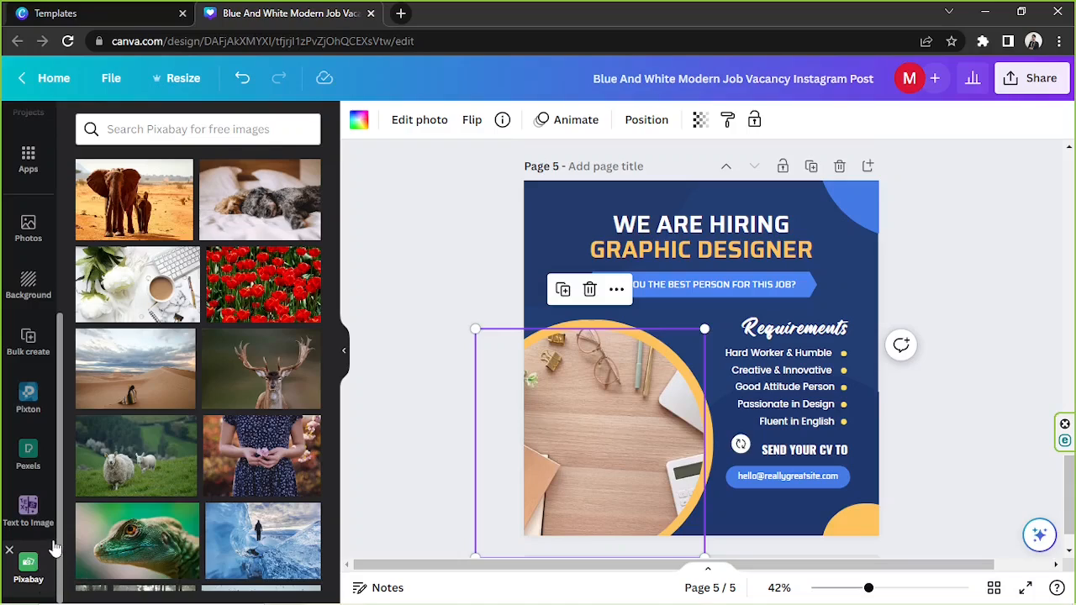
scroll("down", 3)
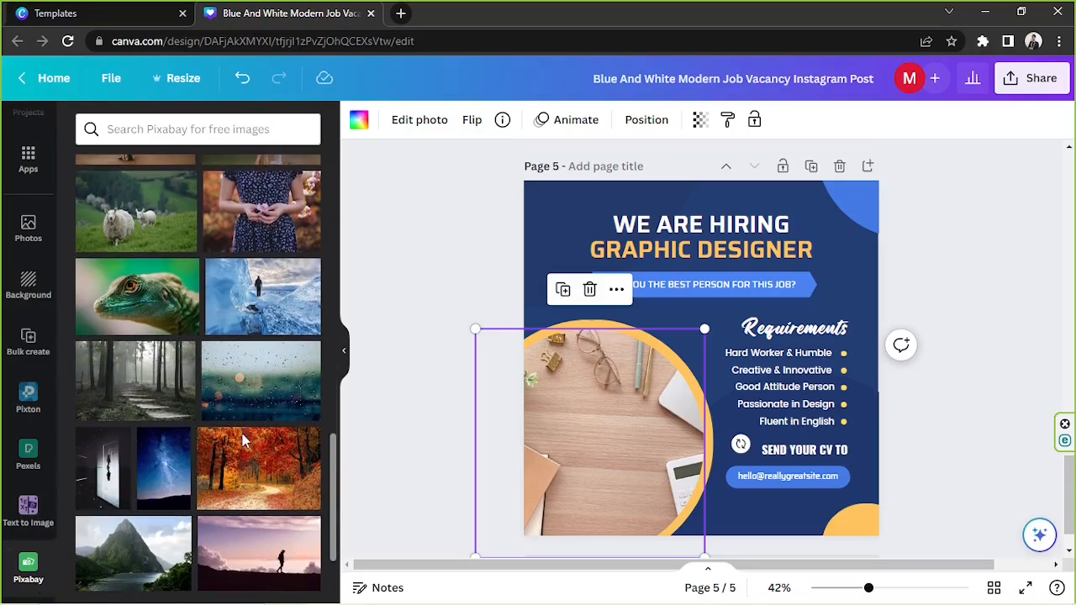
Search Pixabay for 'desk' photos and glance at the results.
left_click(198, 128)
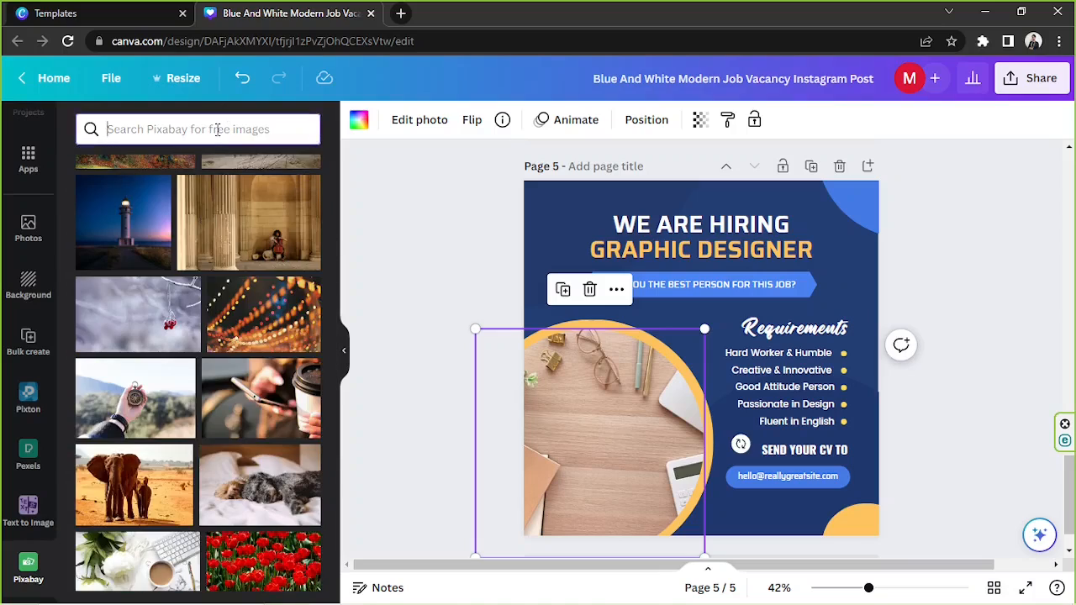
type("desk")
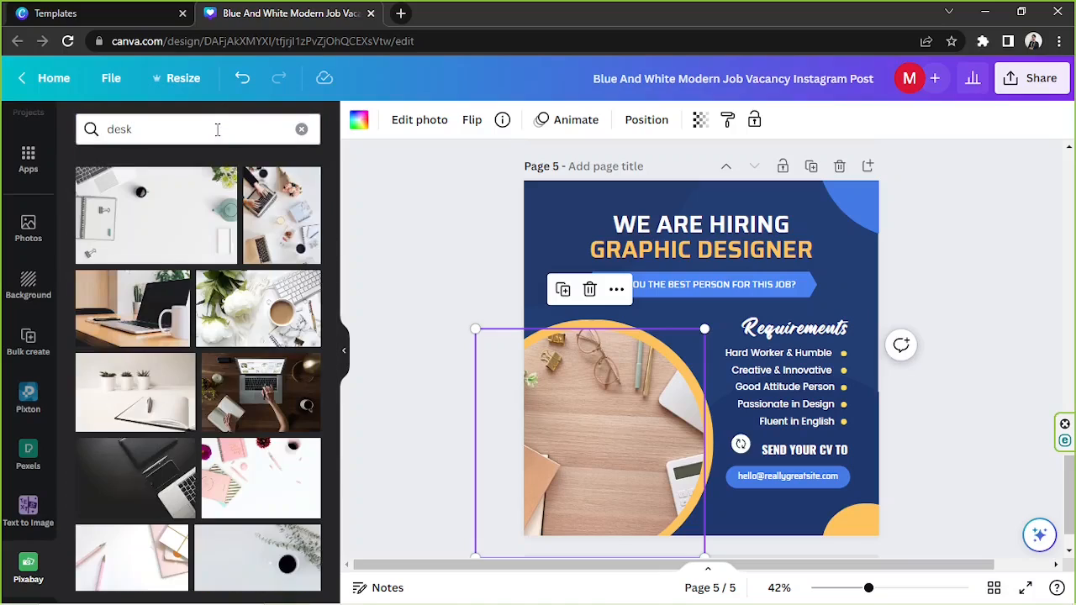
scroll("down", 3)
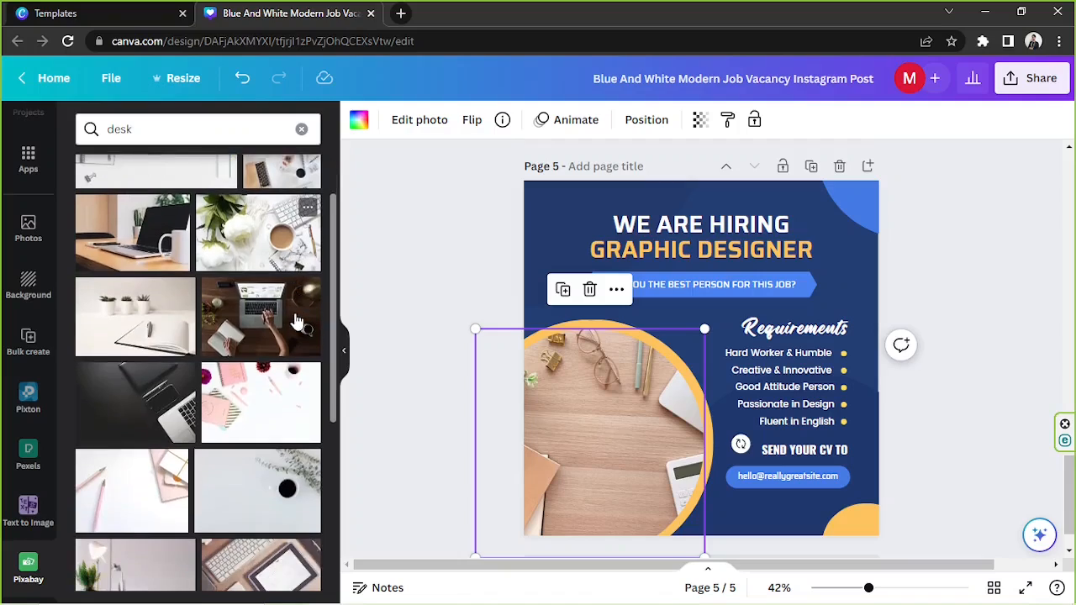
Search Pixabay for 'work' and place the hands-on-laptop-with-charts photo into page 5's circular frame.
left_click(168, 128)
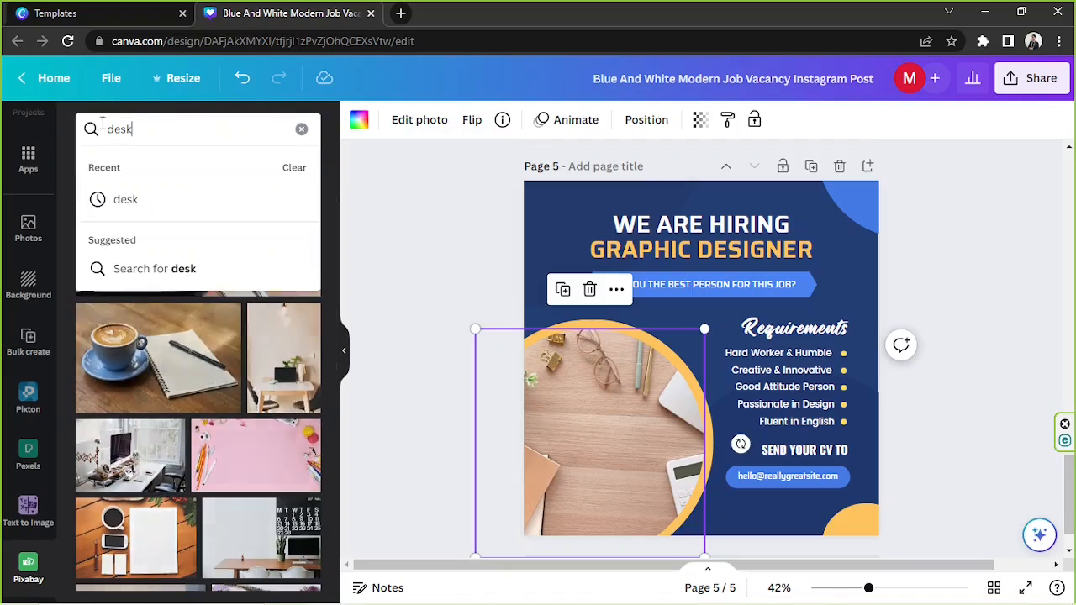
type("work")
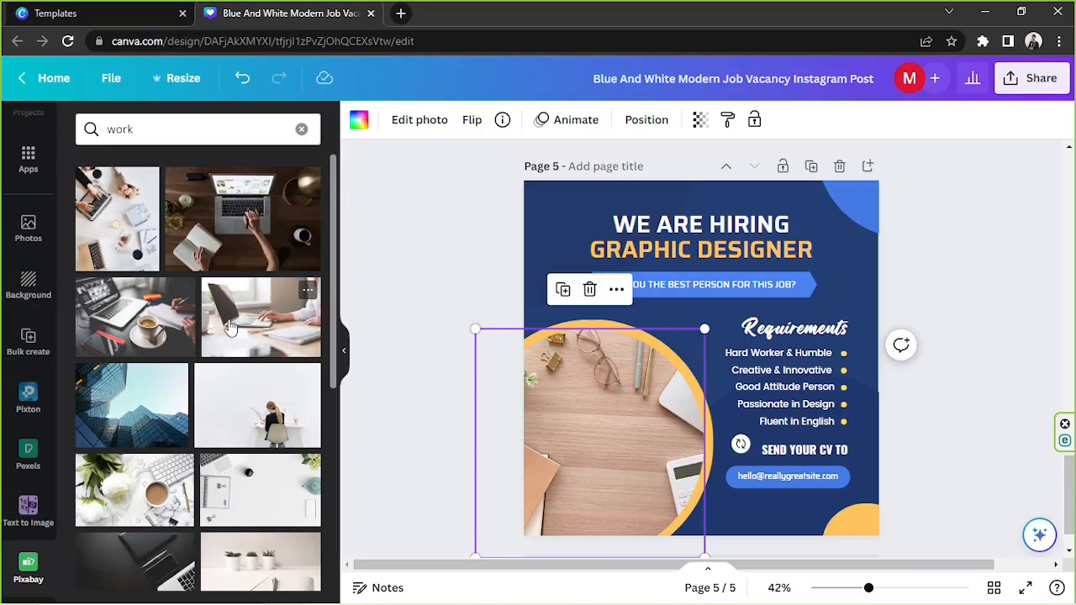
scroll("down", 3)
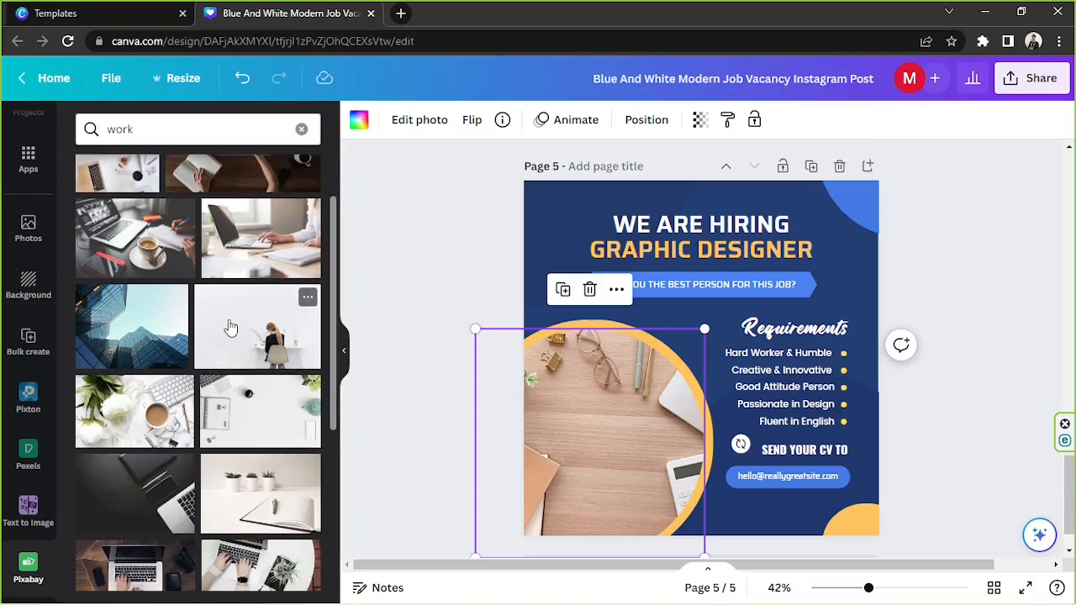
scroll("down", 3)
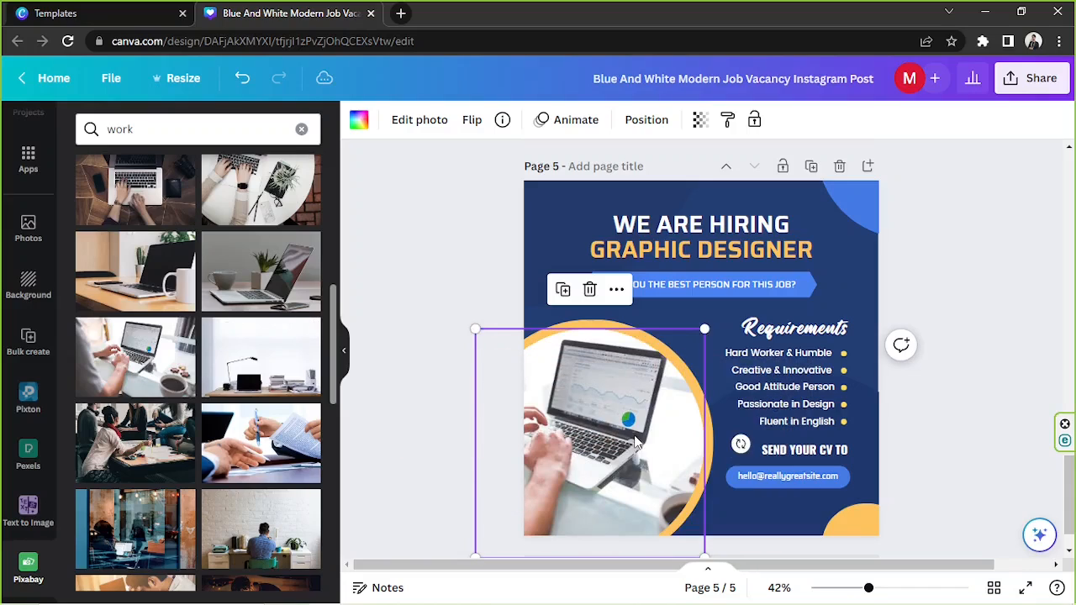
scroll("down", 3)
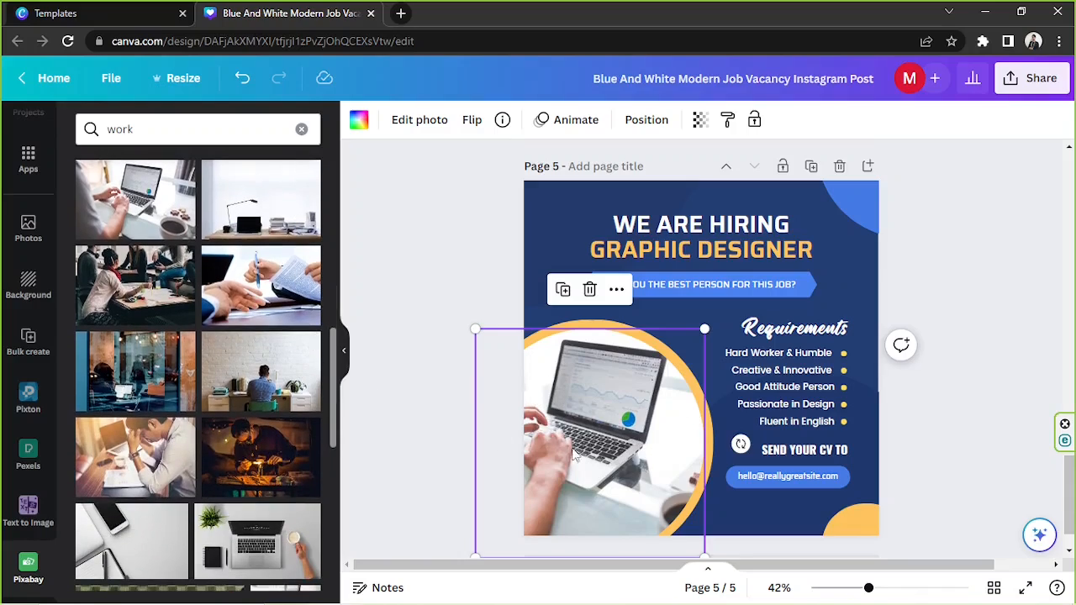
mouse_move(598, 449)
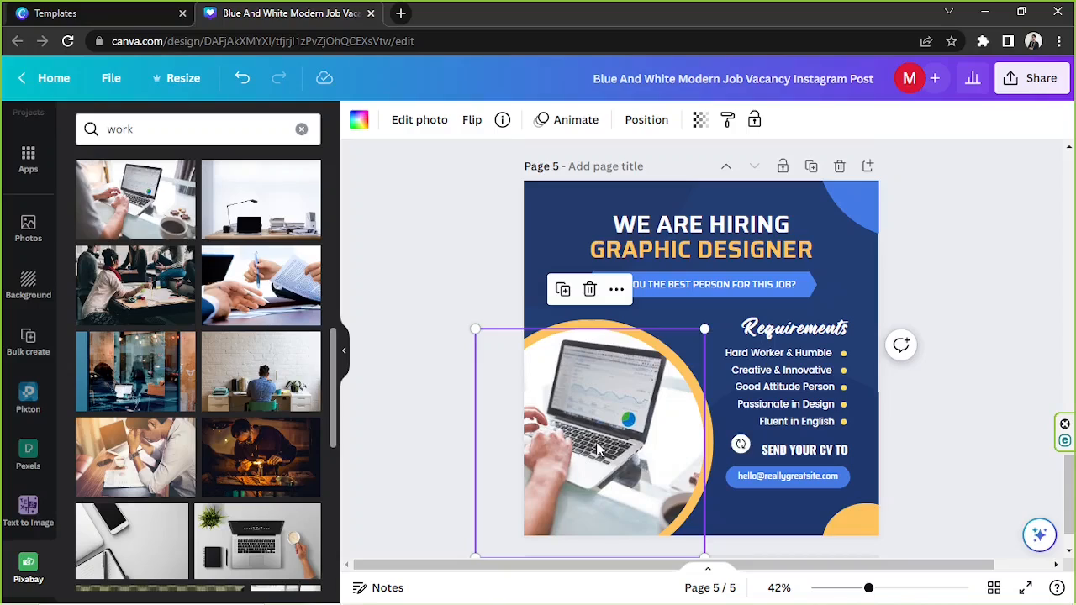
left_click(419, 120)
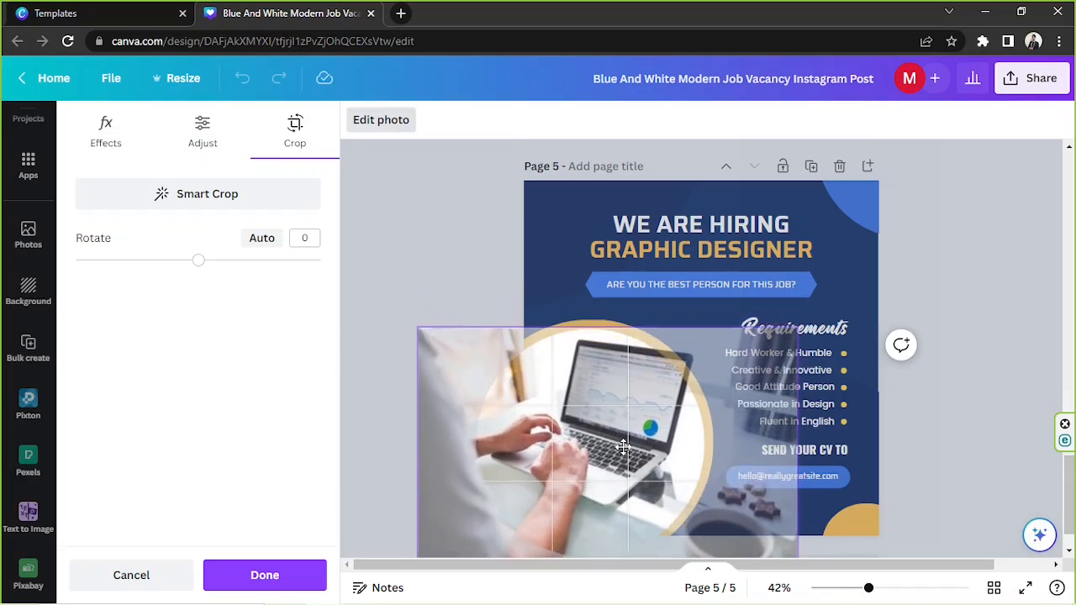
Shift the laptop photo within its circular frame so the screen sits centred, then finish cropping.
left_click_drag(622, 445, 613, 491)
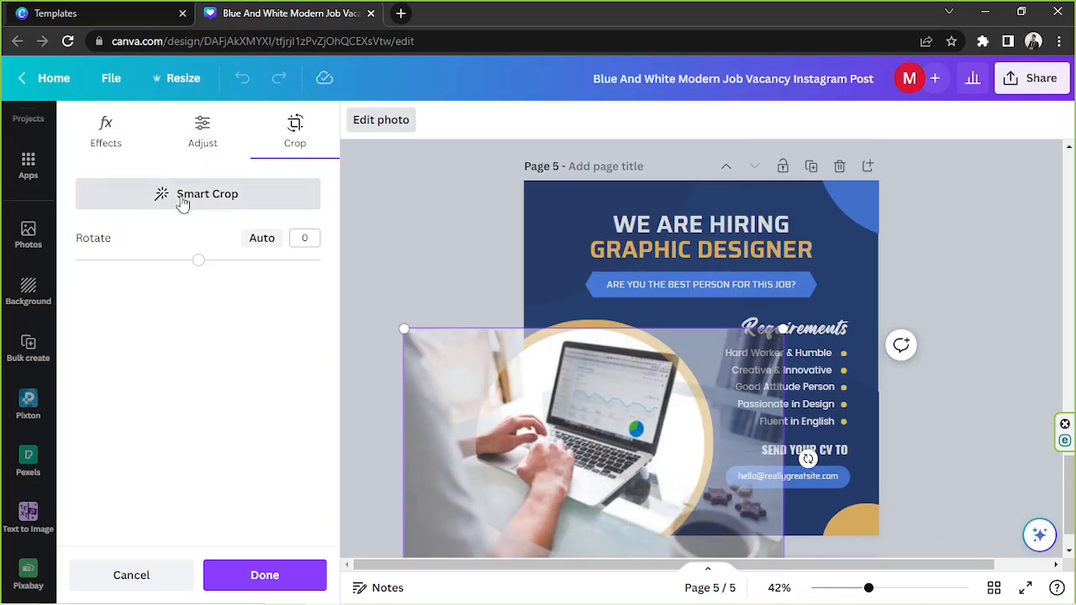
mouse_move(185, 211)
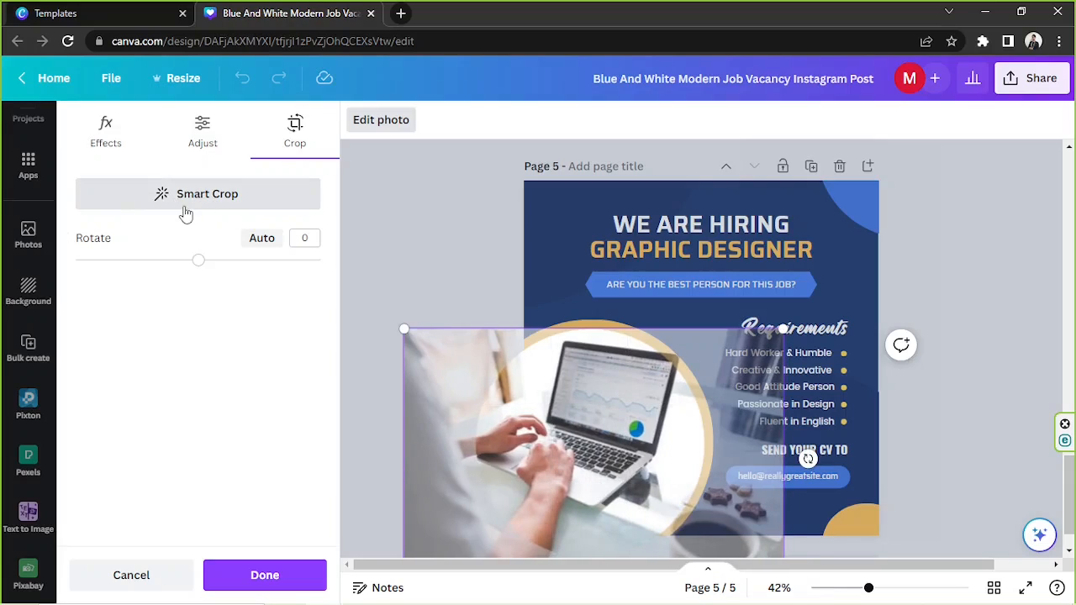
mouse_move(486, 296)
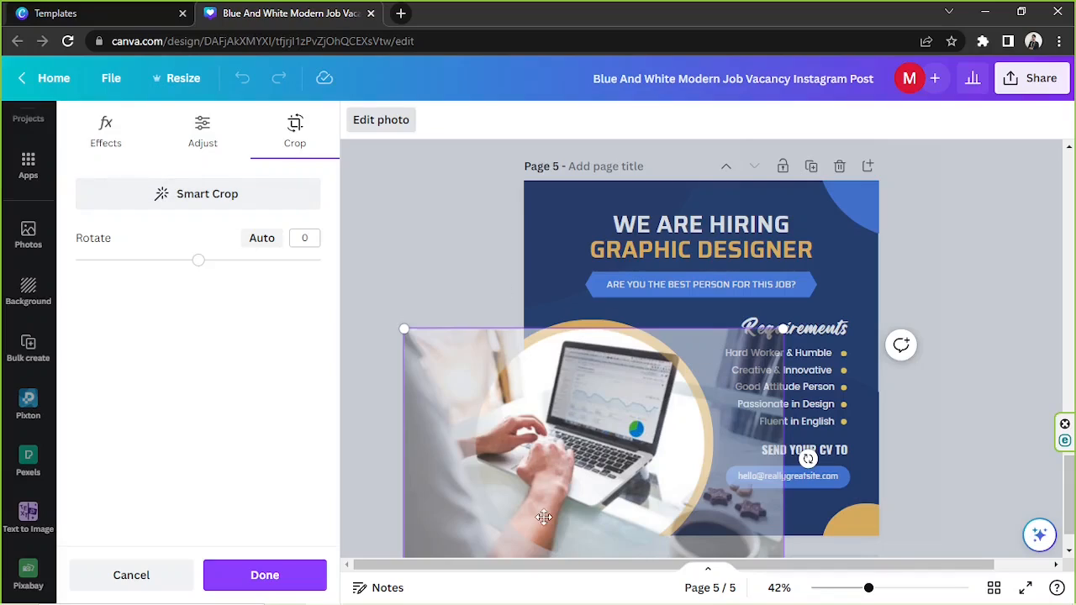
left_click_drag(544, 518, 615, 430)
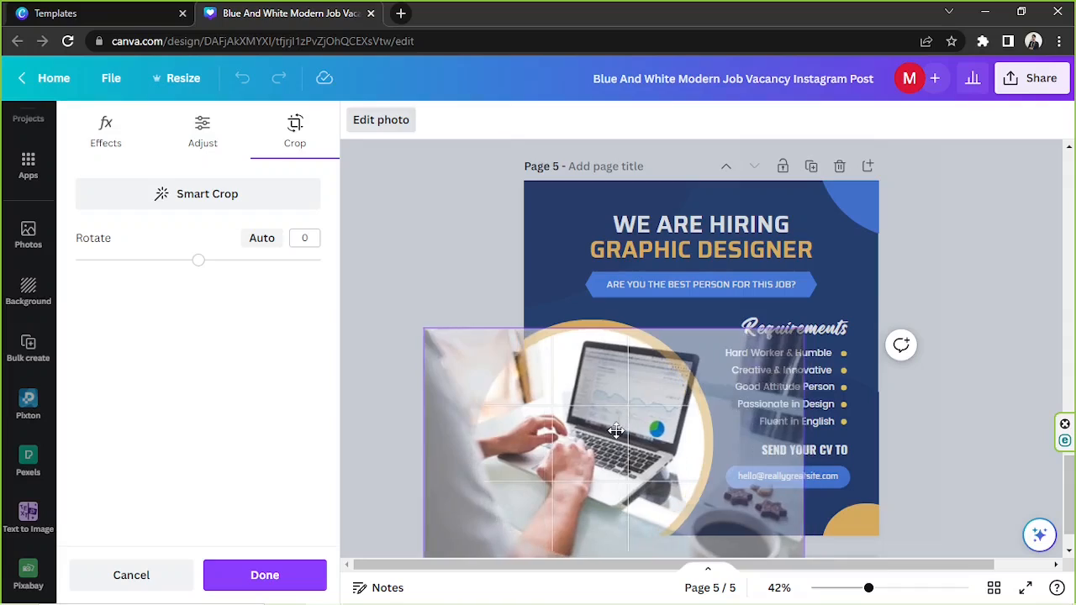
left_click_drag(615, 431, 595, 430)
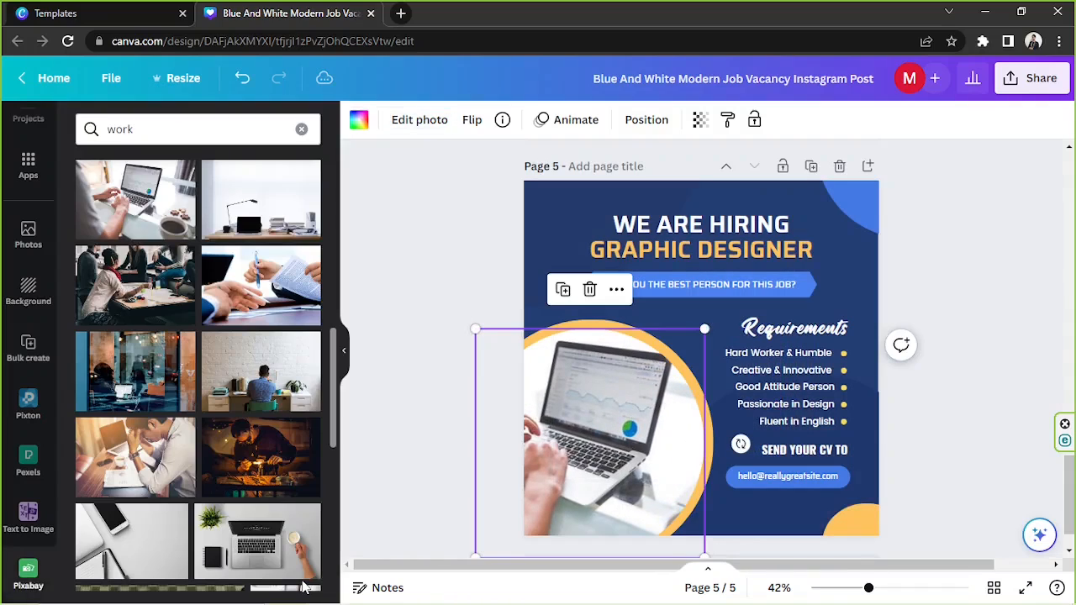
mouse_move(568, 400)
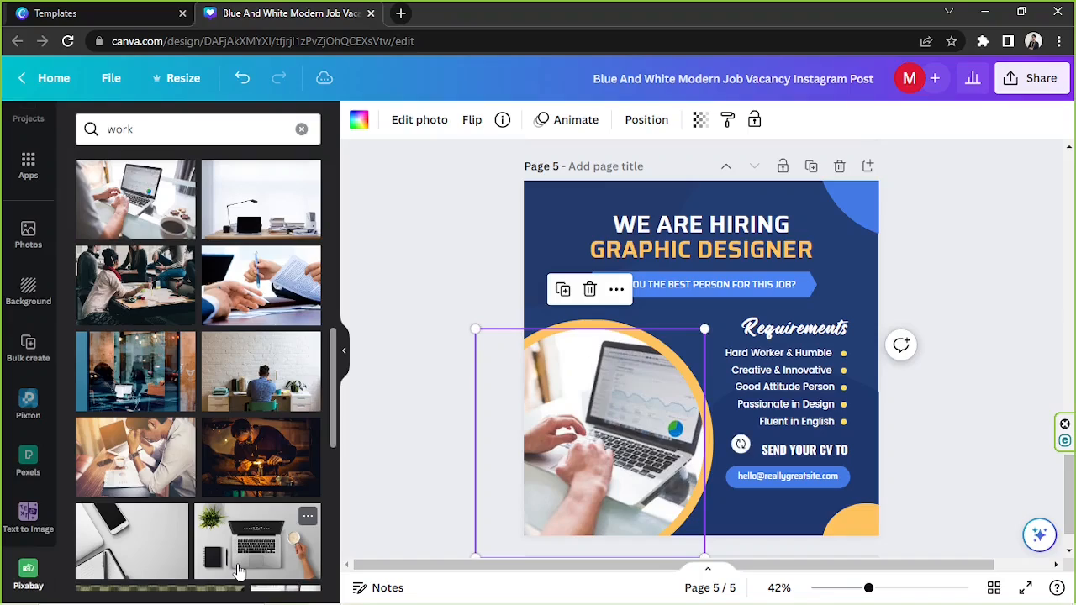
left_click(923, 343)
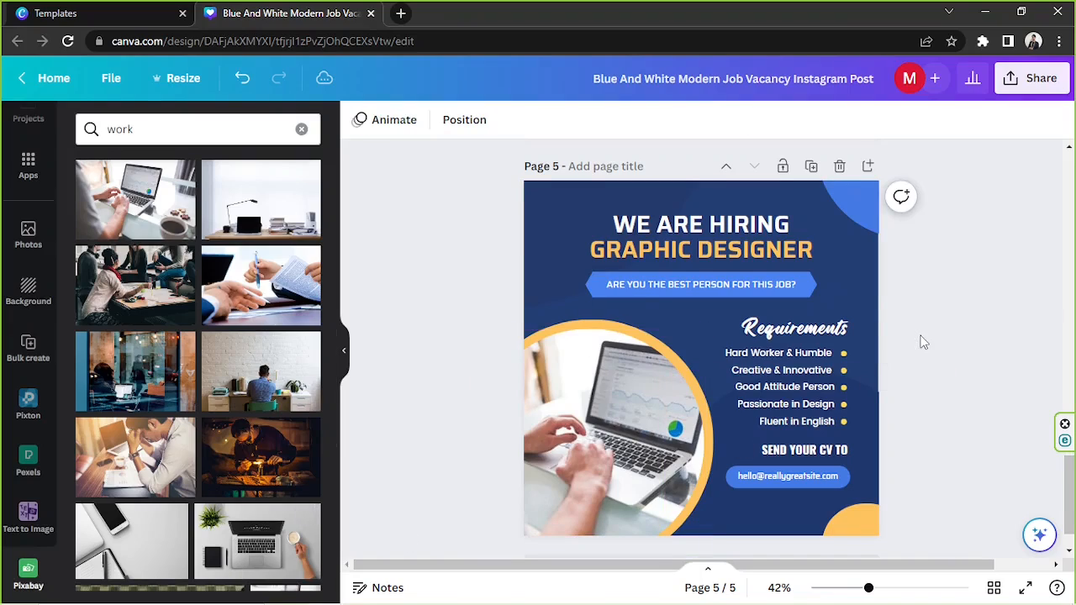
Search Pixabay for 'background' and set a light blue textured photo as page 5's background.
left_click(793, 328)
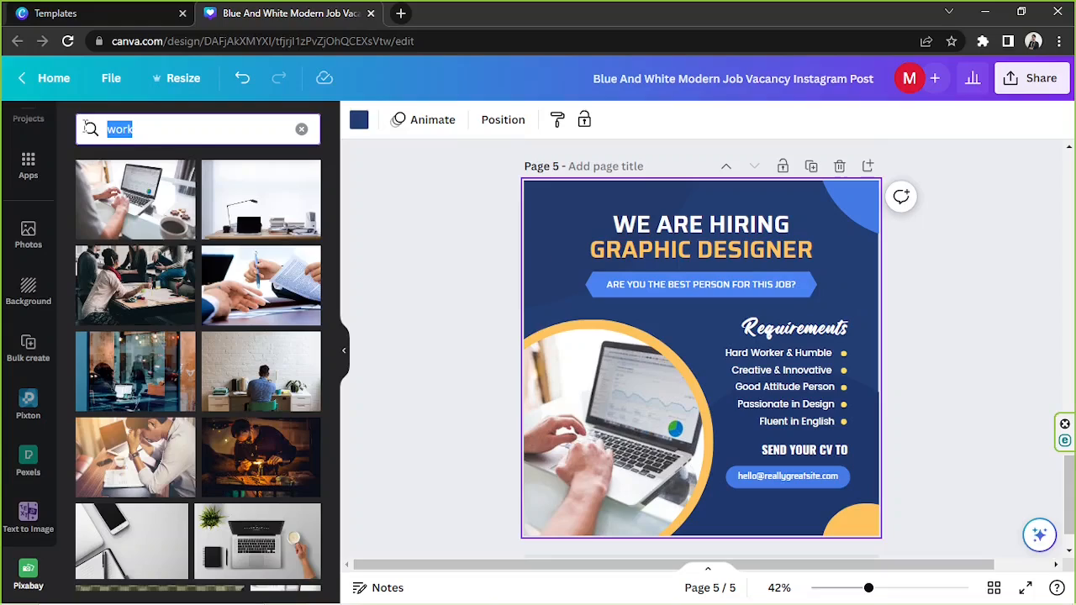
type("backrgo")
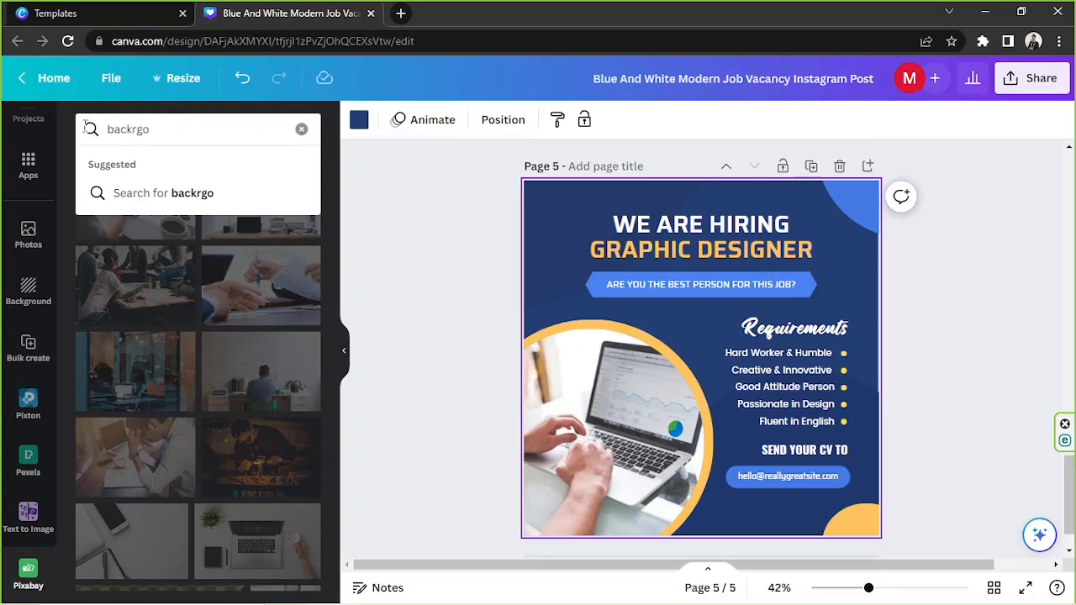
key("Backspace")
type("ground")
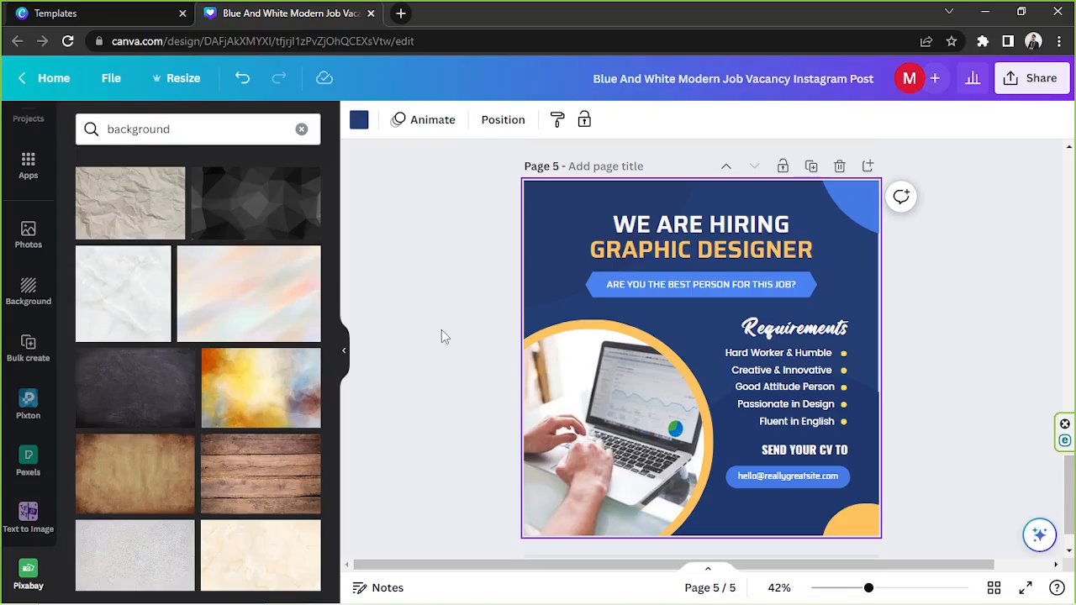
scroll("down", 3)
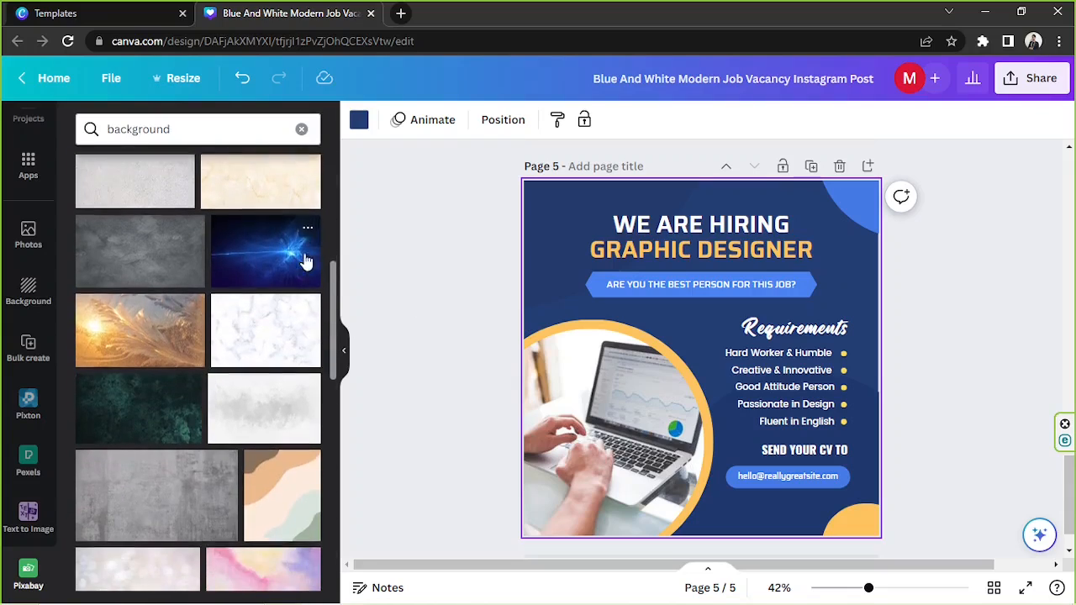
scroll("down", 3)
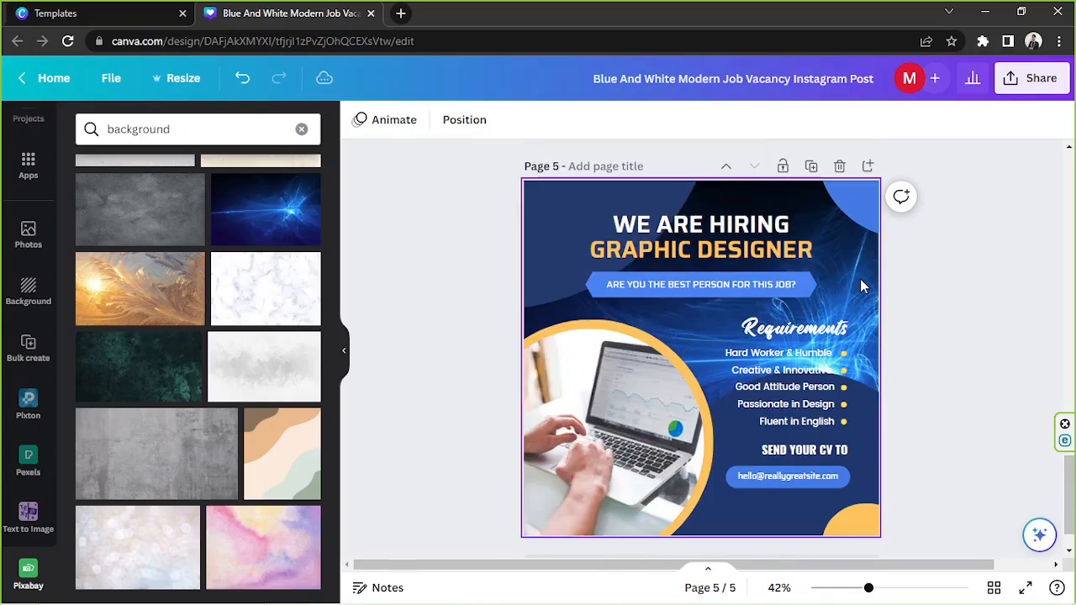
scroll("down", 3)
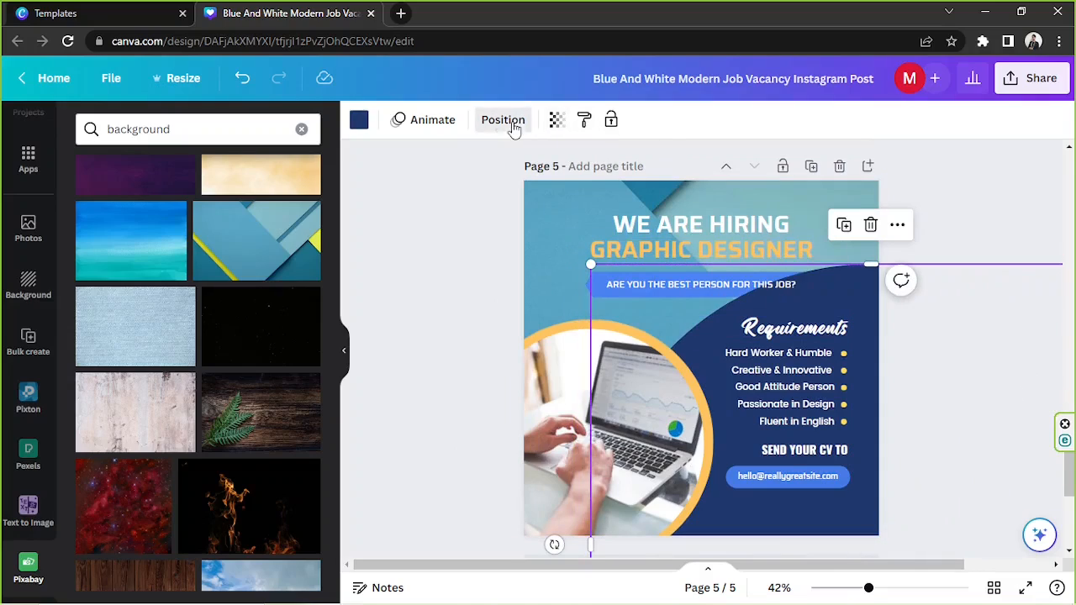
Recolour the large navy shape behind the requirements to white.
left_click(503, 120)
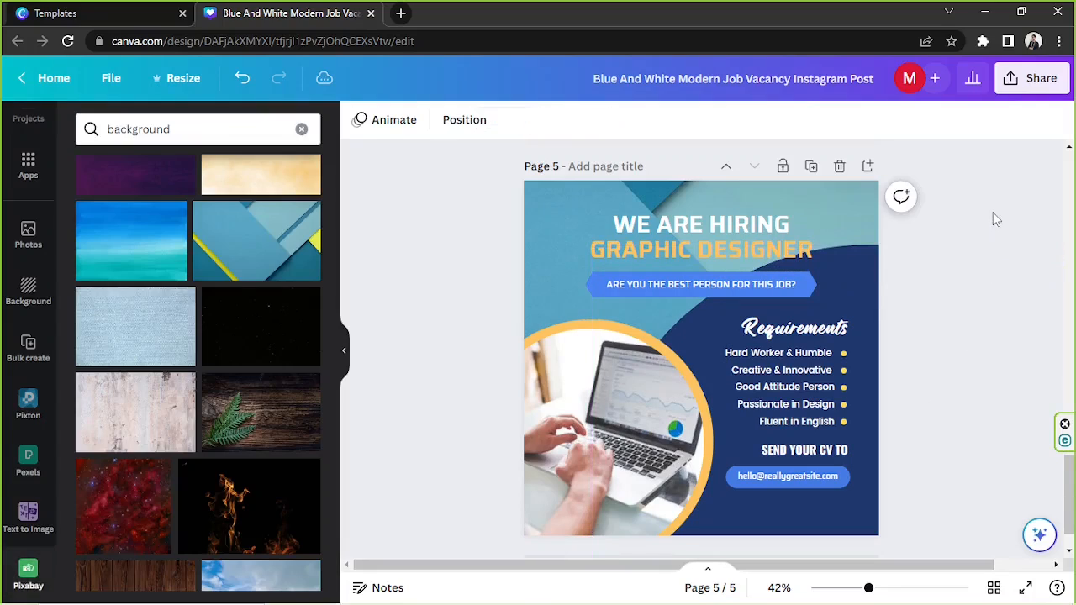
left_click(700, 284)
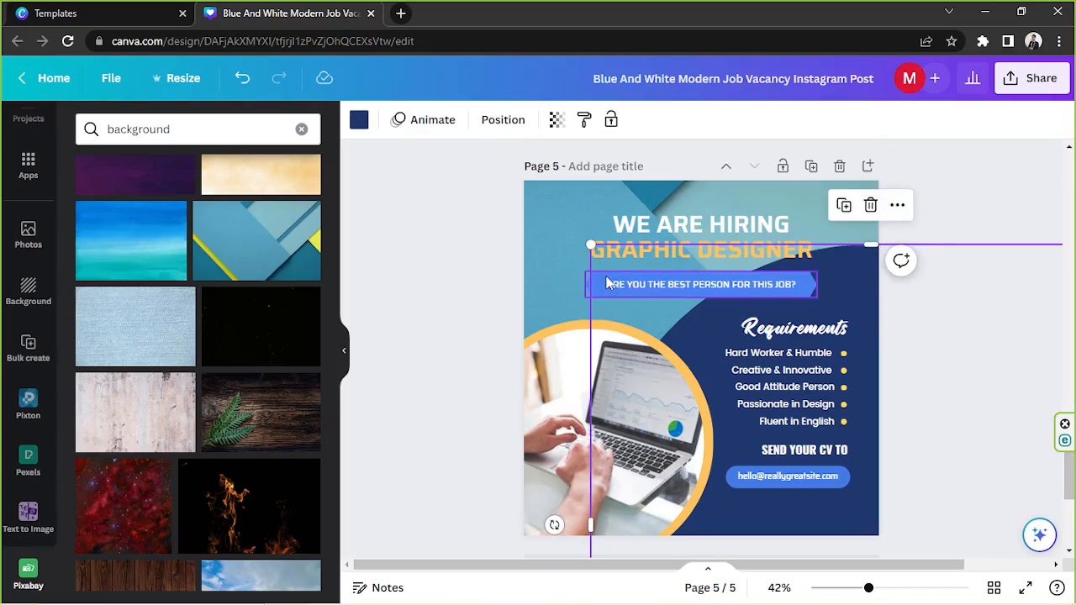
left_click(360, 119)
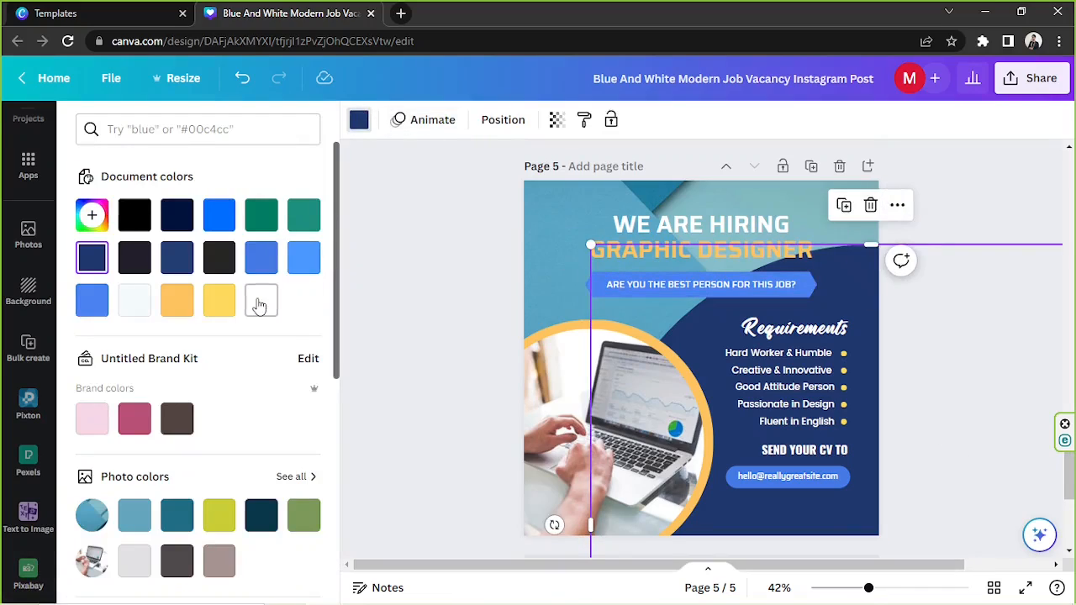
left_click(261, 301)
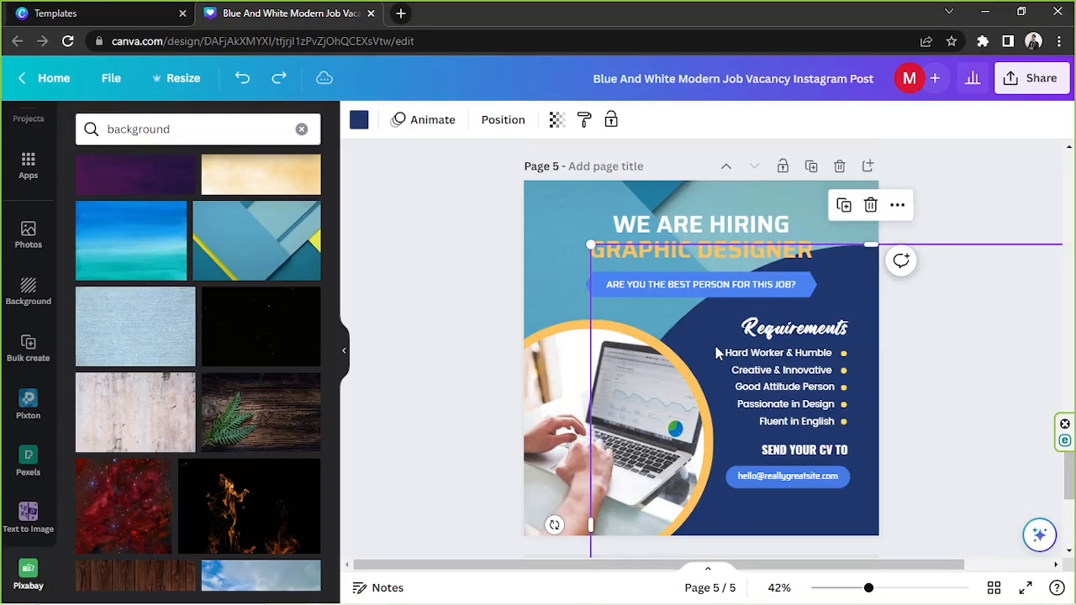
Set the requirement lines to dark text colour and search 'background' in the colour panel.
left_click(777, 353)
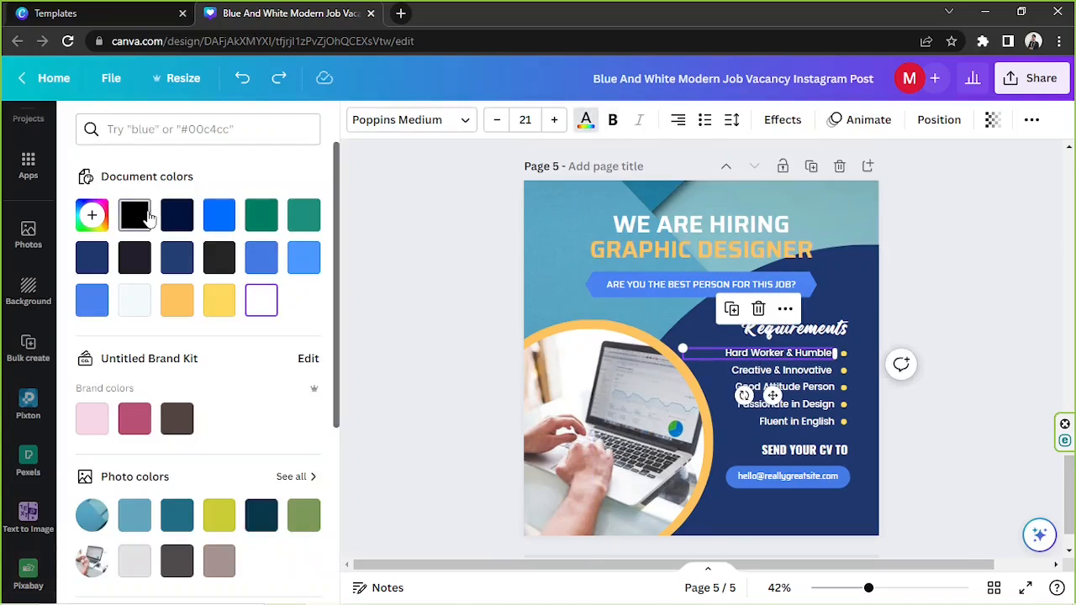
left_click(782, 369)
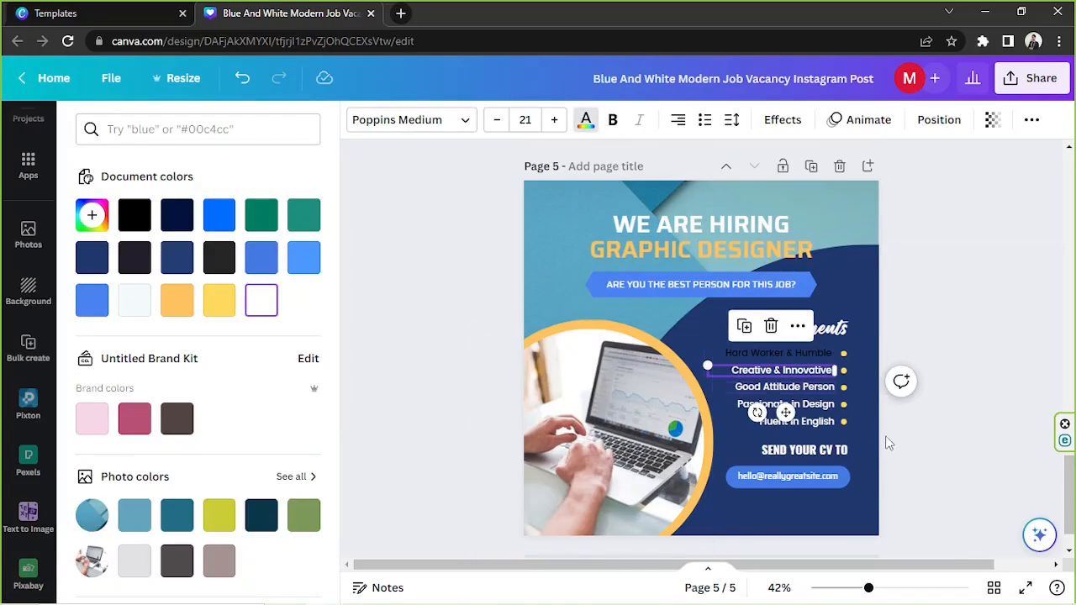
left_click(176, 215)
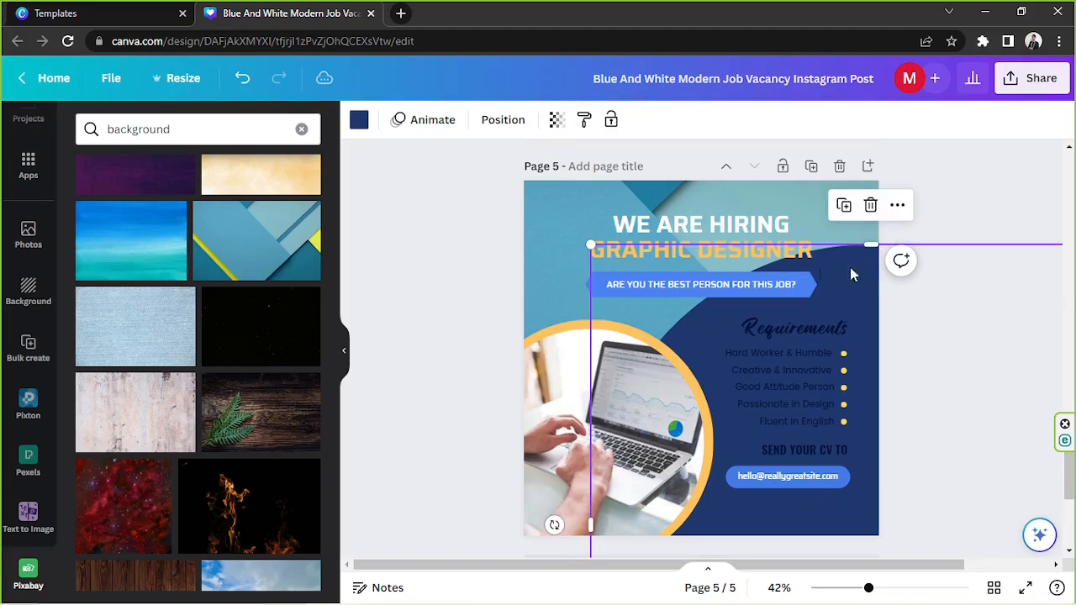
left_click(360, 119)
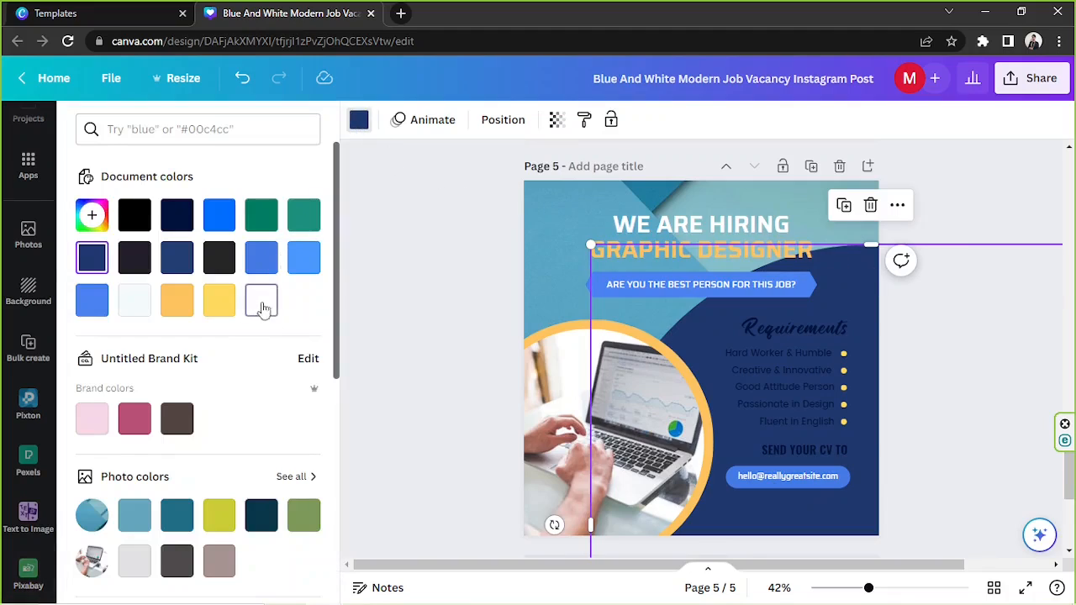
type("background")
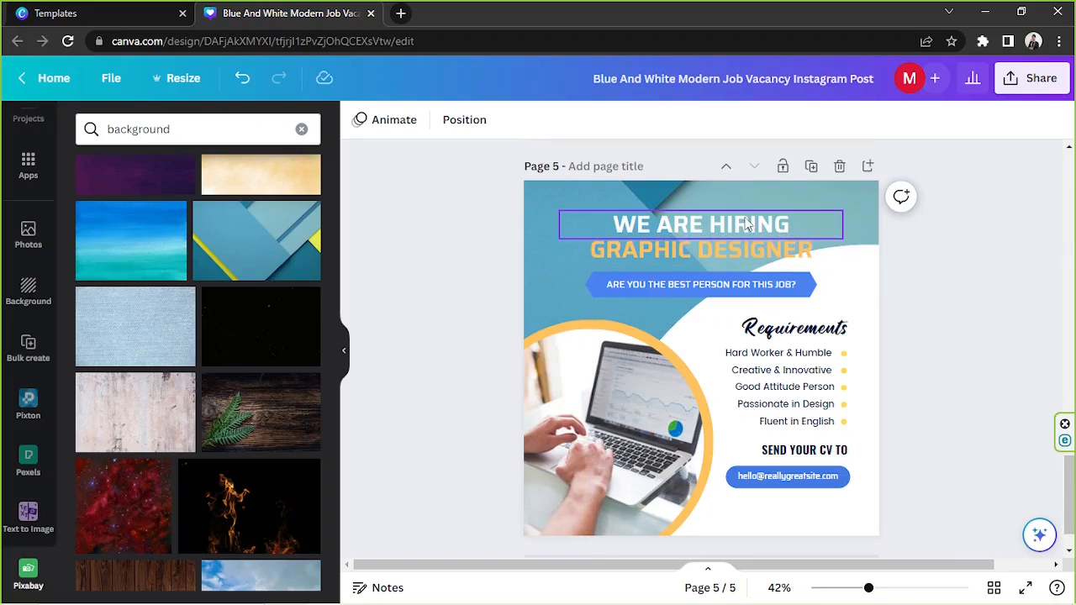
Enlarge the GRAPHIC DESIGNER heading across the page and duplicate the Requirements script text.
left_click(700, 224)
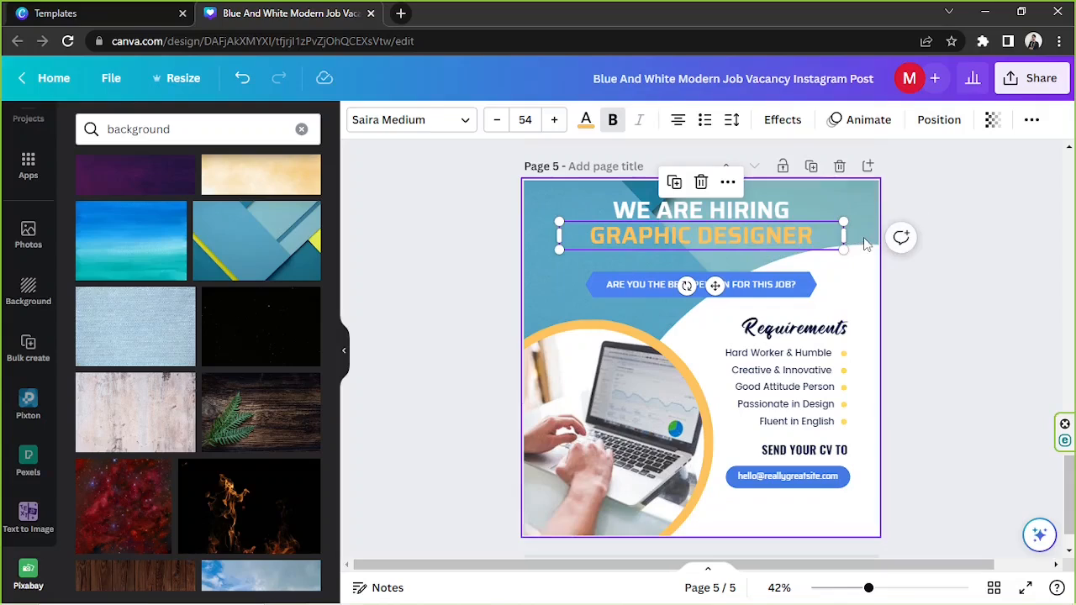
left_click_drag(844, 249, 958, 262)
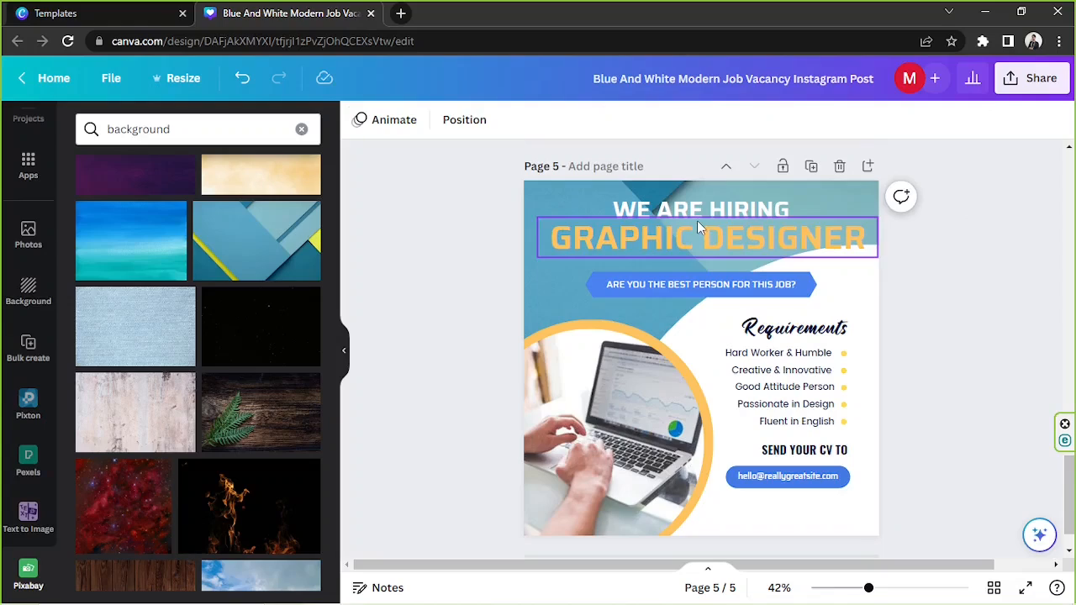
left_click(700, 209)
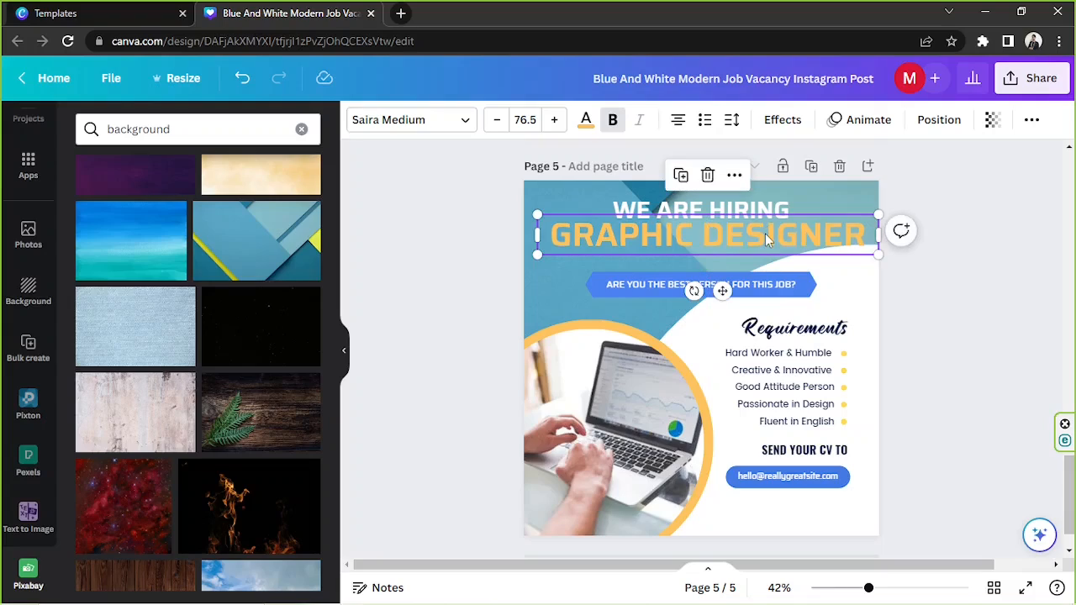
left_click(794, 328)
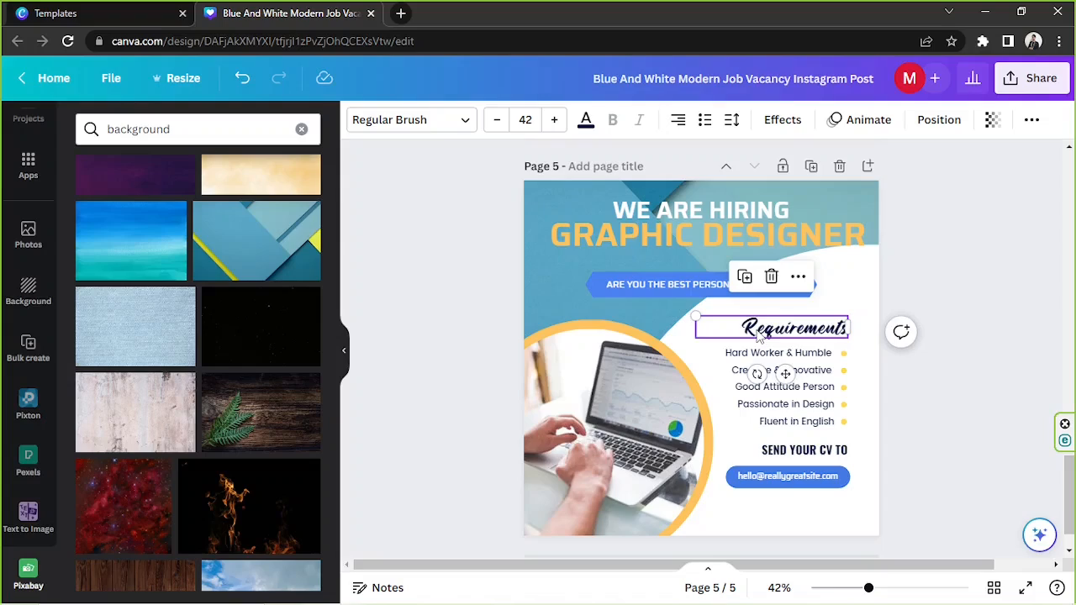
mouse_move(797, 275)
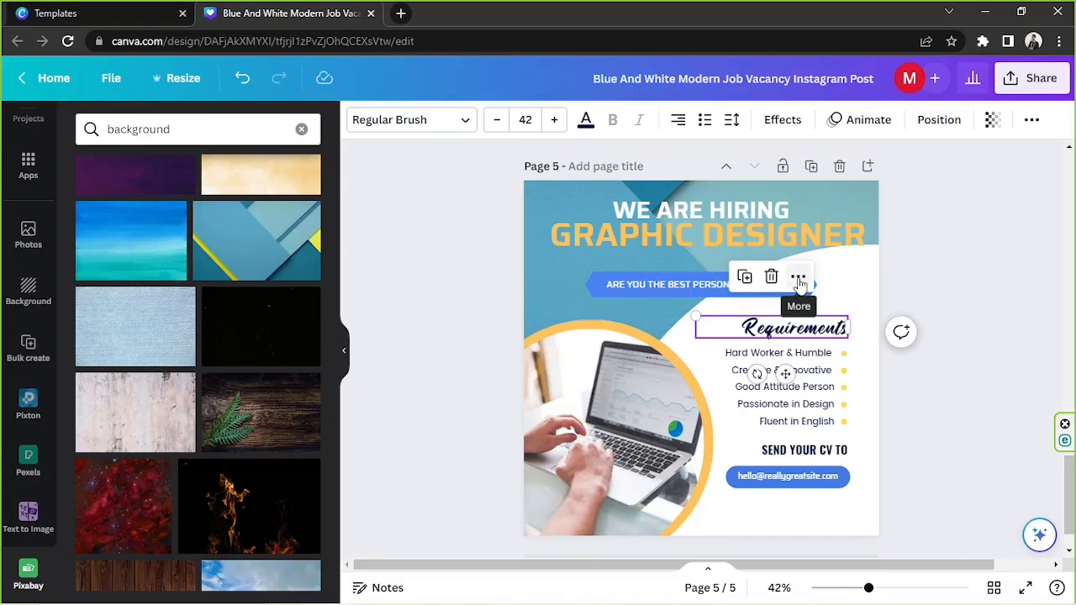
mouse_move(770, 337)
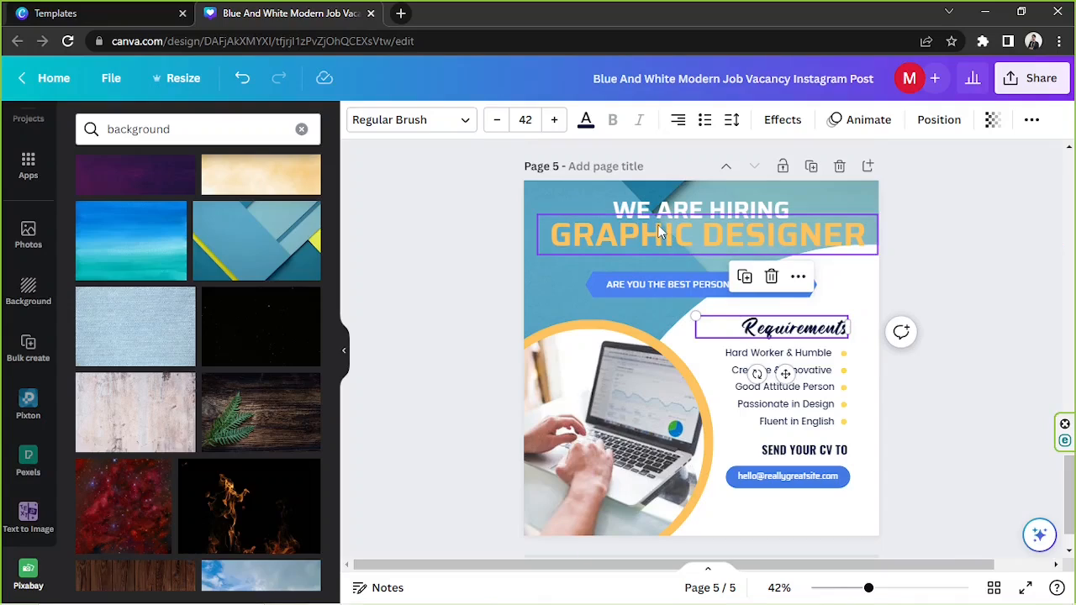
left_click(706, 234)
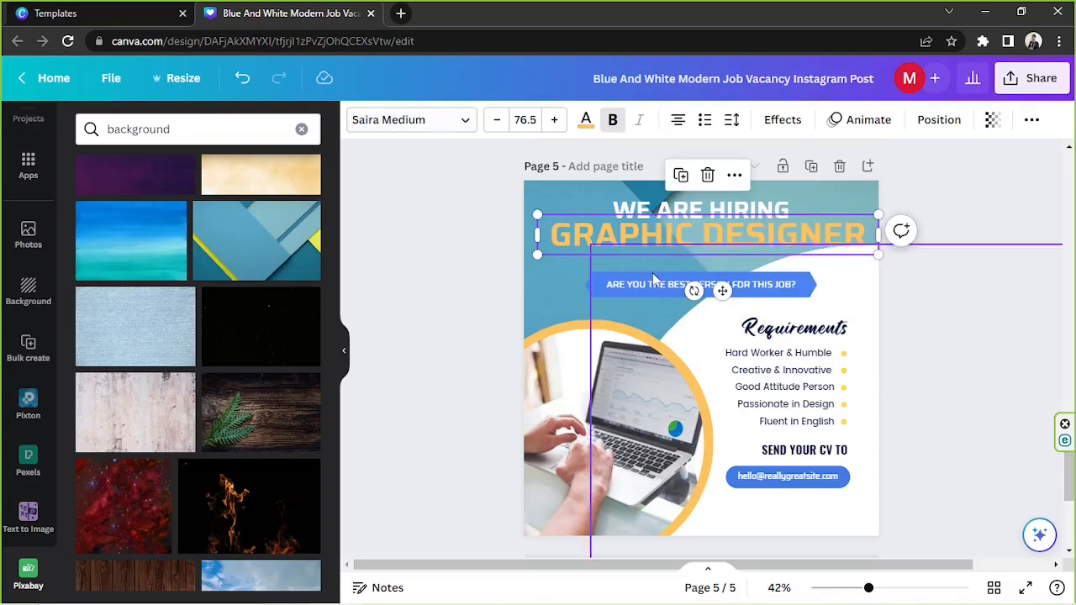
Search 'regular brush' in the heading's font list and swap the heading for the Requirements copy.
left_click(792, 328)
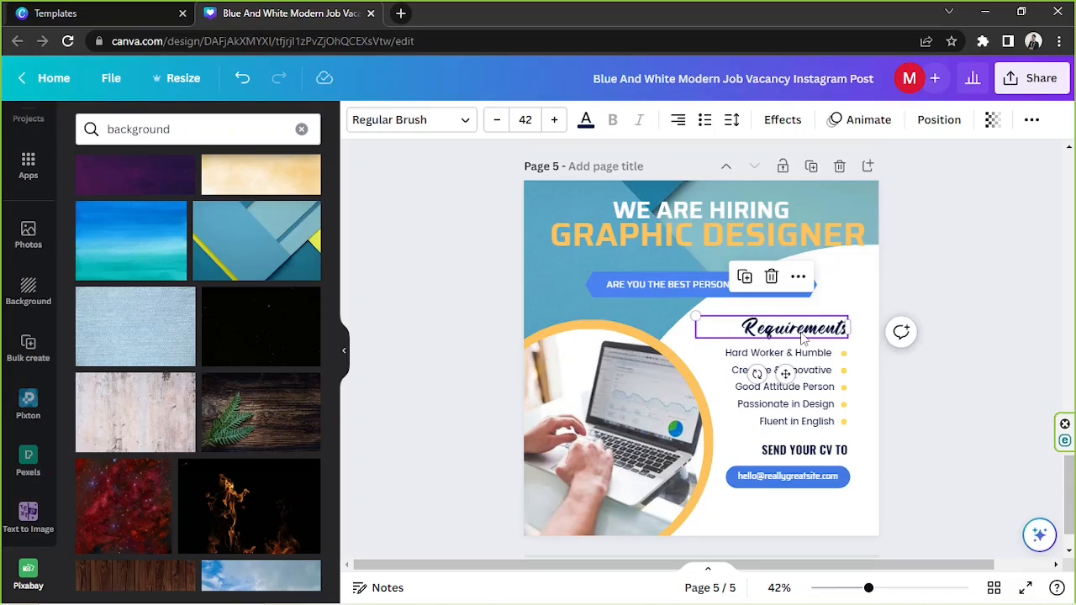
left_click(709, 235)
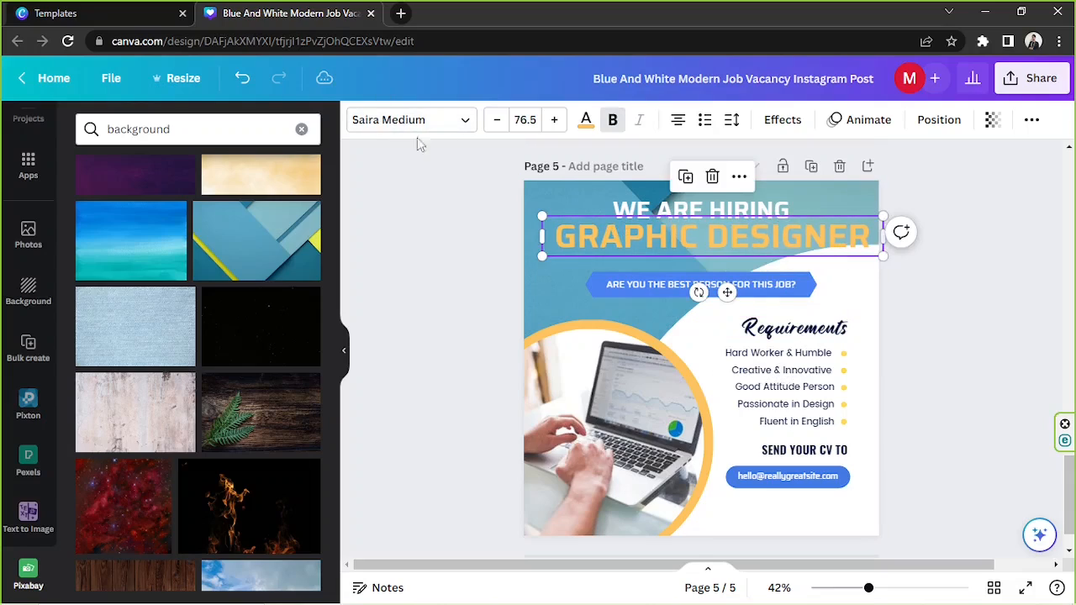
left_click(410, 120)
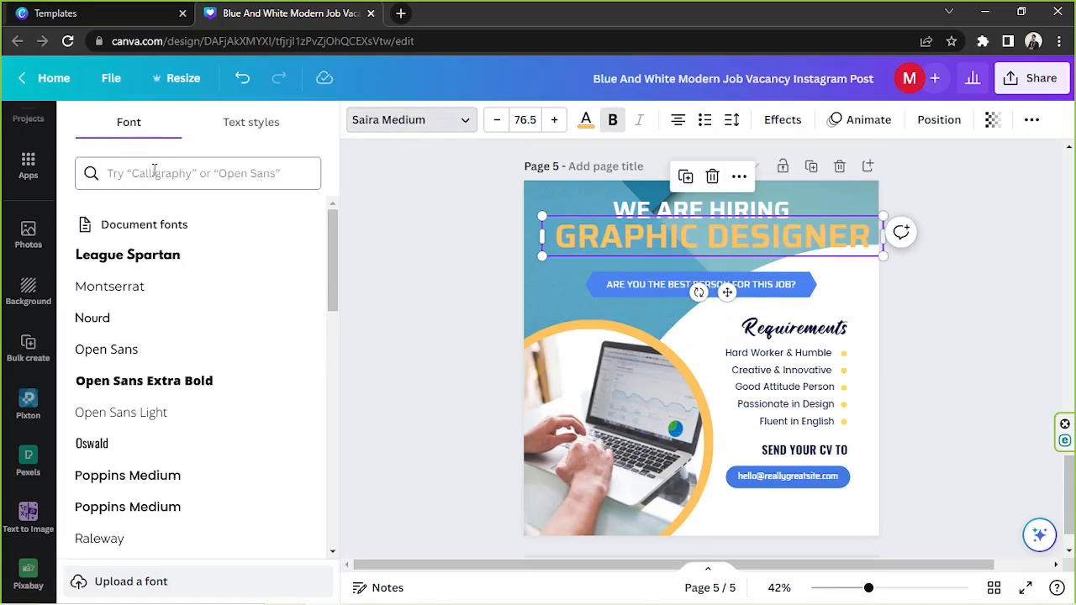
type("regular")
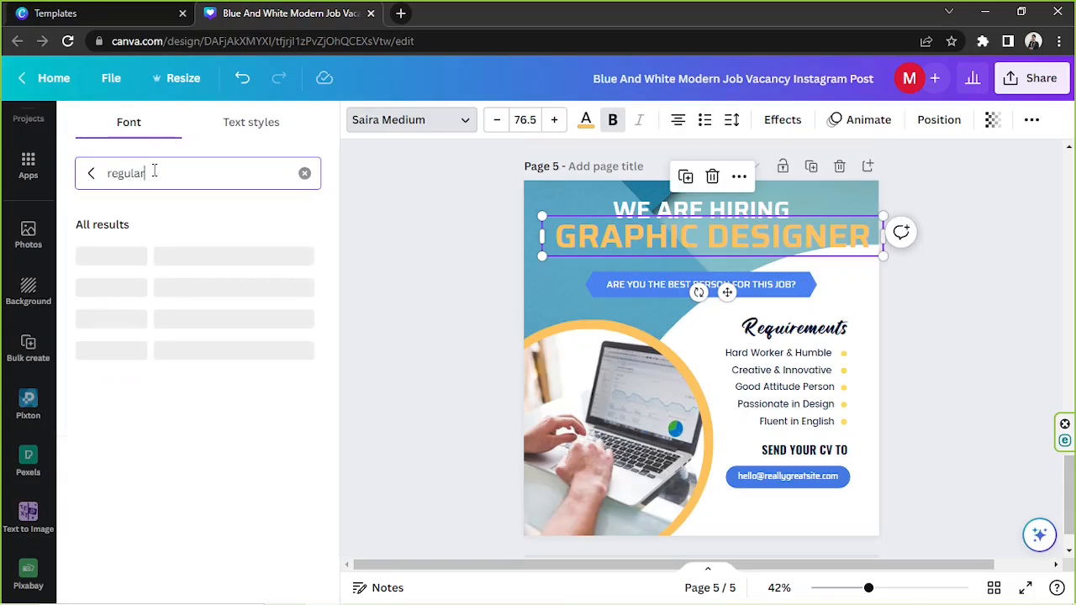
type("brush")
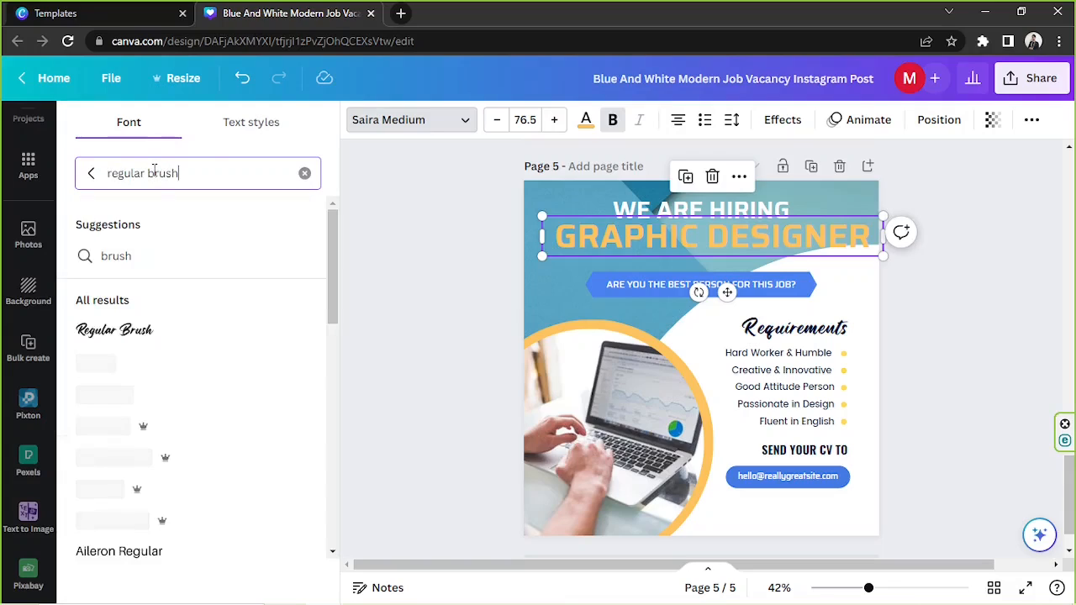
left_click(115, 329)
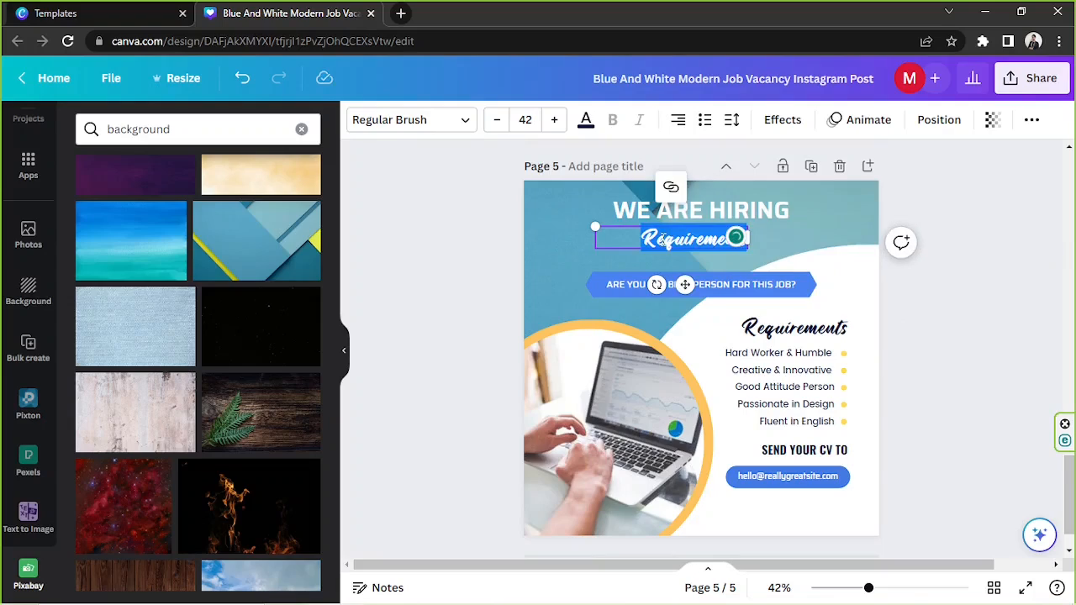
Retype the copy as 'Graphic Designers' and colour it with the orange document colour.
type("Graphic Designers")
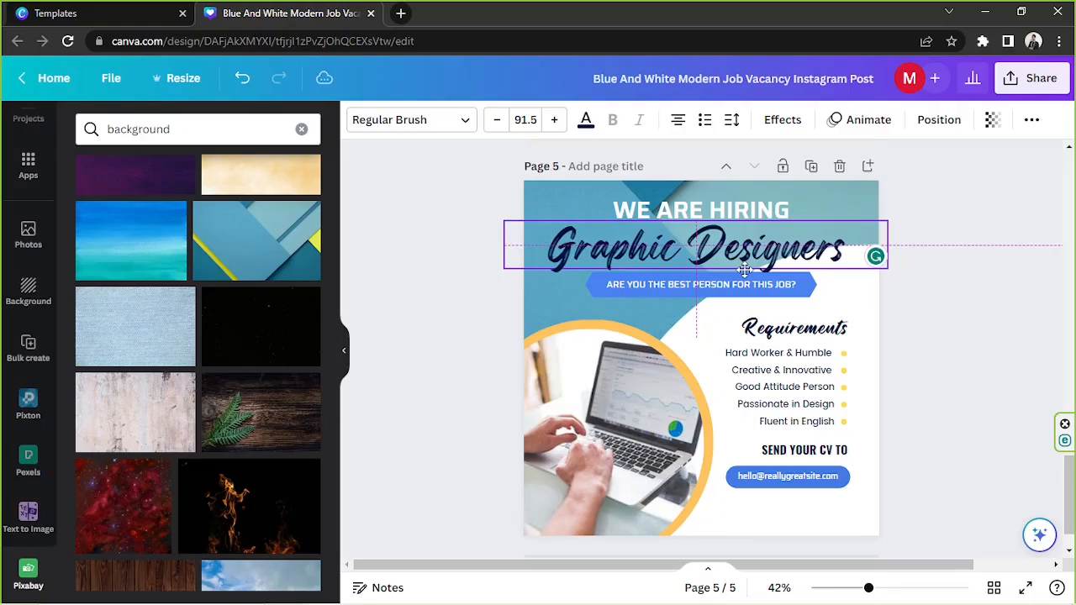
left_click(585, 120)
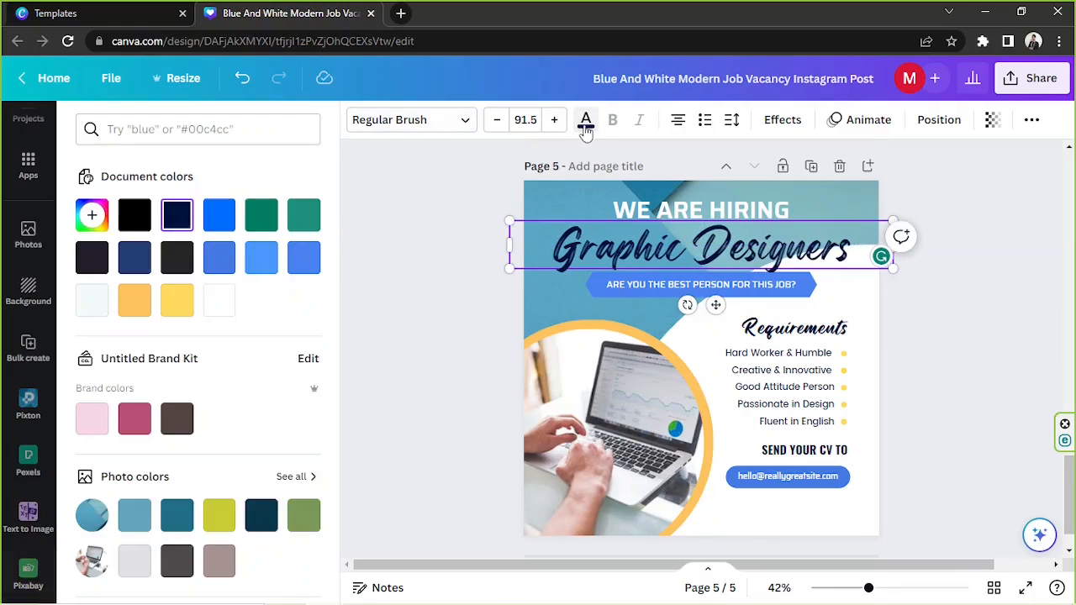
left_click(178, 299)
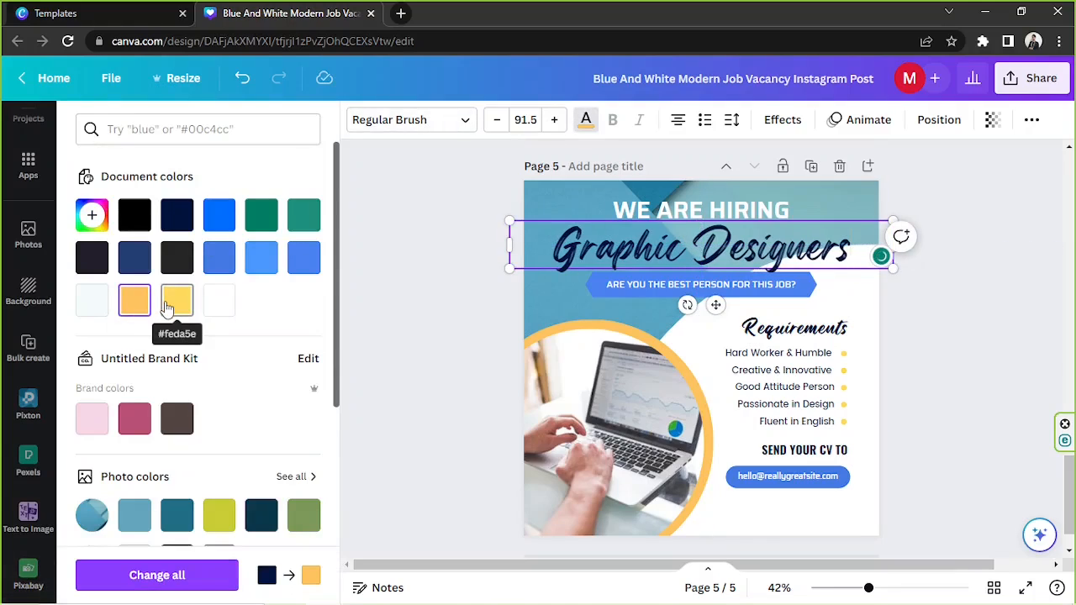
left_click(177, 300)
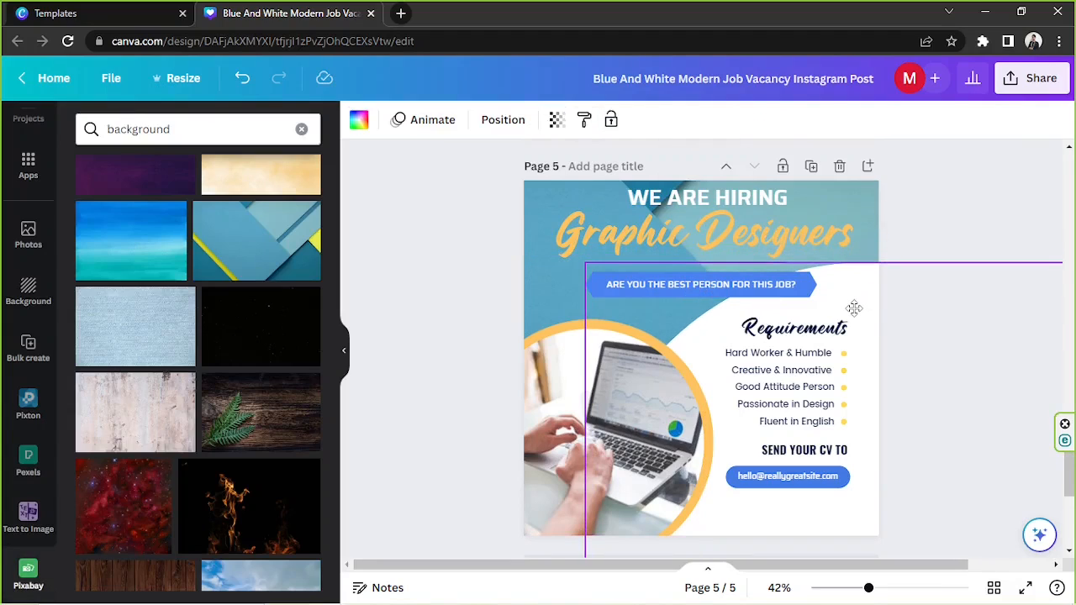
Try Lift and Splice effects, then apply a Shadow effect with a chosen shadow colour to the heading.
left_click(702, 234)
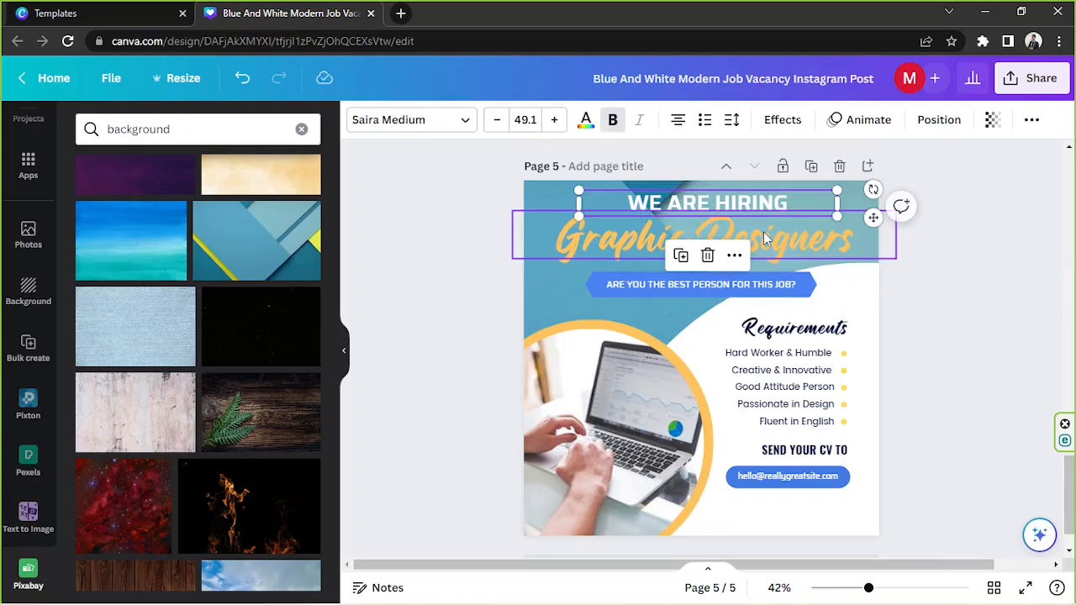
left_click(780, 119)
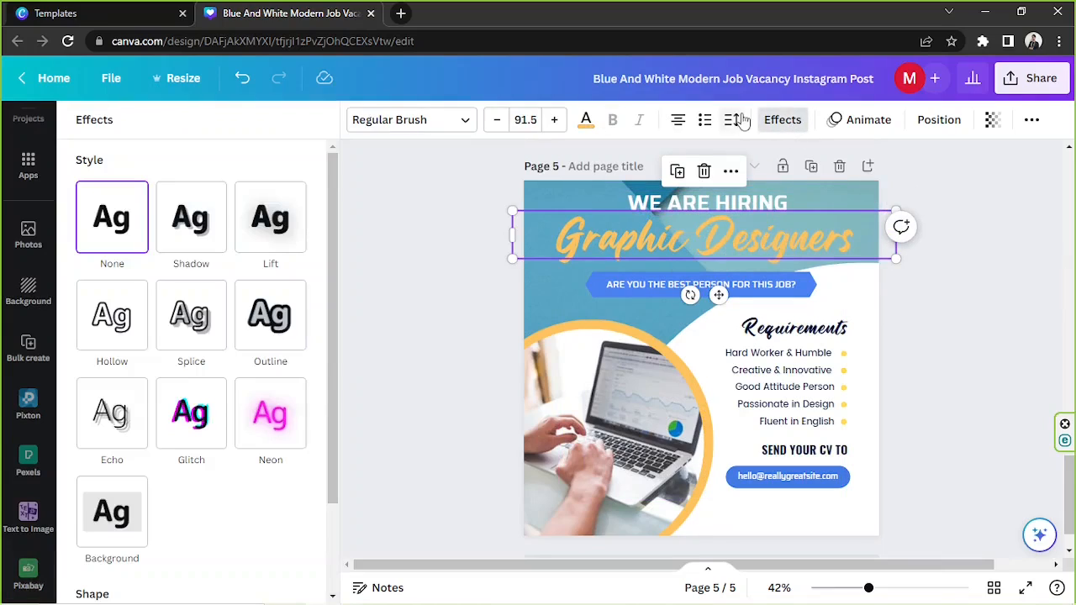
left_click(269, 217)
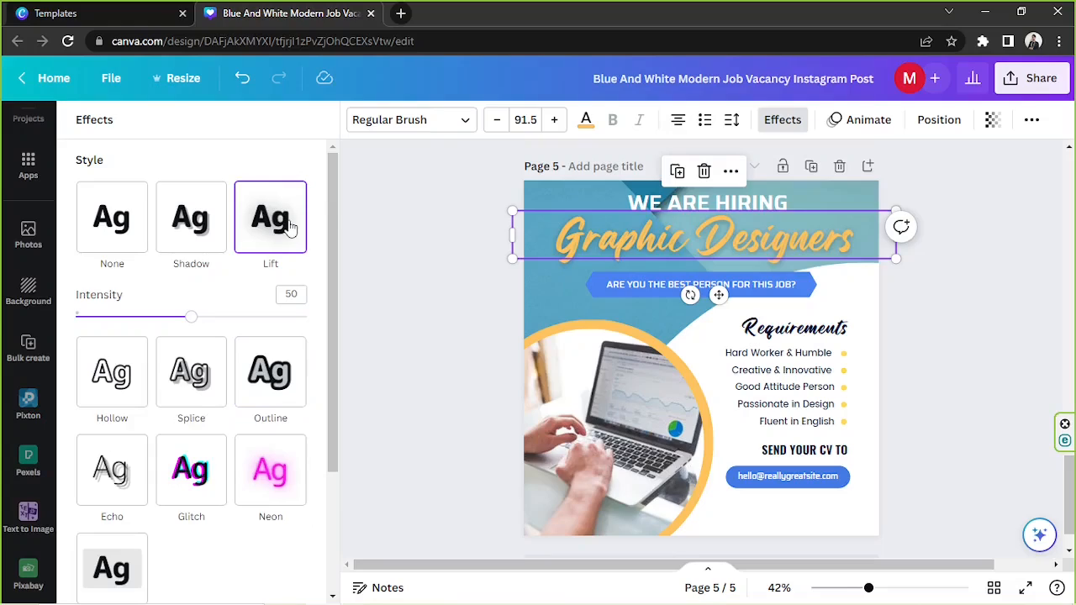
left_click(192, 316)
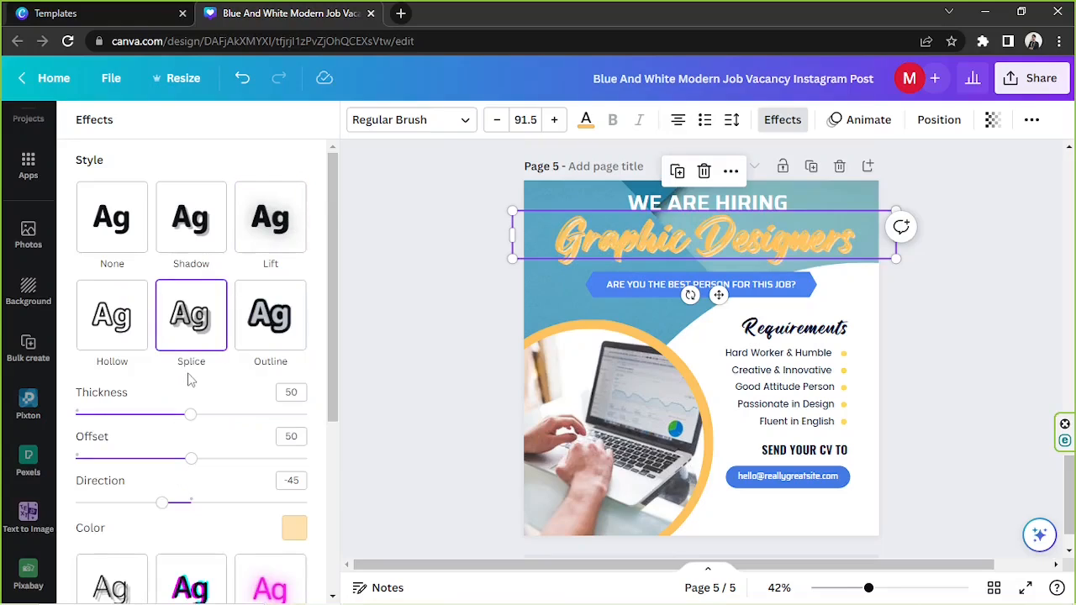
left_click(191, 217)
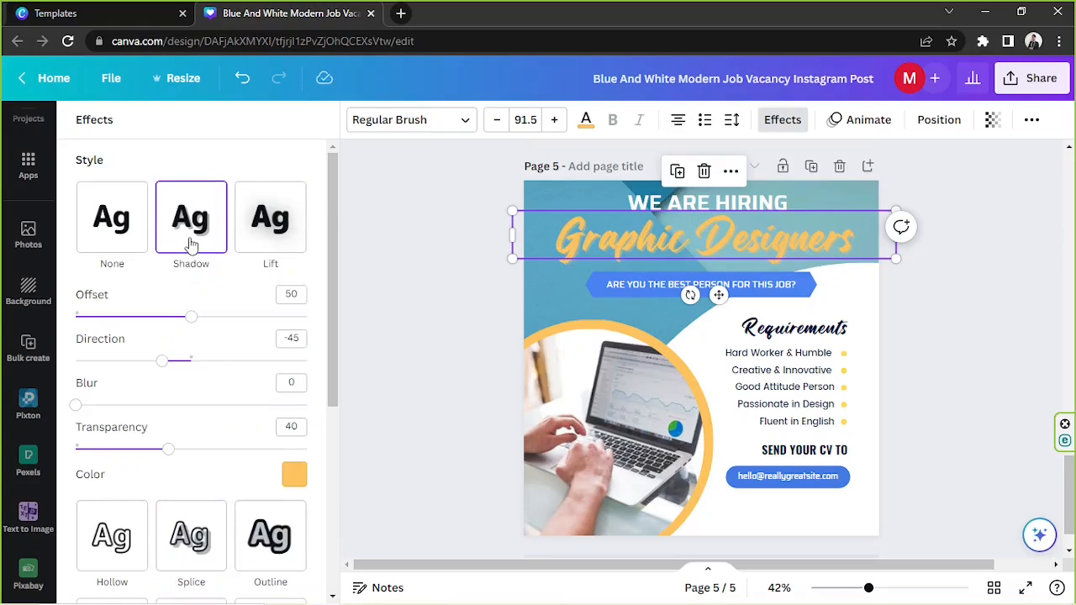
left_click(294, 474)
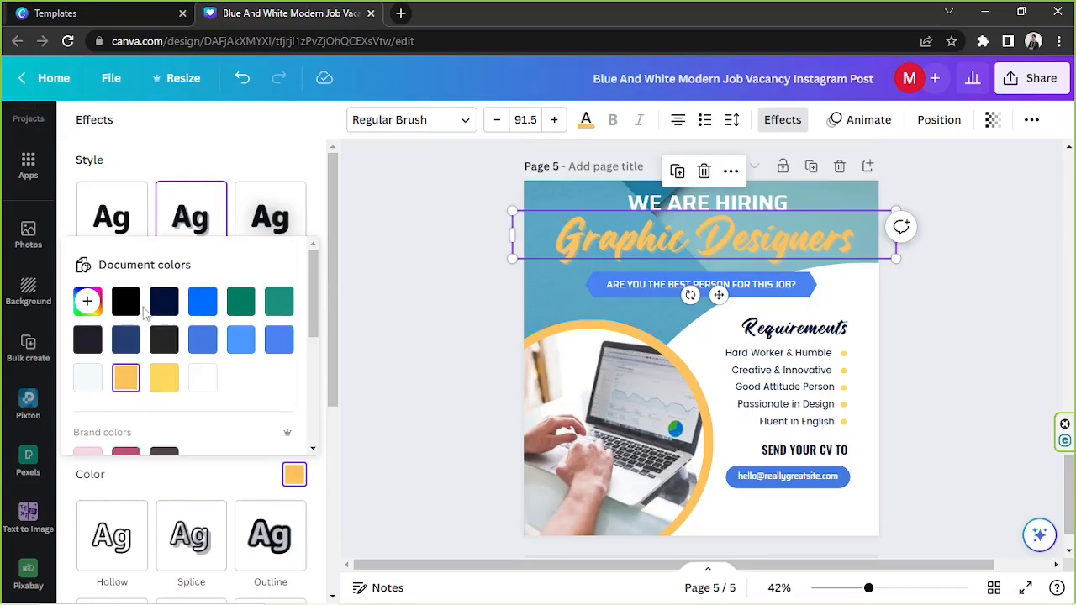
left_click(124, 303)
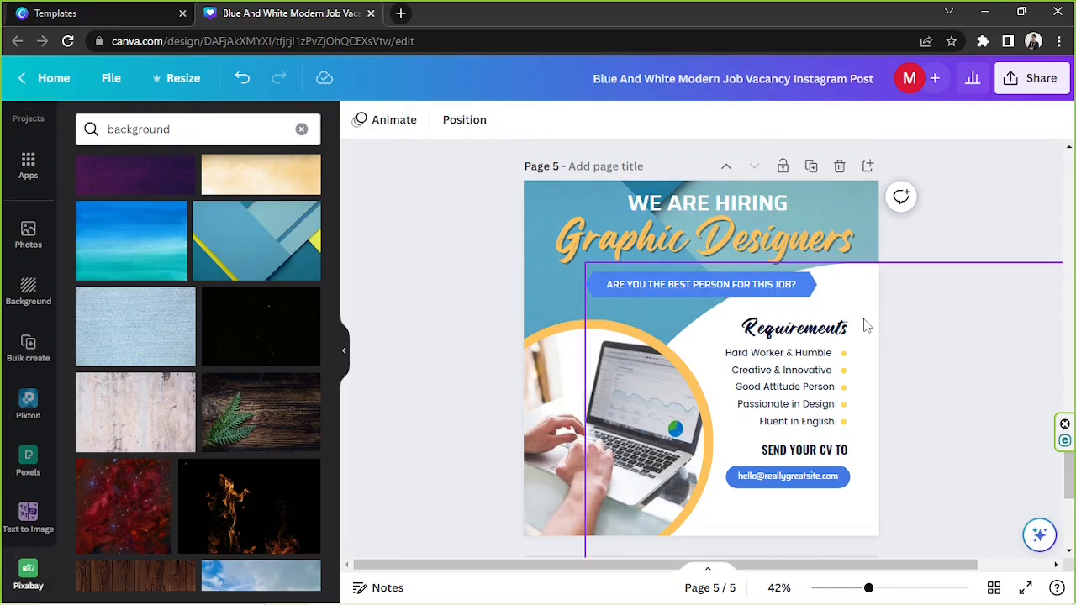
mouse_move(773, 302)
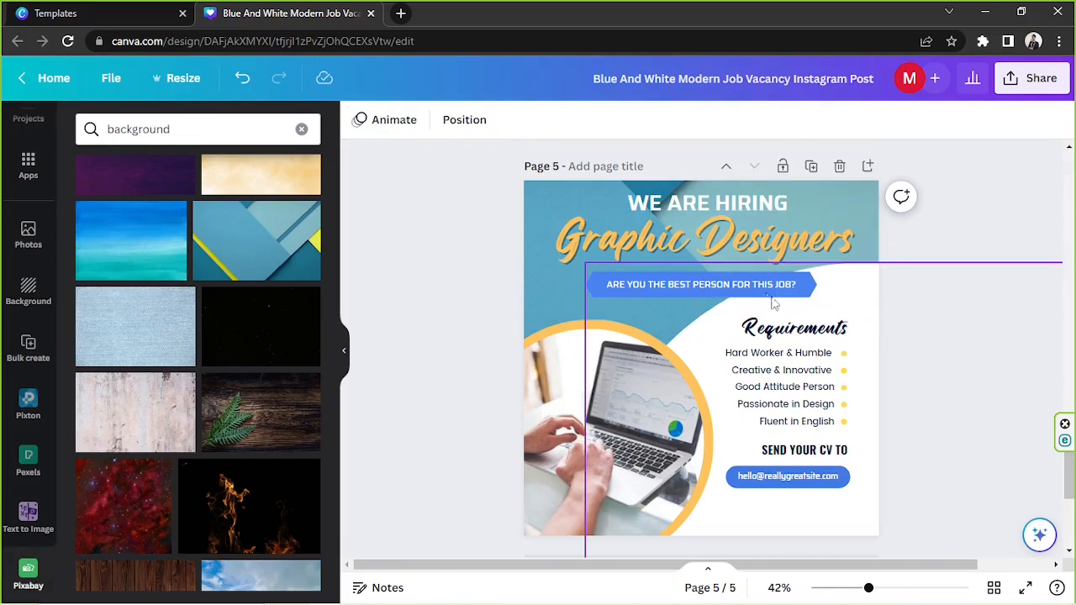
left_click(707, 202)
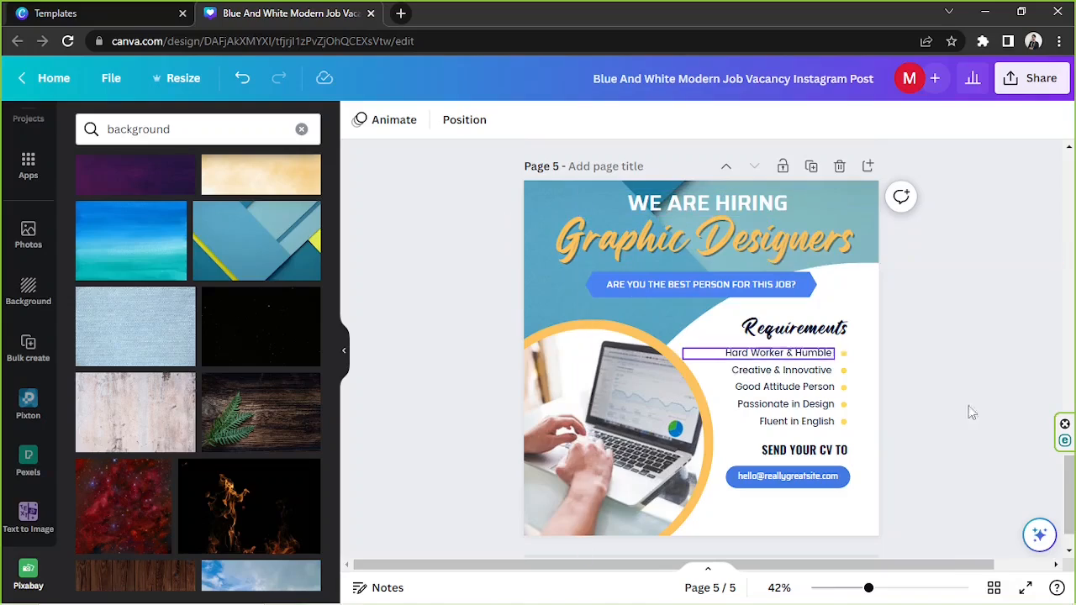
left_click(699, 284)
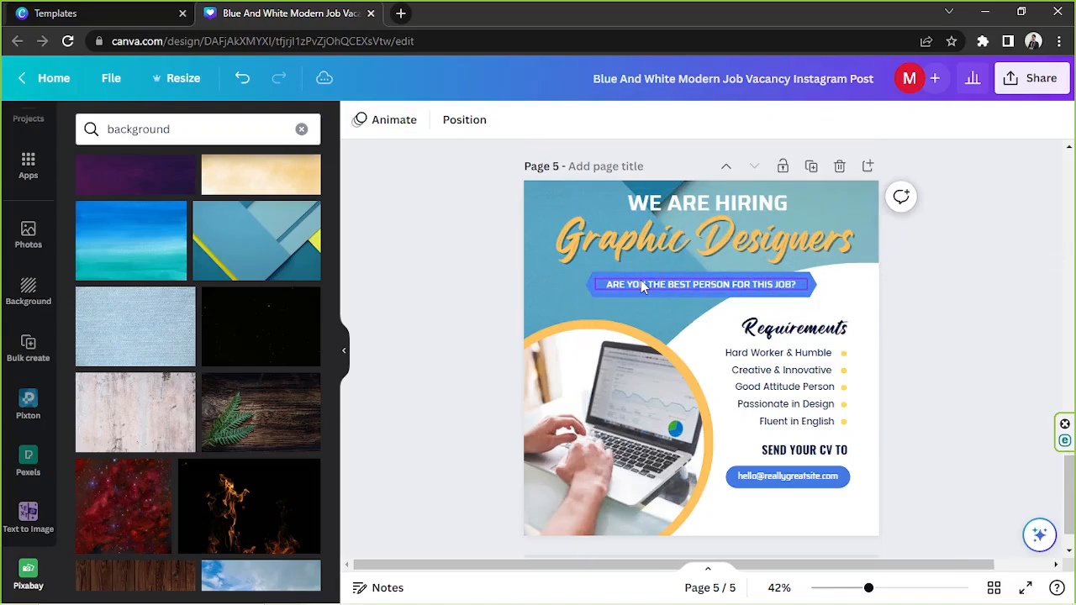
left_click(699, 284)
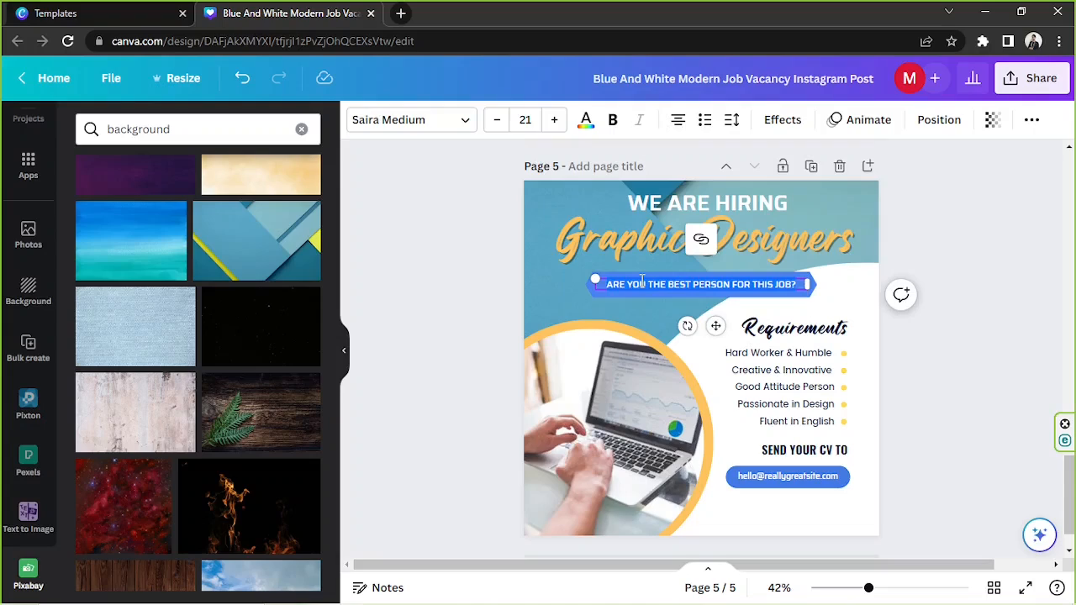
left_click(955, 315)
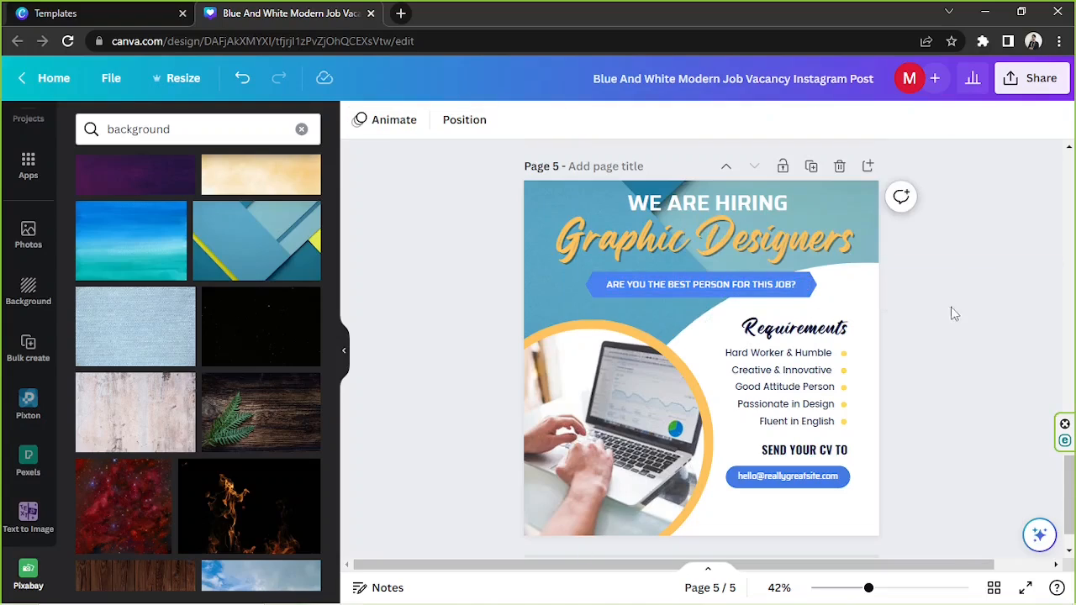
left_click(794, 328)
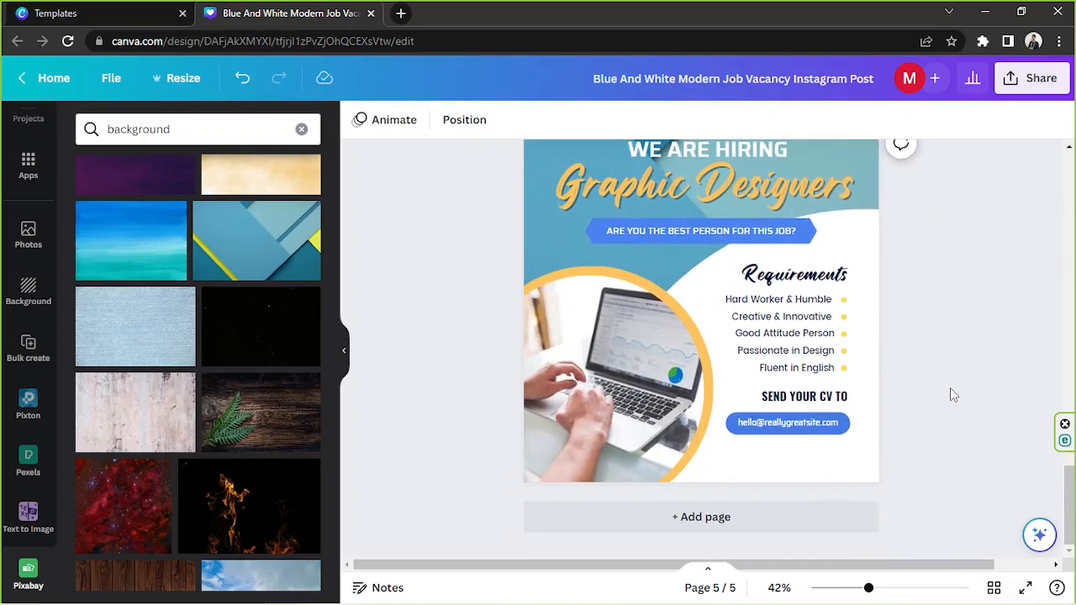
left_click(786, 422)
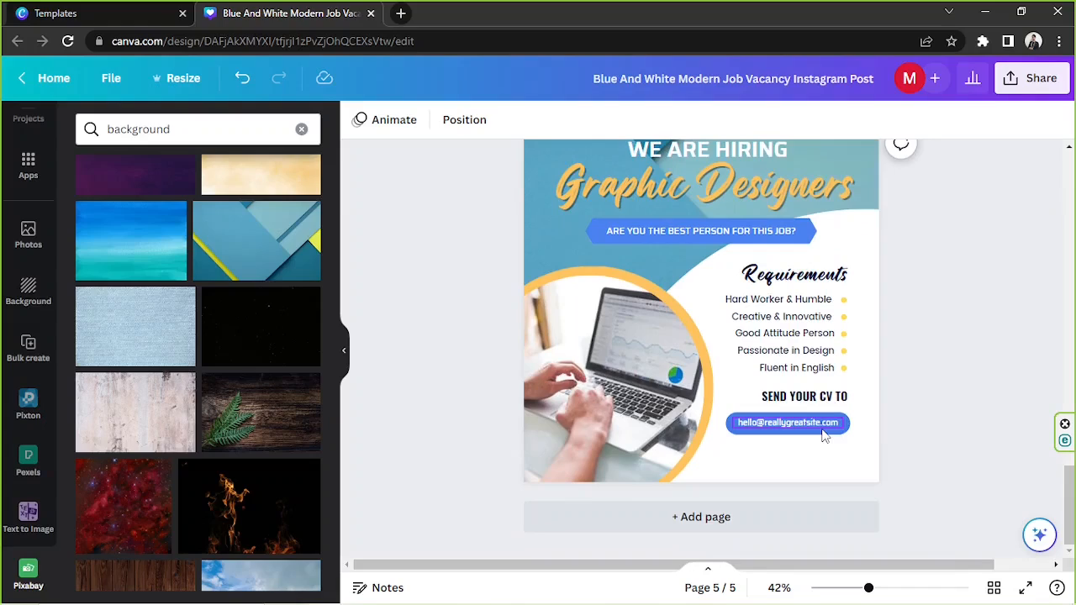
Select the email address element and dismiss the first link entry box.
left_click(787, 424)
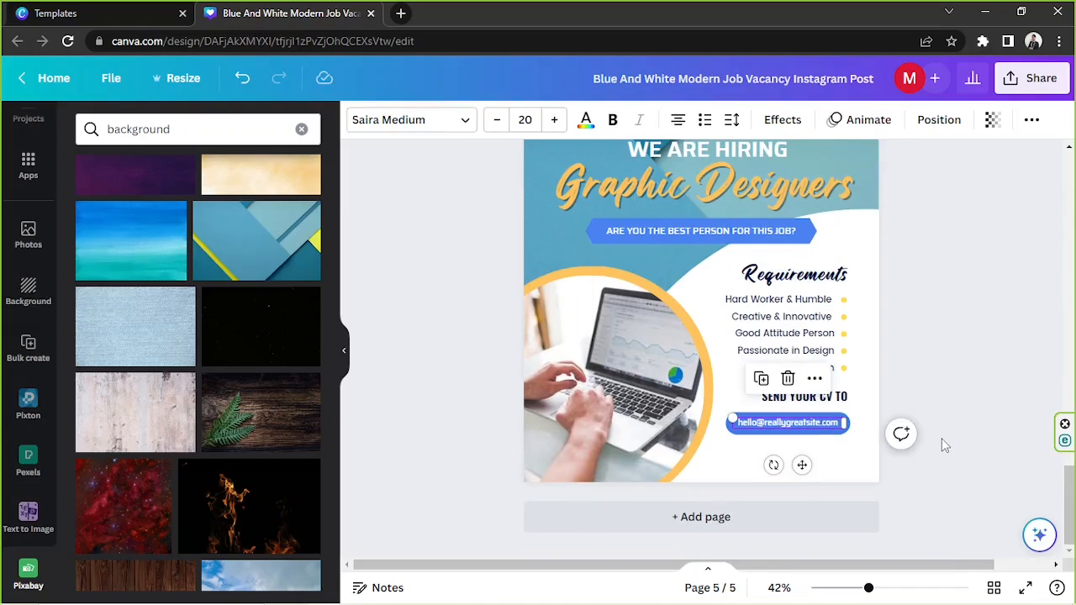
left_click(787, 423)
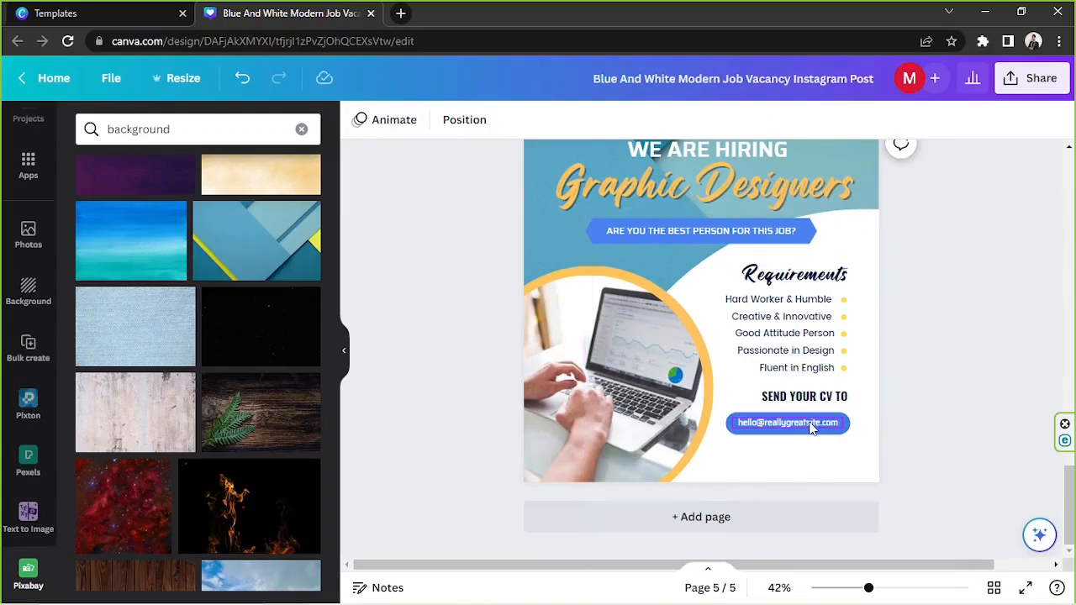
left_click(787, 424)
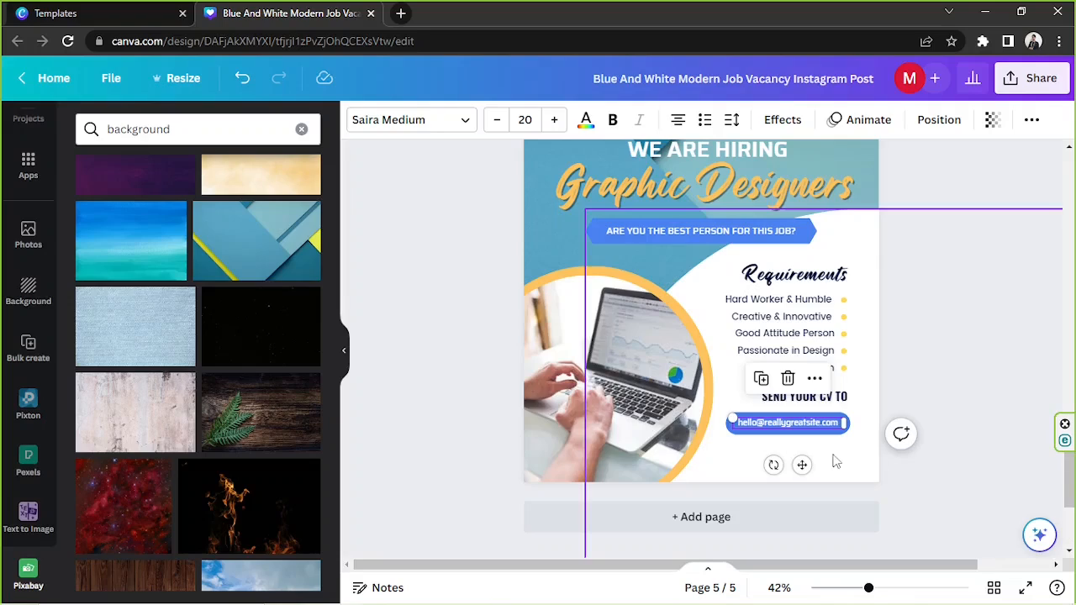
mouse_move(901, 434)
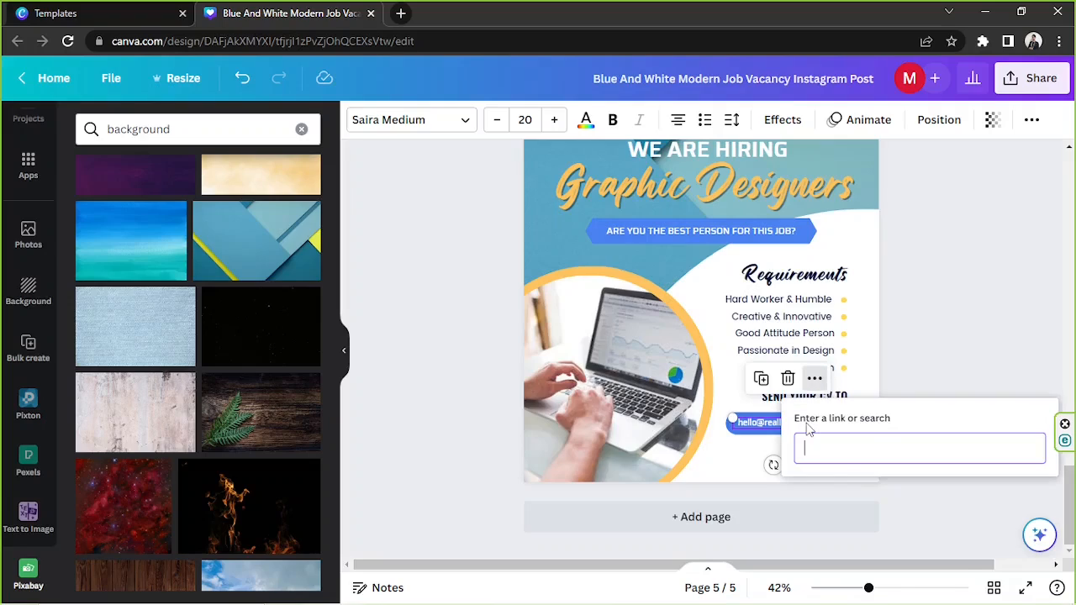
left_click(918, 447)
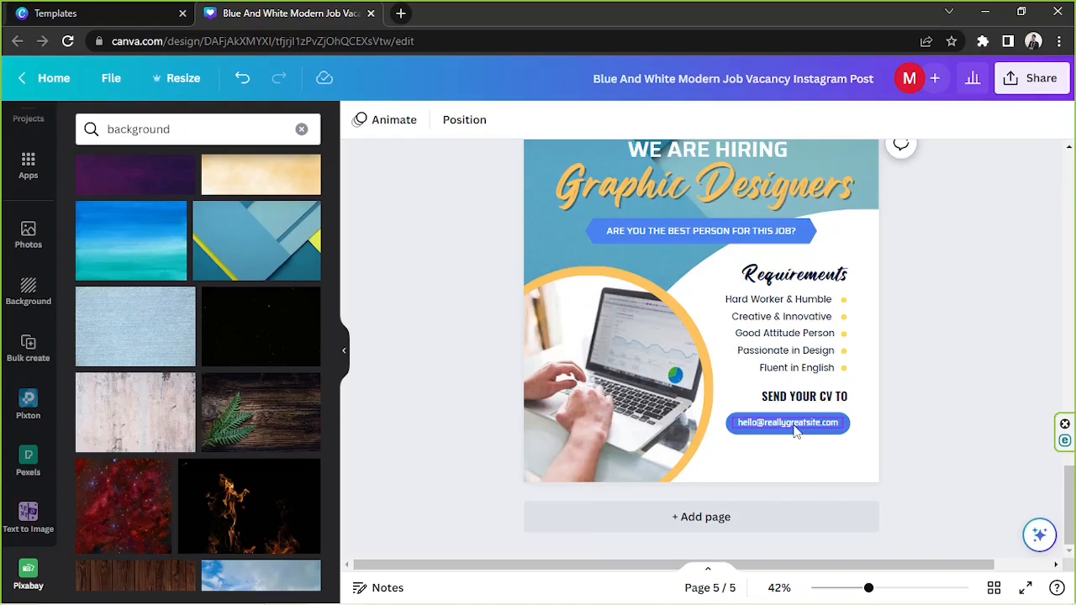
Add a link to the email address, entering an 'instagr…' address.
left_click(787, 422)
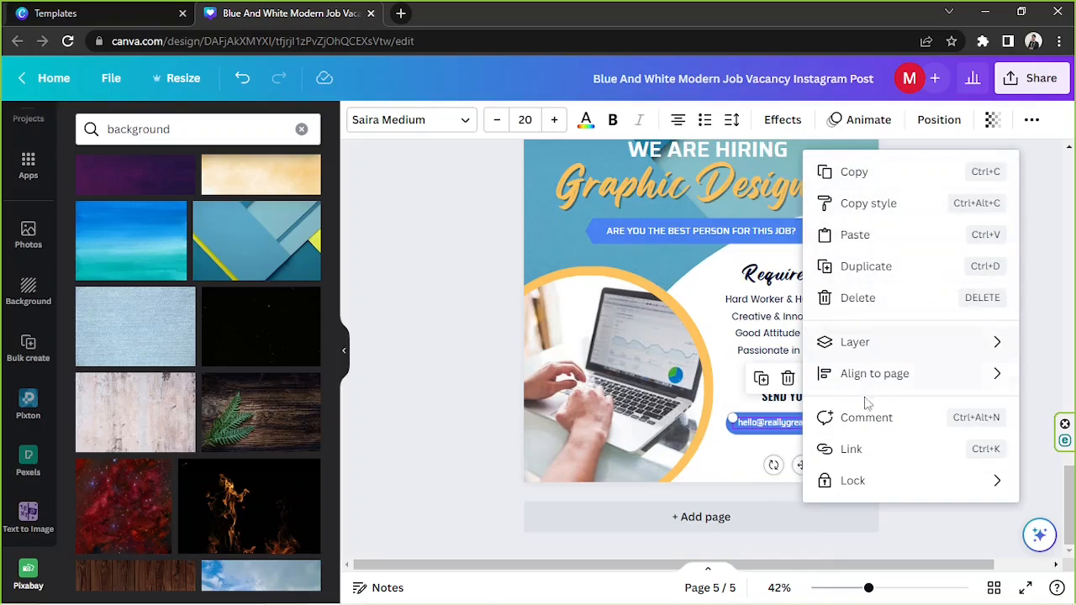
left_click(851, 448)
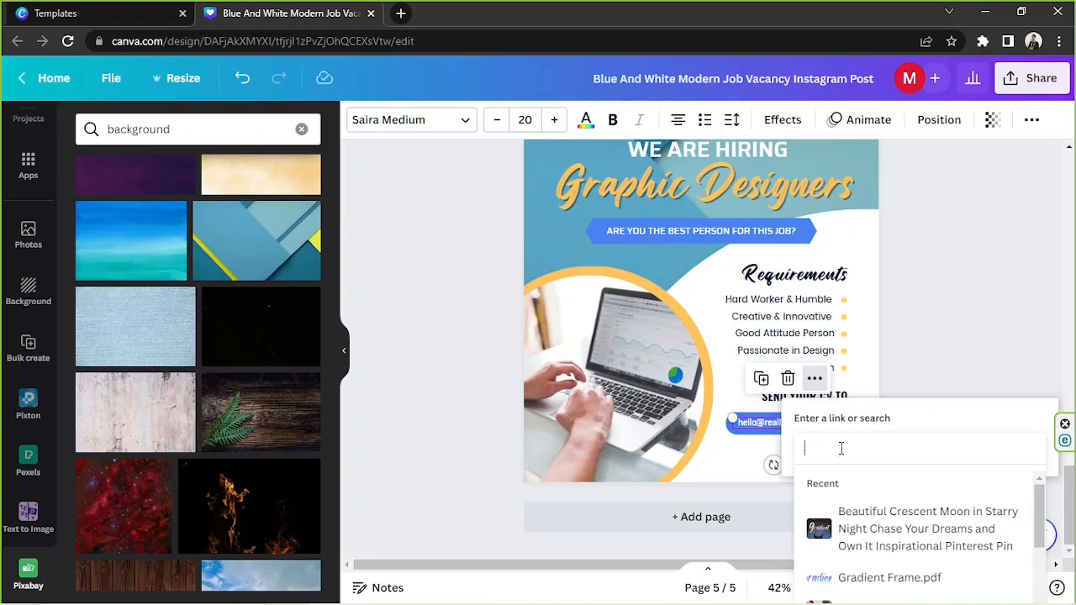
mouse_move(848, 458)
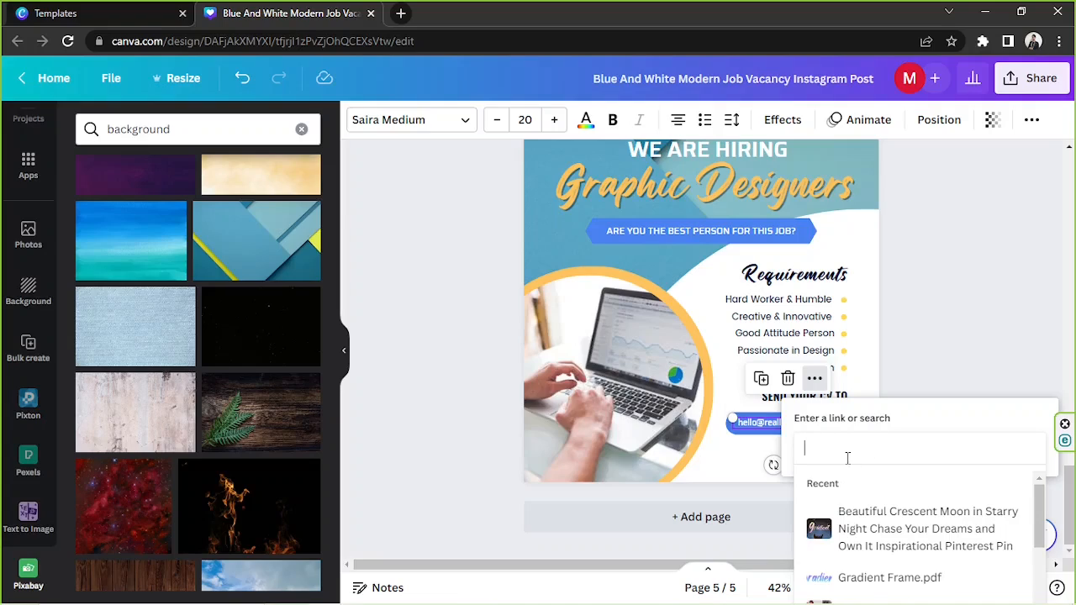
type("instagr")
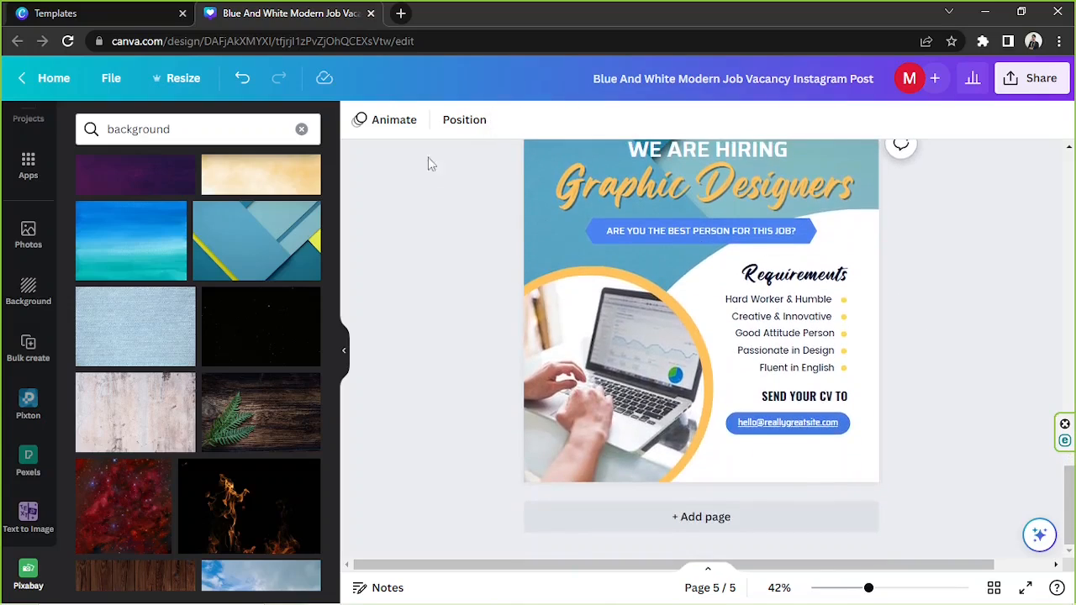
mouse_move(967, 420)
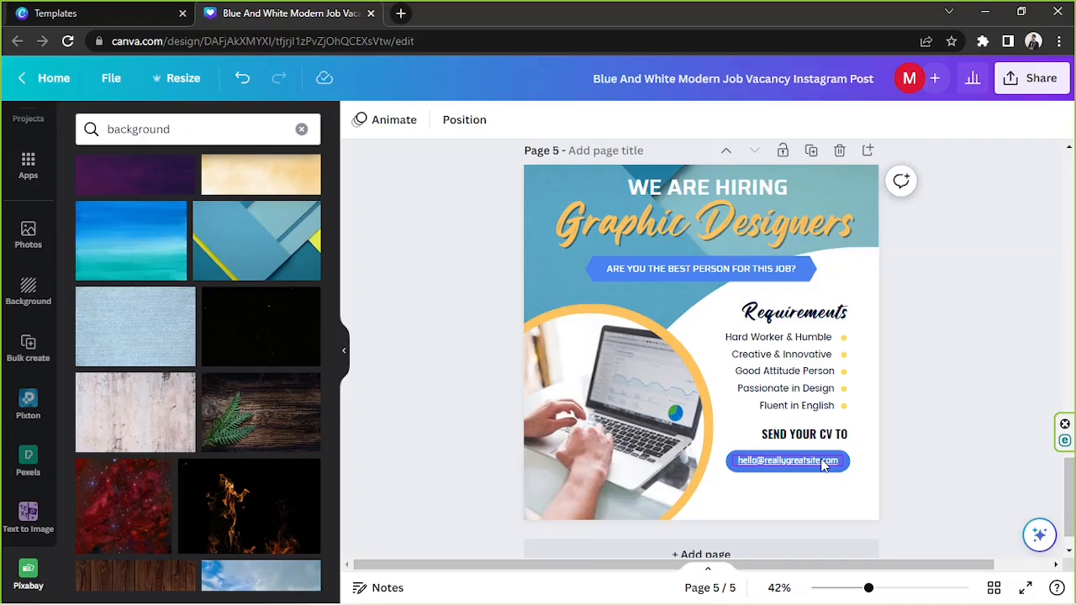
mouse_move(756, 467)
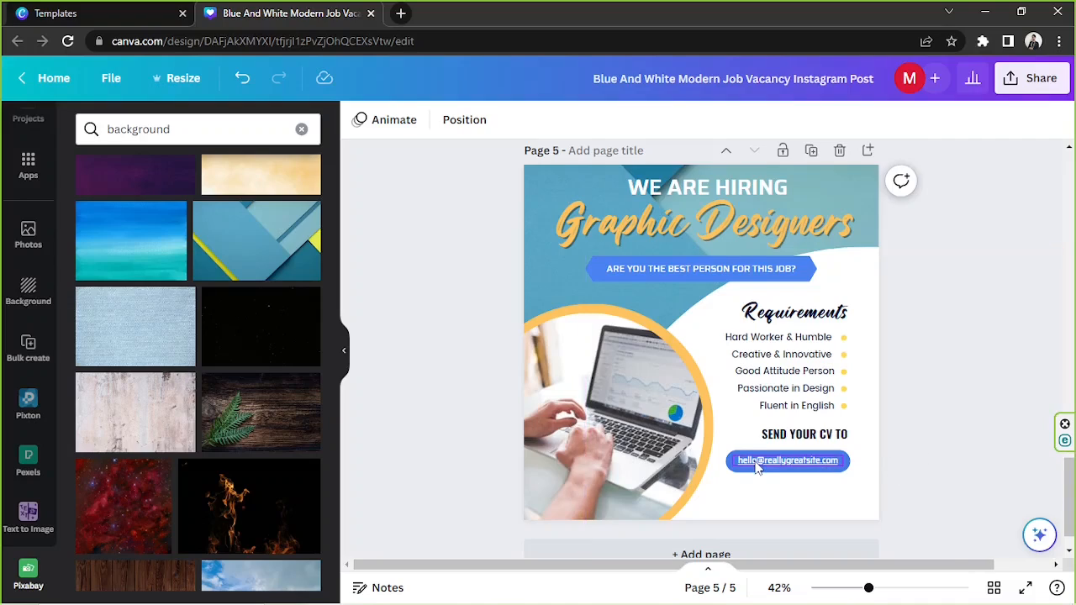
mouse_move(760, 470)
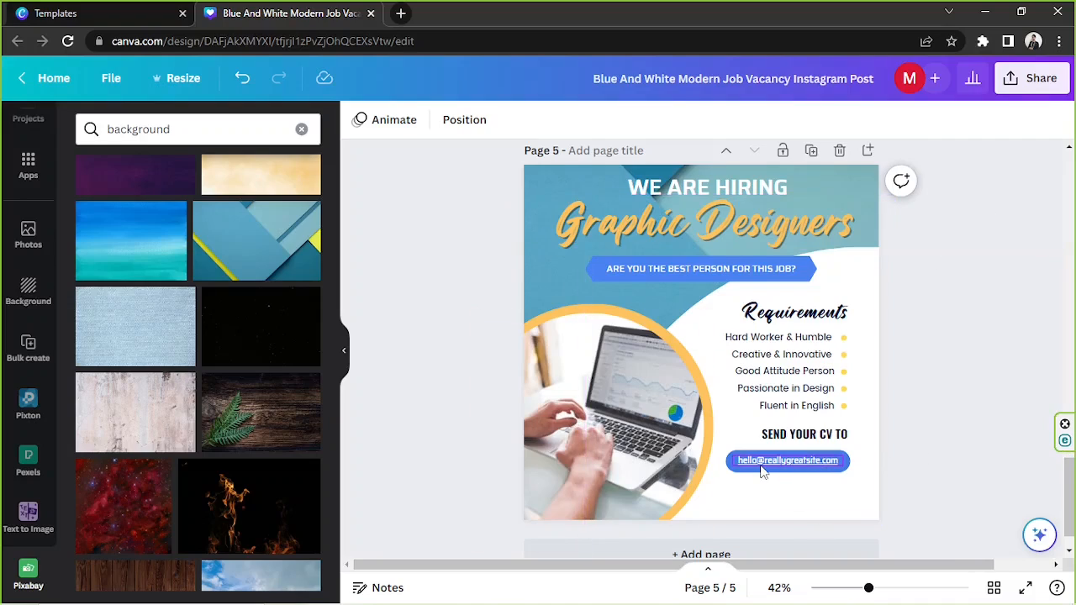
mouse_move(659, 403)
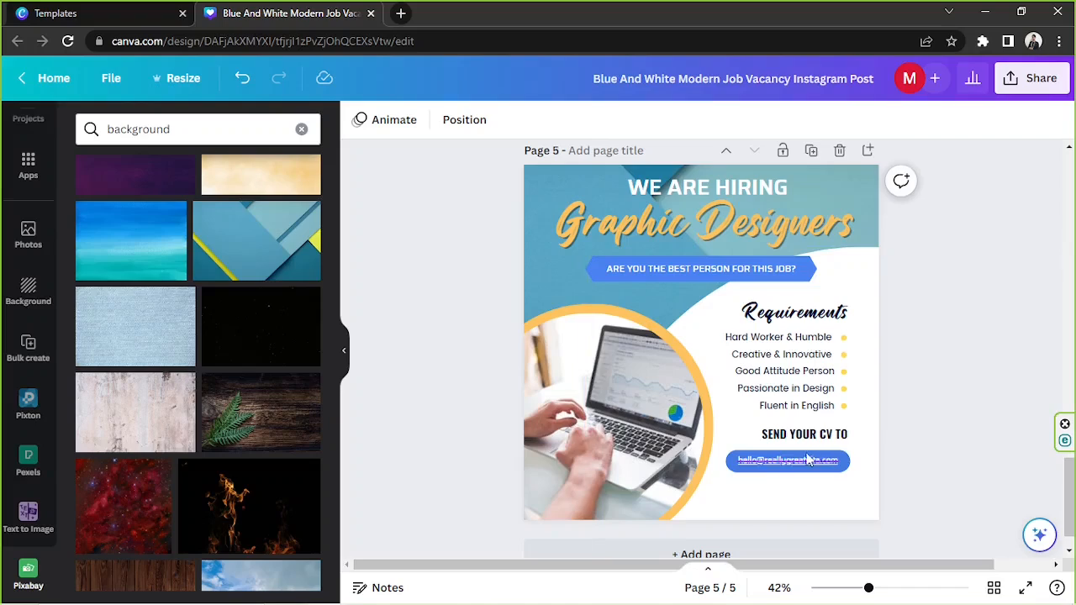
left_click(787, 461)
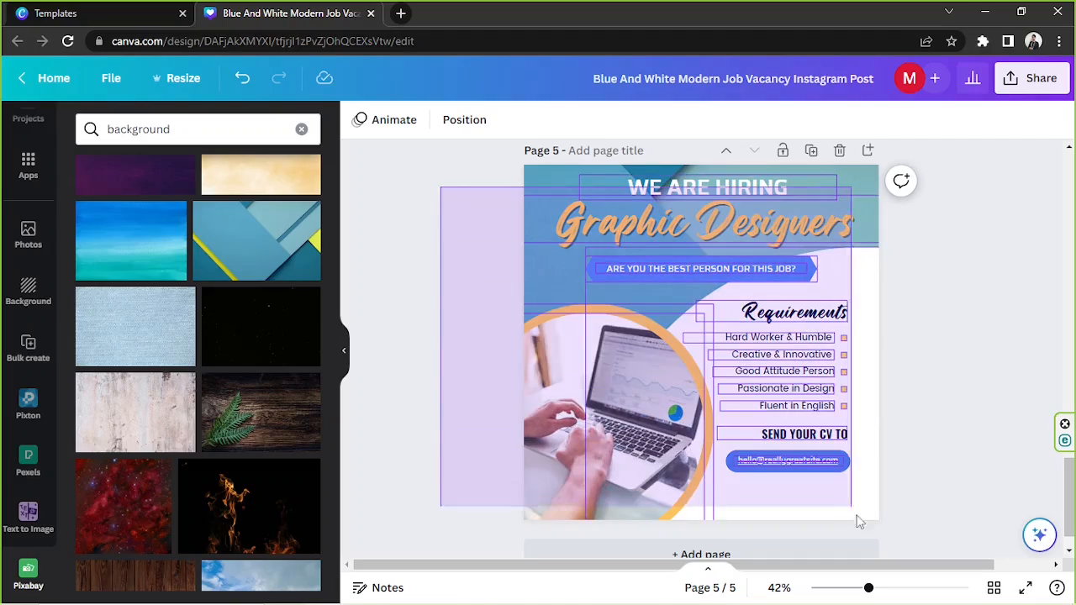
left_click(945, 471)
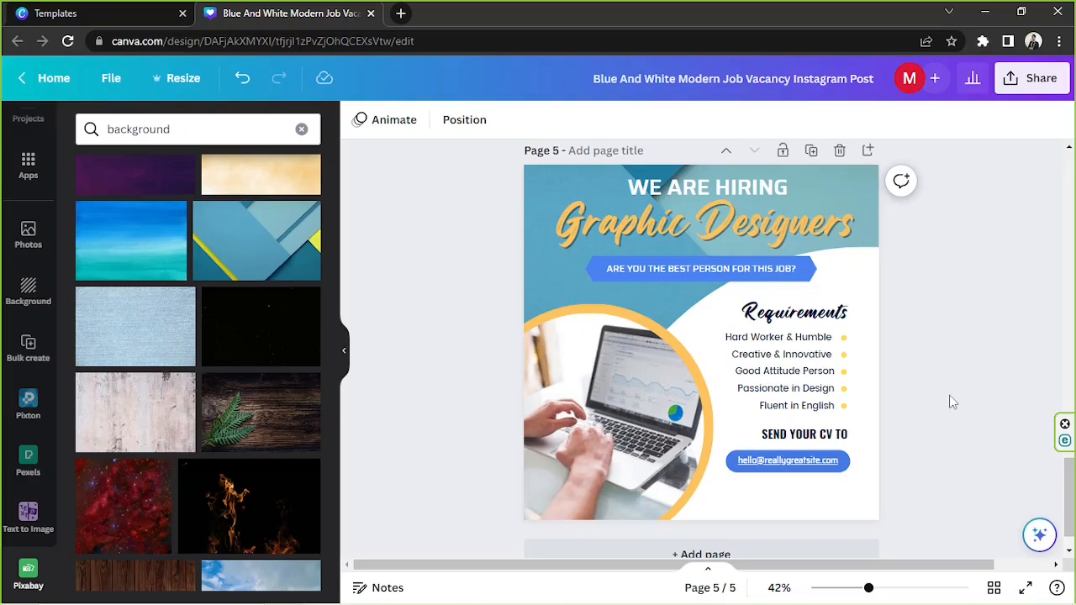
In Share > Download, choose PDF Standard as the file type, then back out.
left_click(1041, 78)
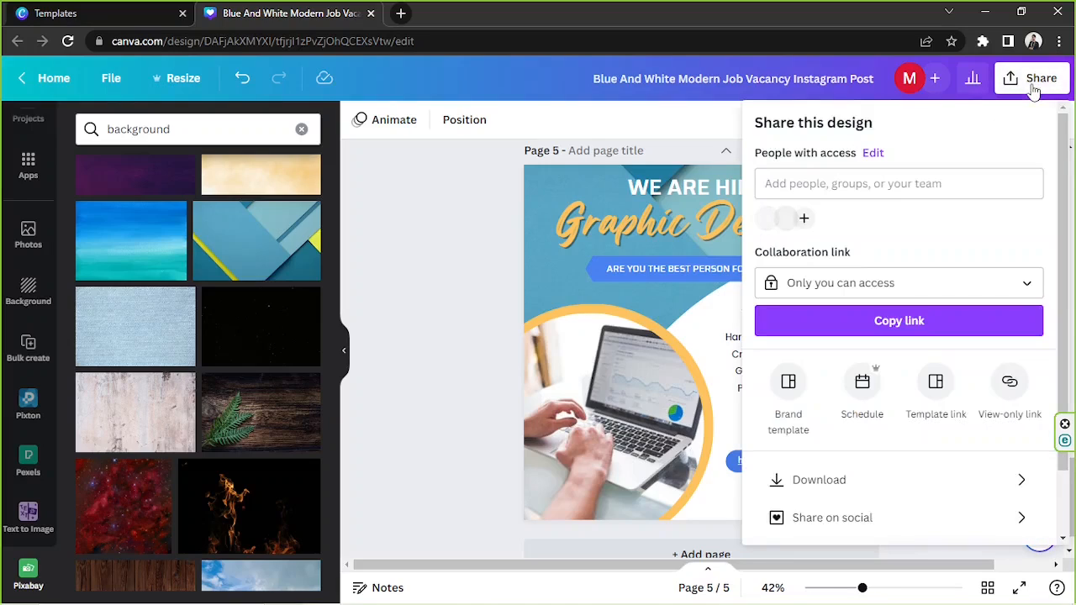
left_click(819, 479)
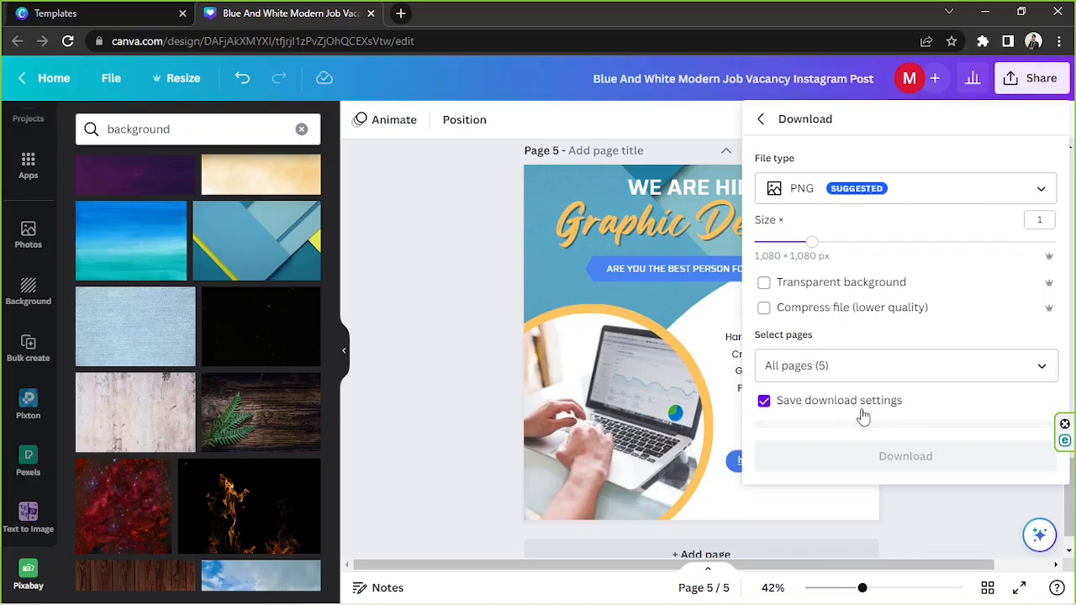
left_click(898, 188)
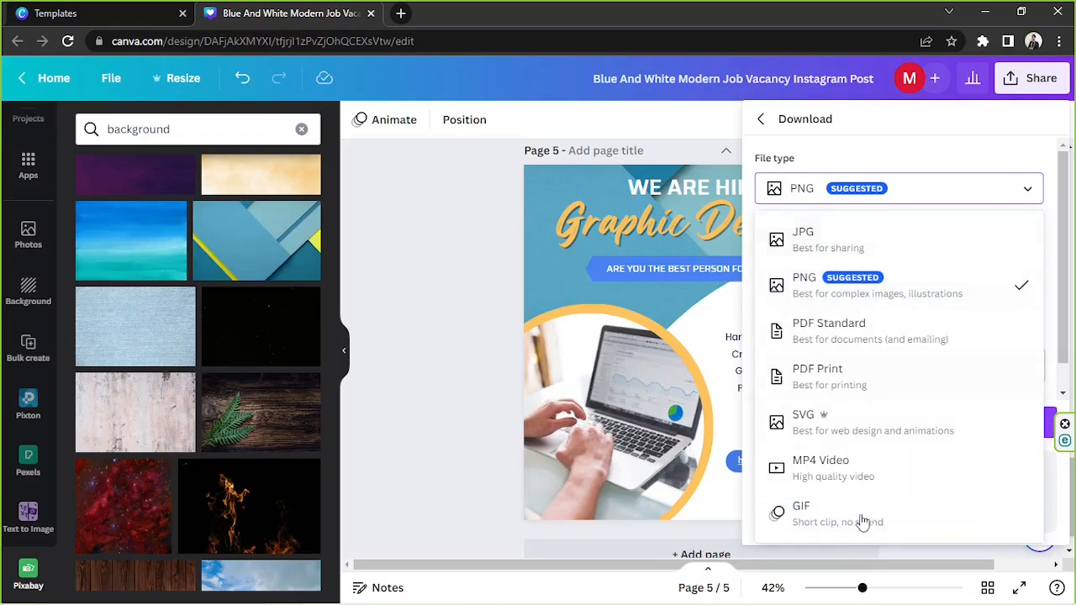
mouse_move(892, 286)
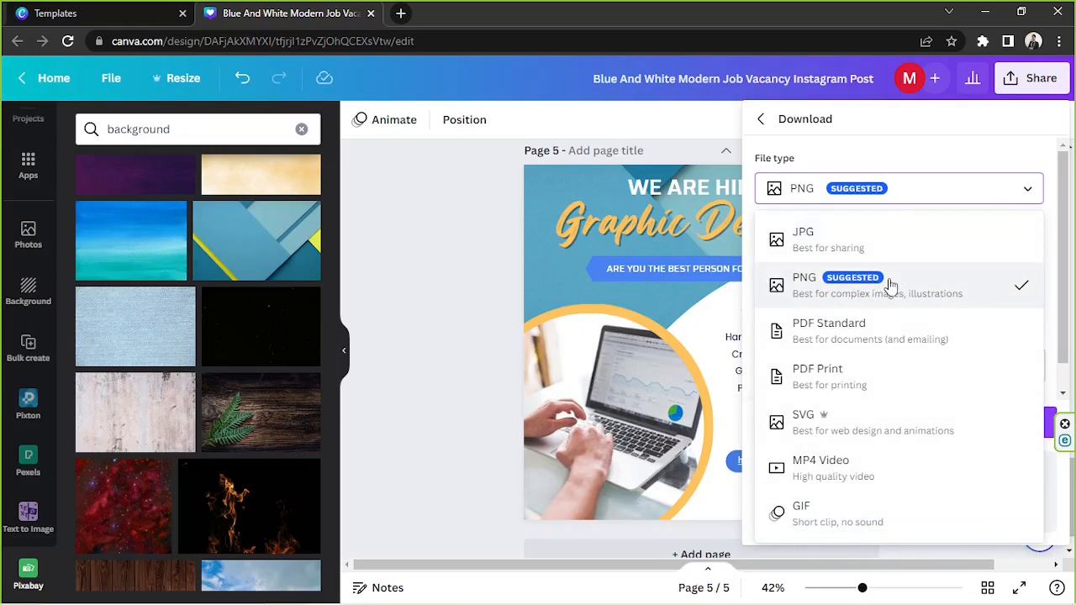
mouse_move(960, 271)
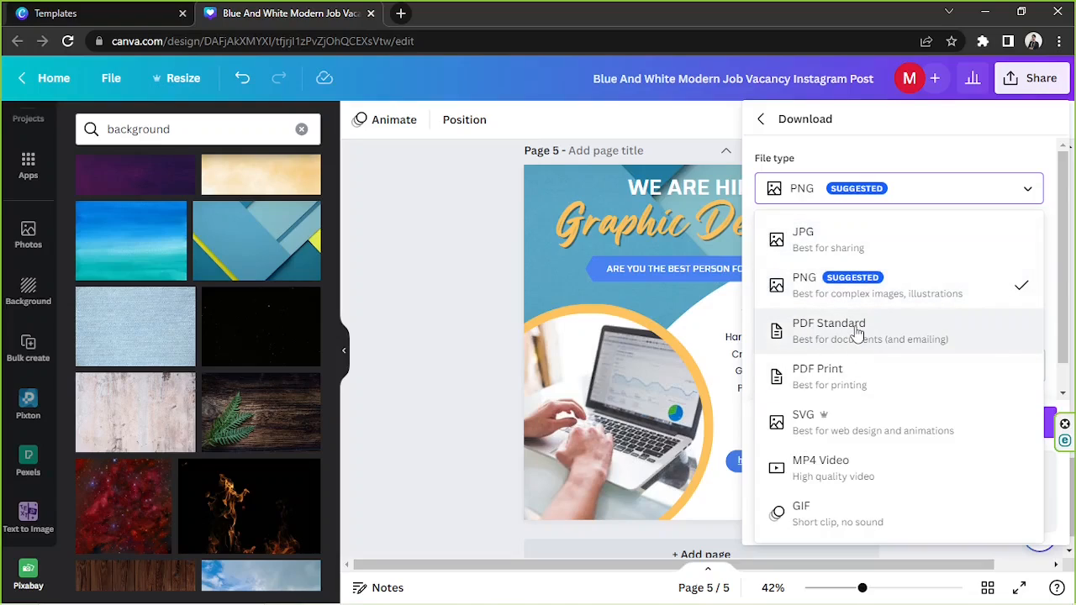
left_click(827, 329)
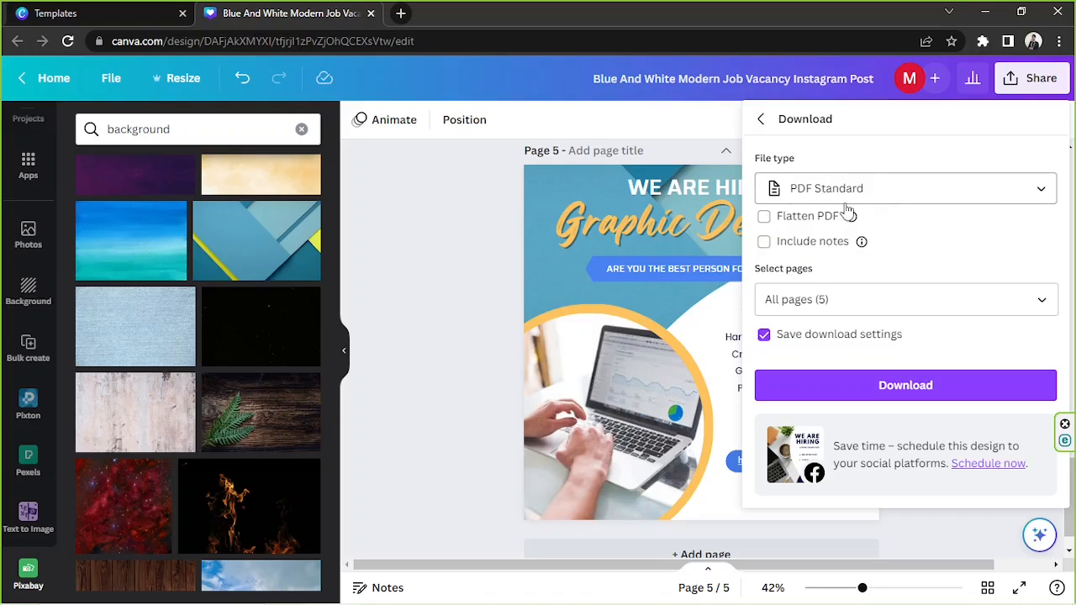
mouse_move(925, 150)
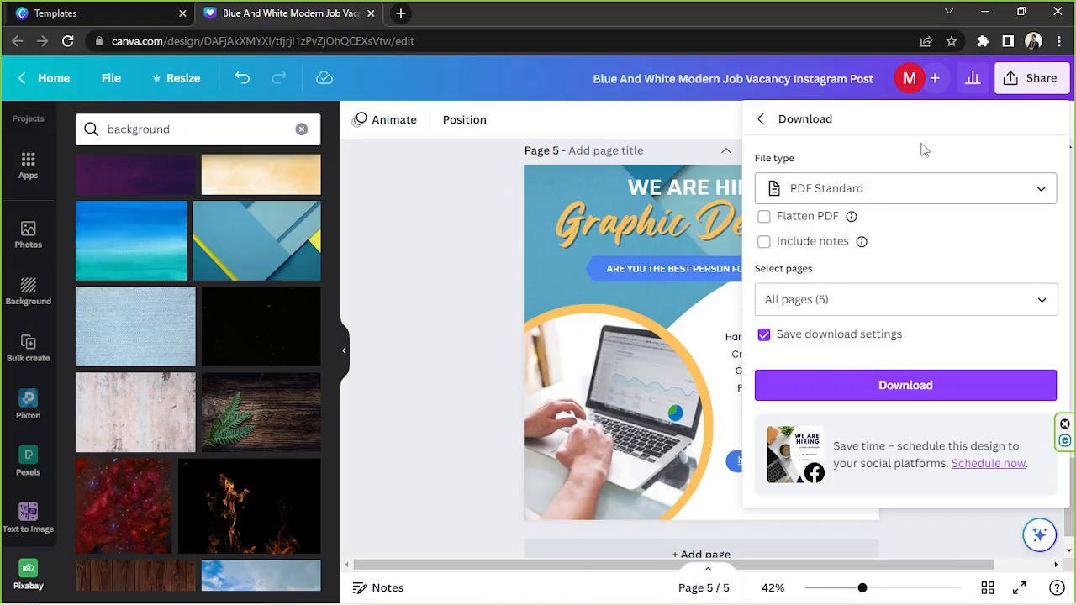
left_click(760, 118)
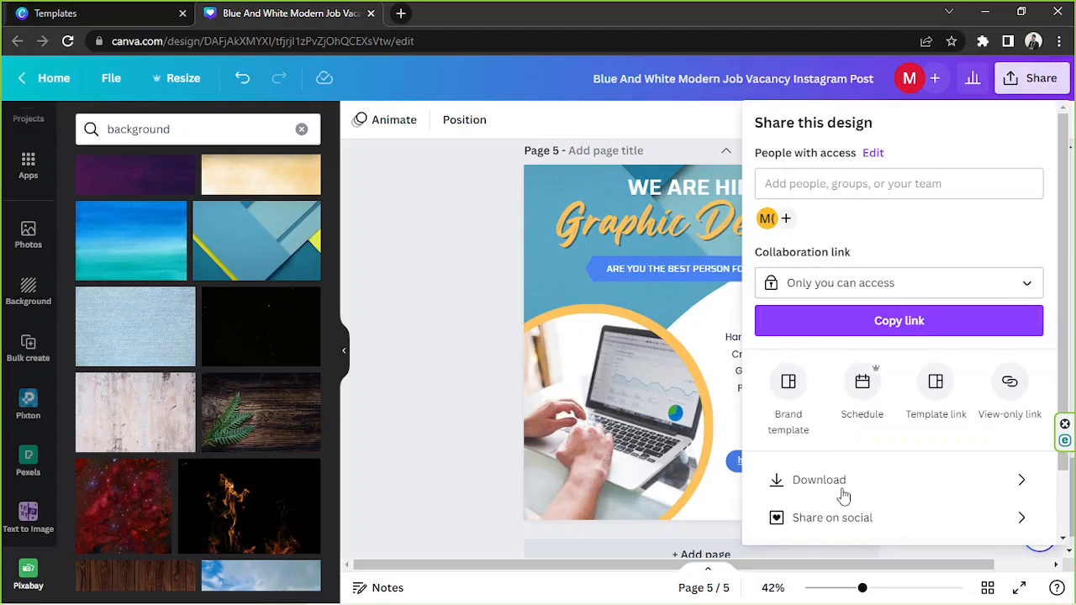
Set the download to PNG for the current page (page 5) only.
left_click(819, 479)
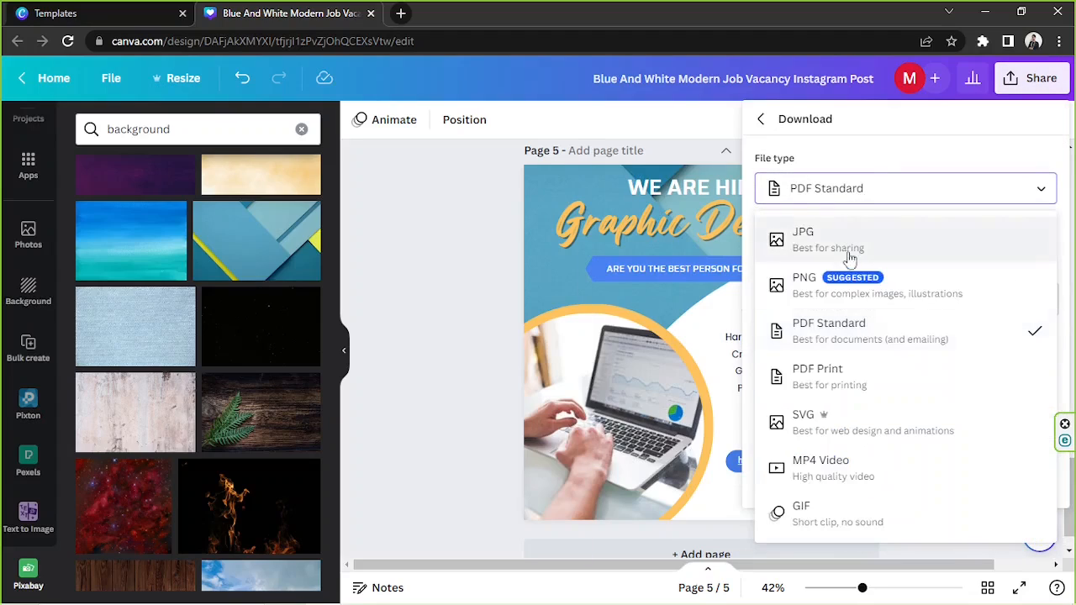
left_click(804, 286)
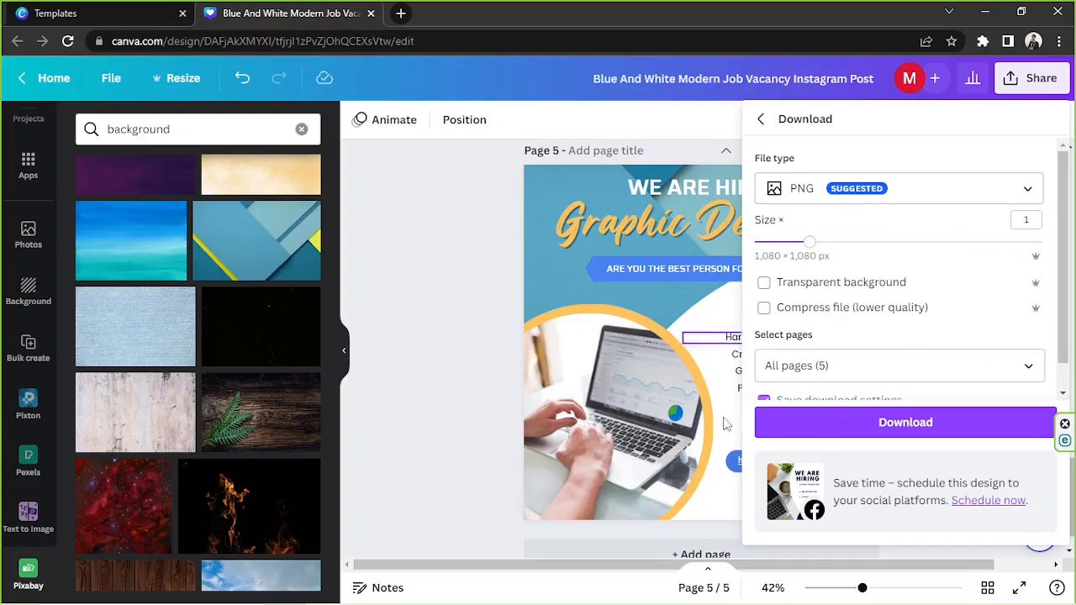
left_click(764, 282)
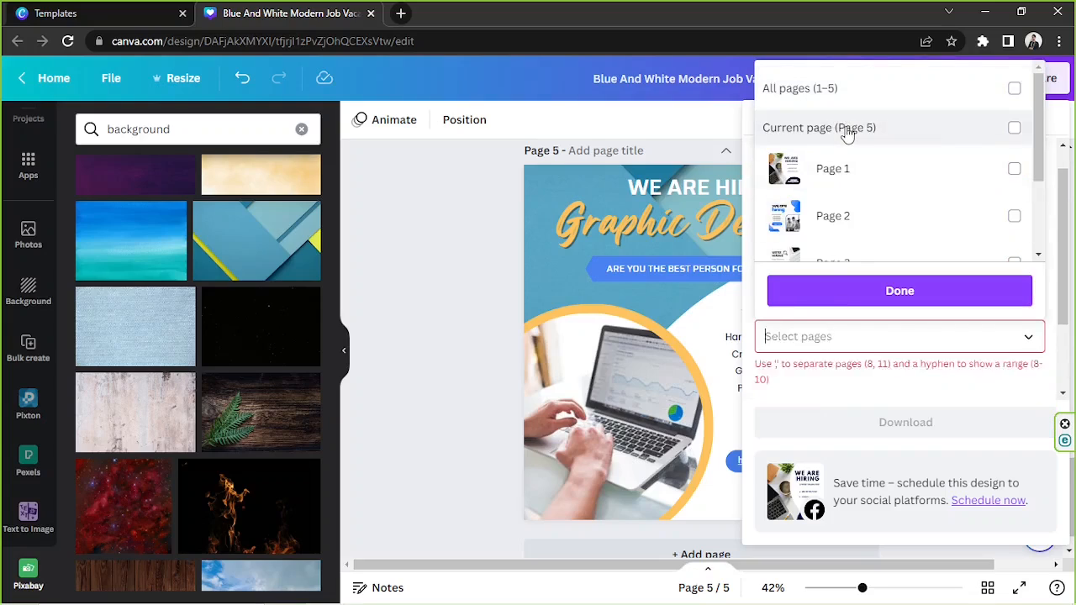
left_click(900, 290)
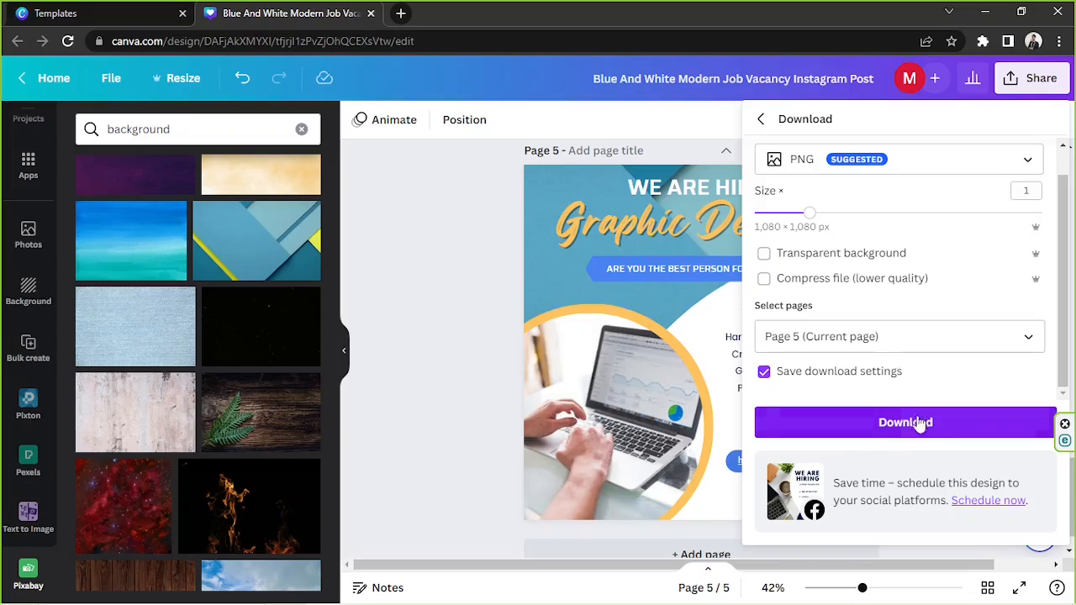
mouse_move(838, 430)
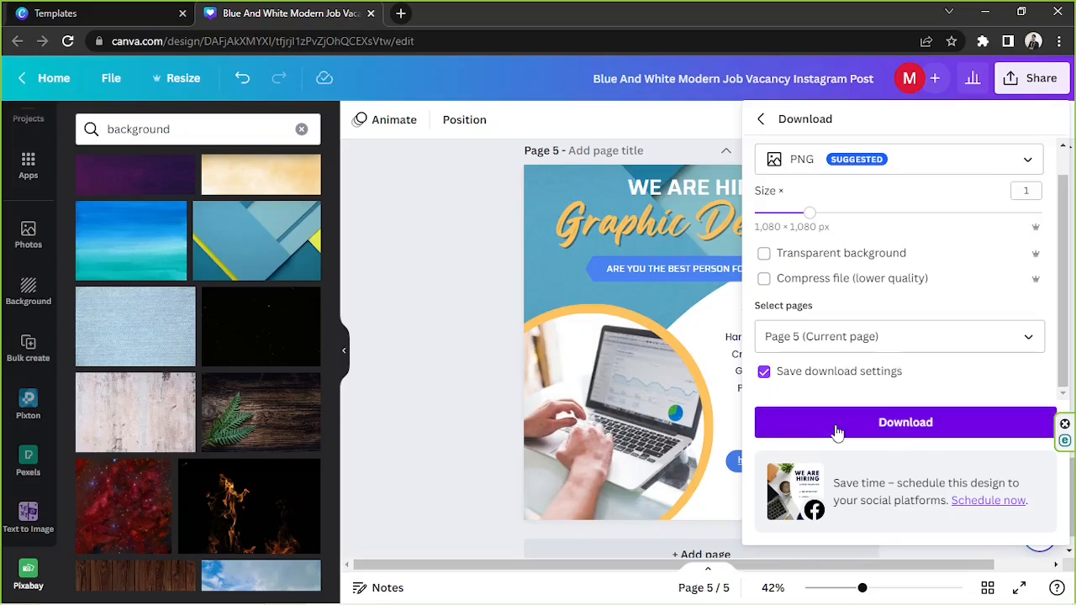